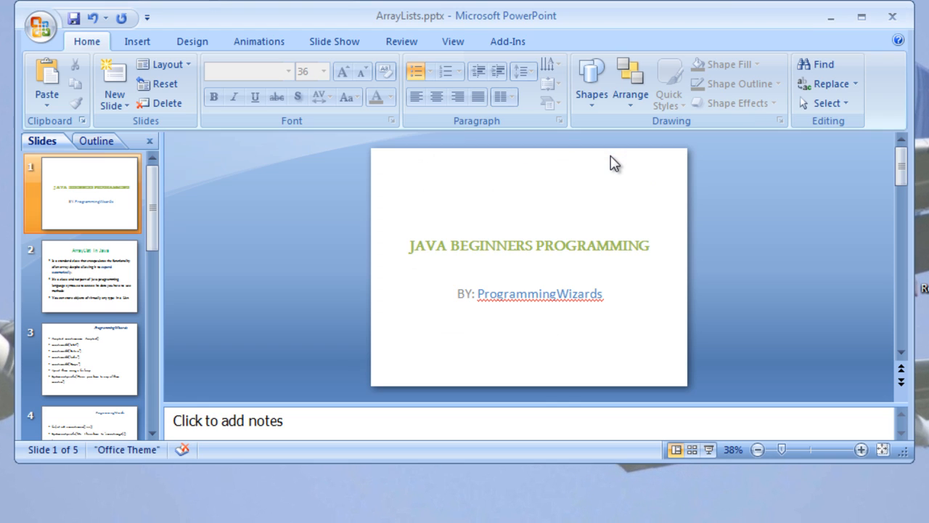
Step: Restore the PowerPoint window down, then maximize it so the ArrayLists presentation fills the screen
click(858, 18)
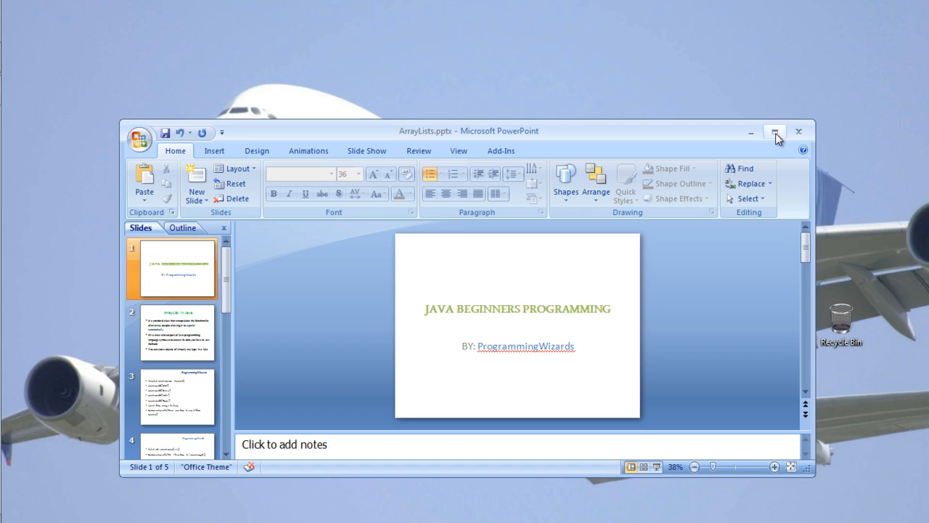
click(778, 131)
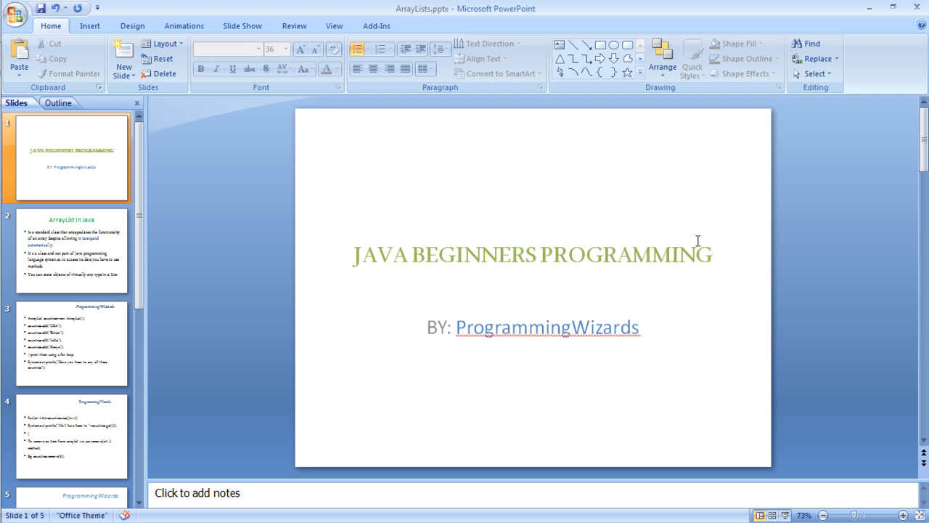
mouse_move(886, 268)
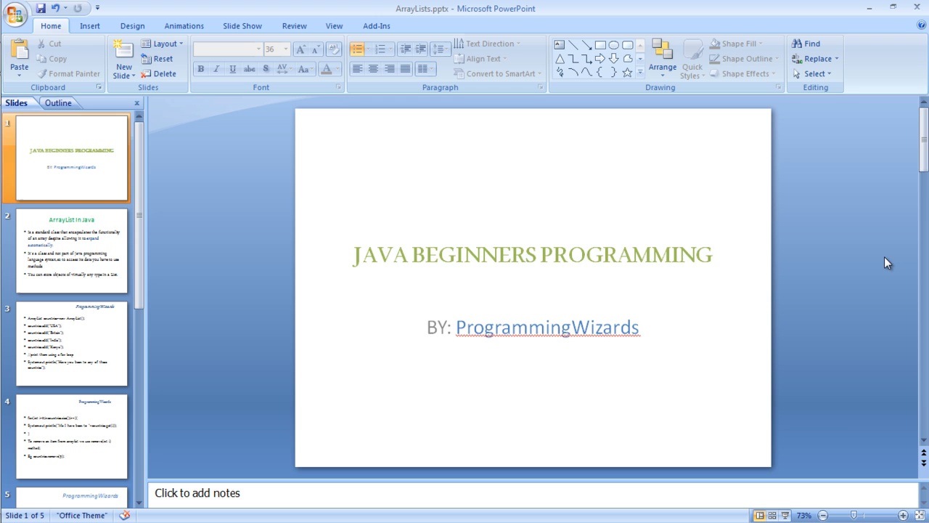
Step: Show slide 2, 'ArrayList In Java', and place the cursor in its bullet text box
click(69, 250)
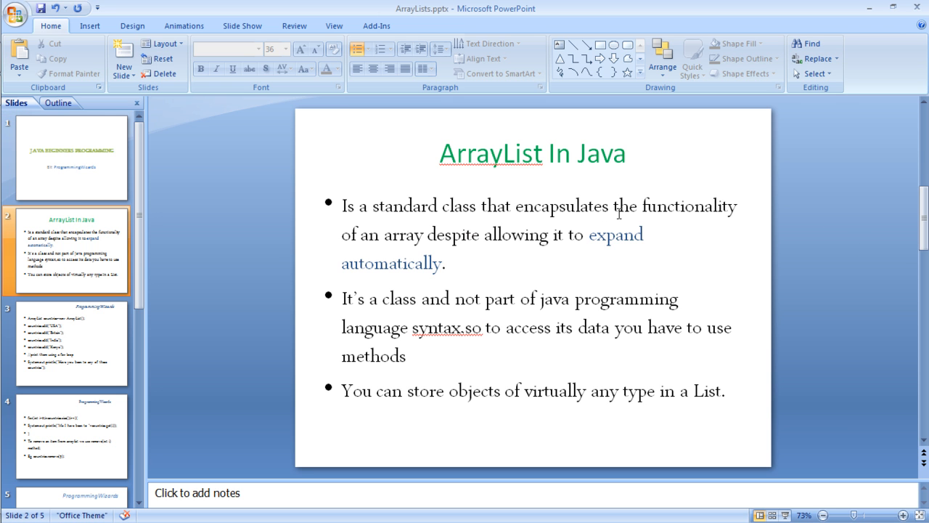
mouse_move(477, 224)
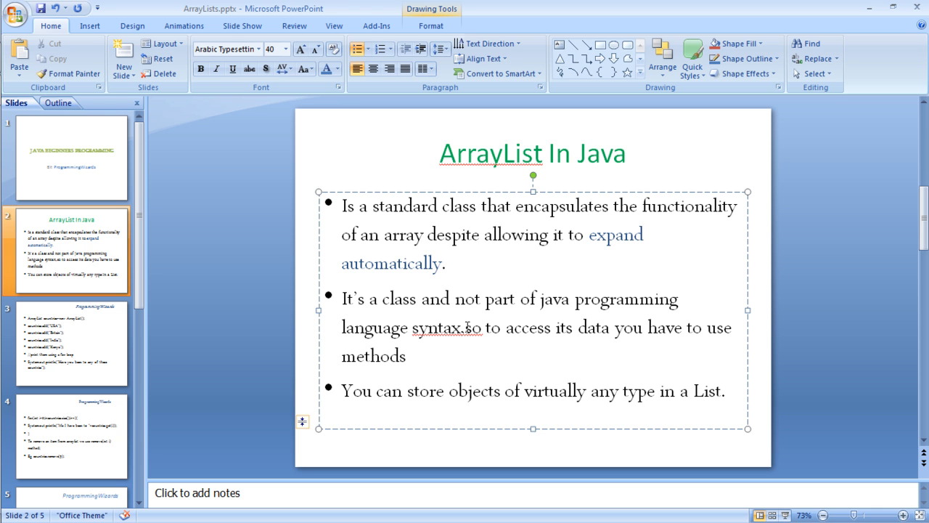
click(441, 299)
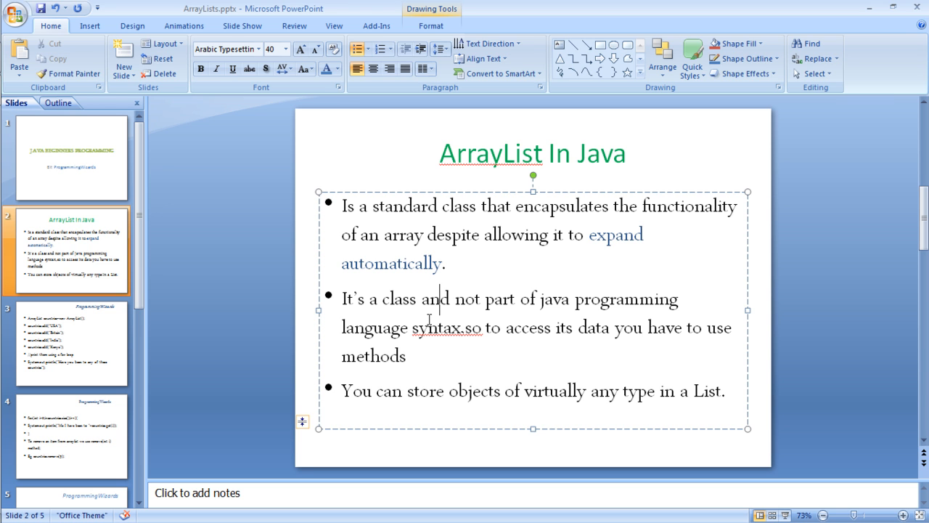
mouse_move(398, 300)
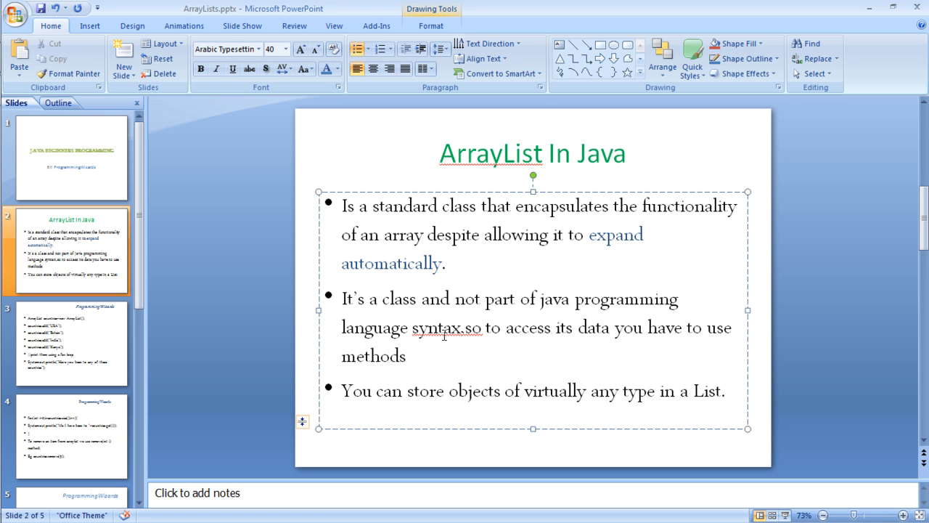
mouse_move(578, 344)
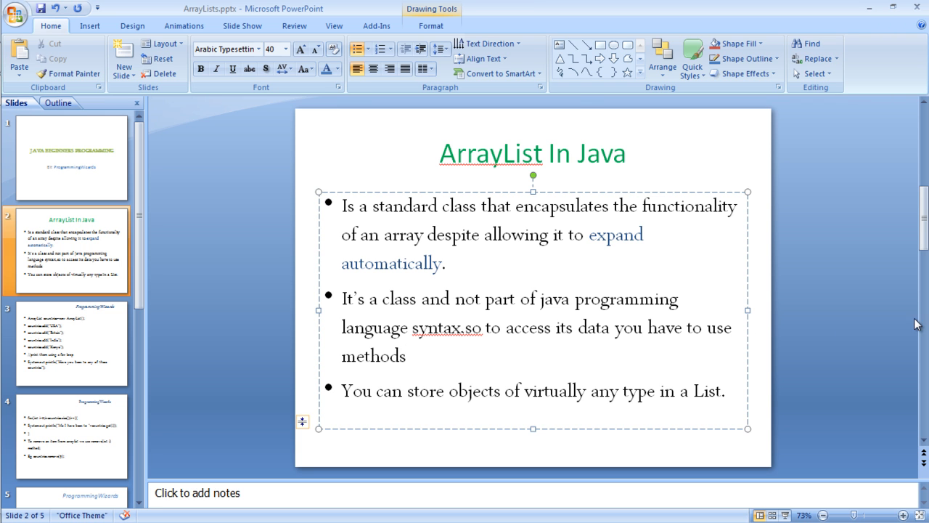
Step: Step through slide 3 (countries list code) to slide 4 (for loop and countries.remove(3))
click(69, 343)
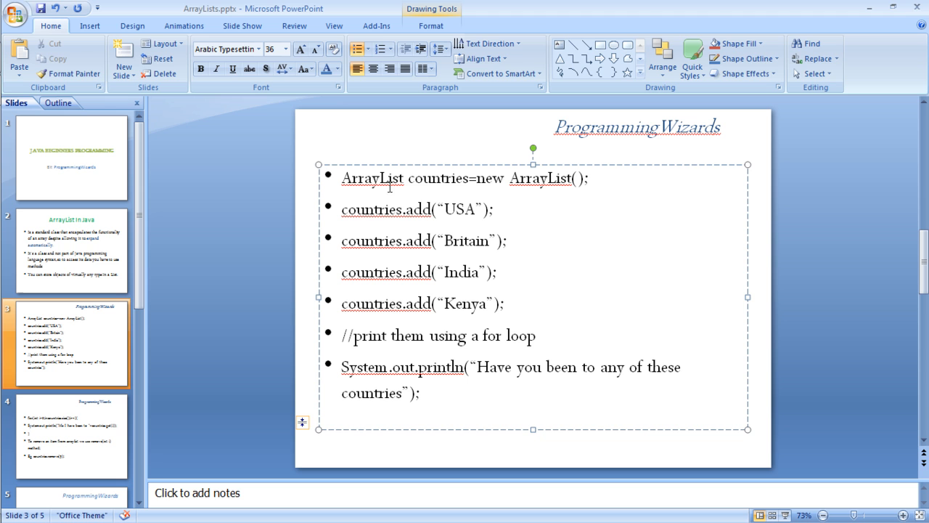
mouse_move(403, 224)
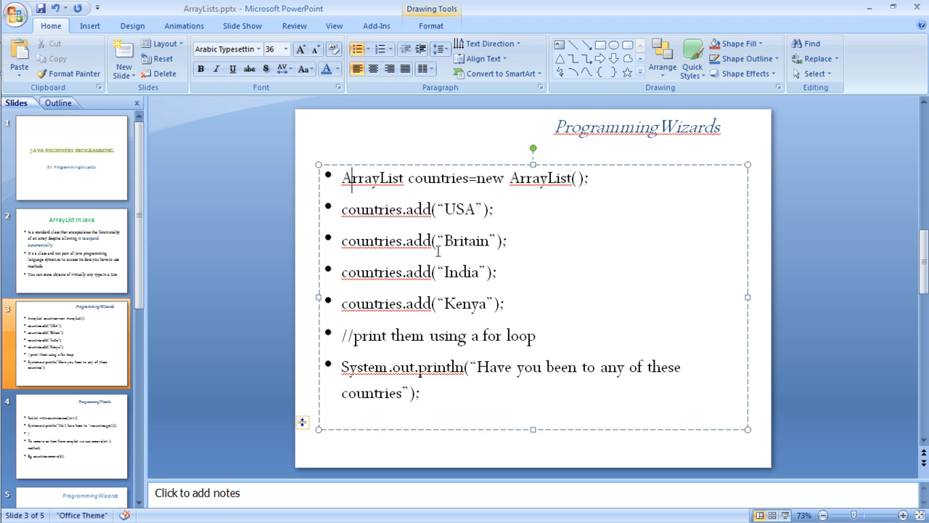
mouse_move(465, 354)
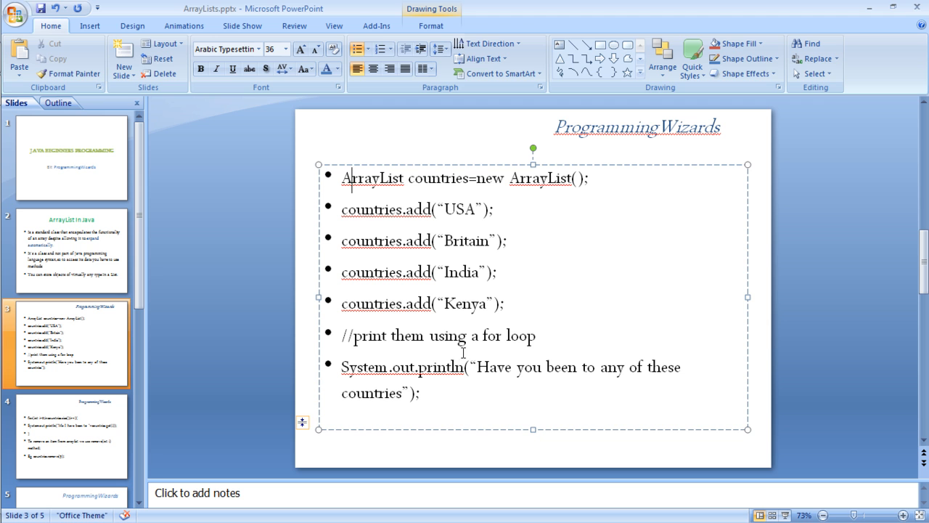
mouse_move(590, 366)
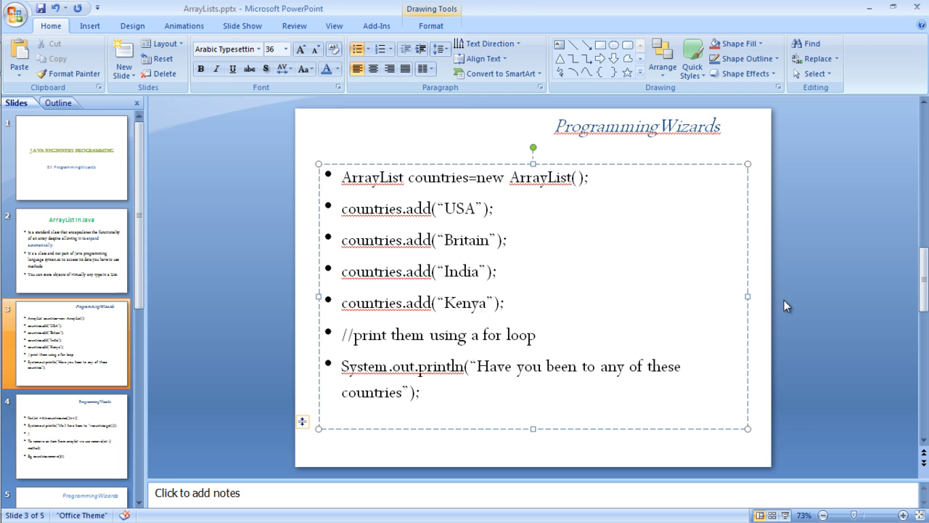
click(70, 438)
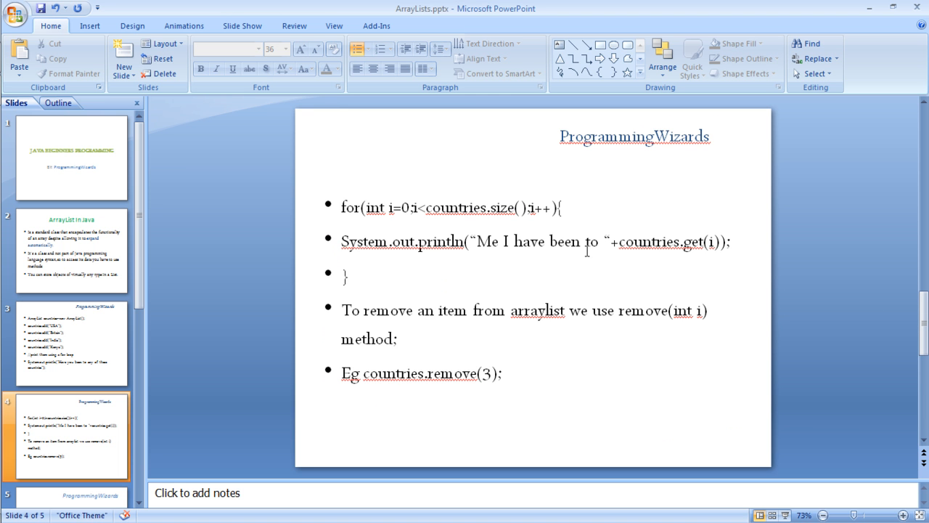
mouse_move(523, 331)
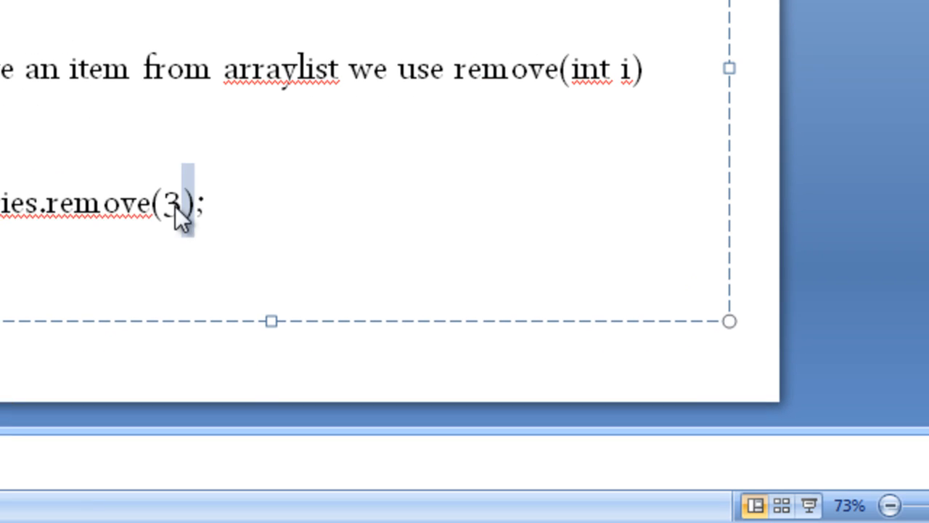
Step: Show slide 5 about clear(), then restore the PowerPoint window to a smaller size
click(164, 203)
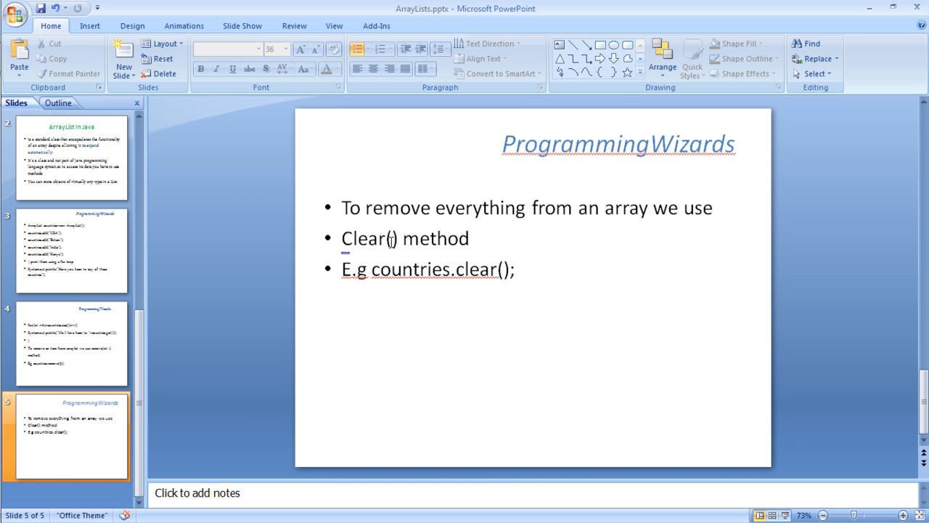
mouse_move(461, 272)
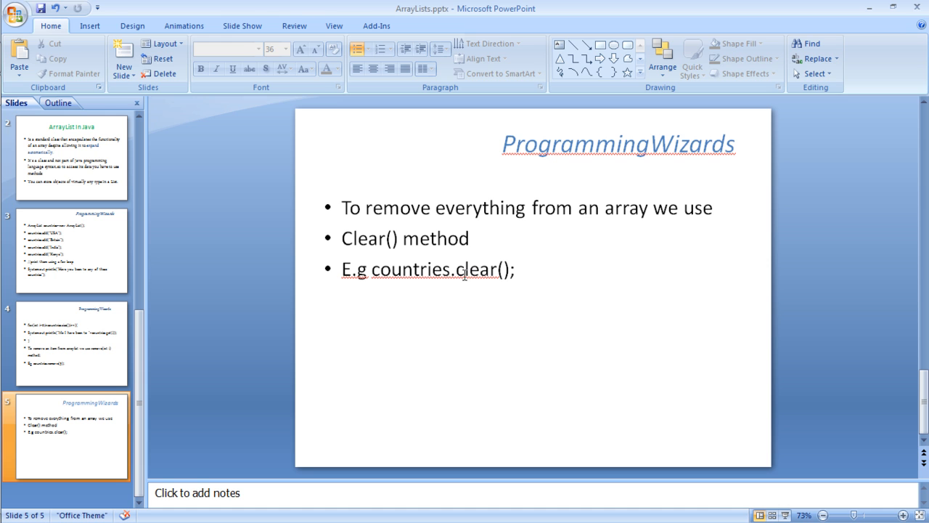
mouse_move(649, 233)
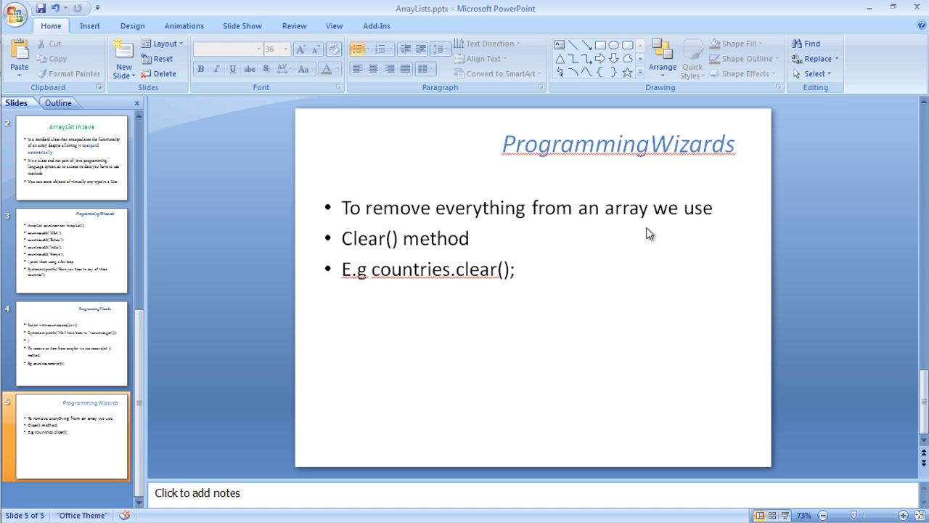
mouse_move(896, 6)
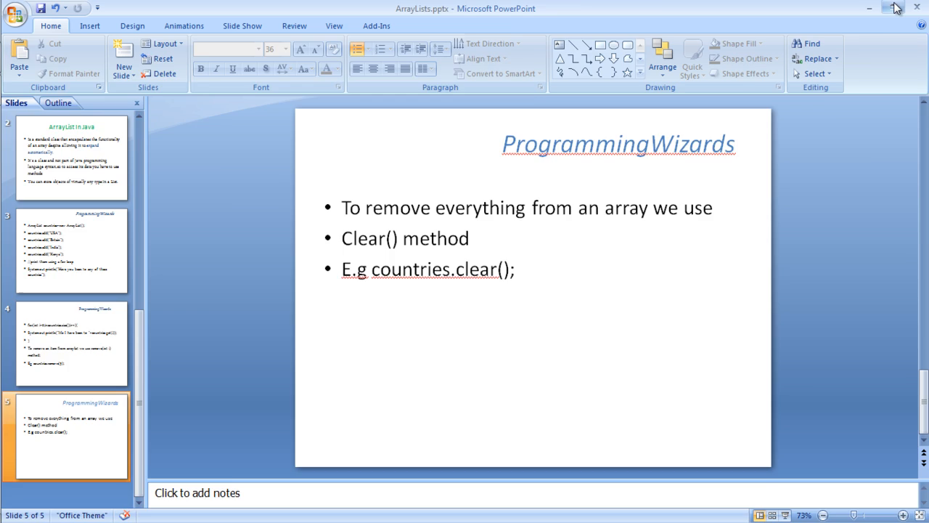
click(895, 6)
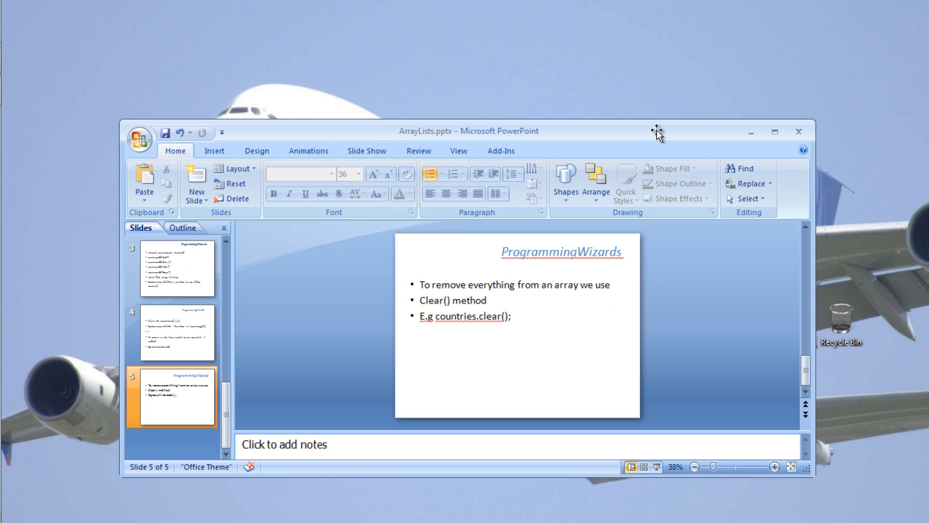
mouse_move(630, 499)
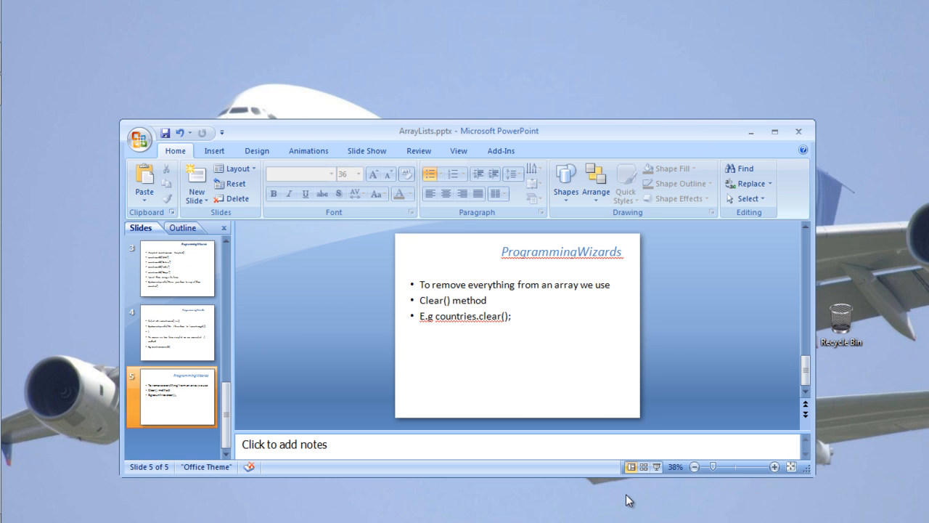
mouse_move(604, 495)
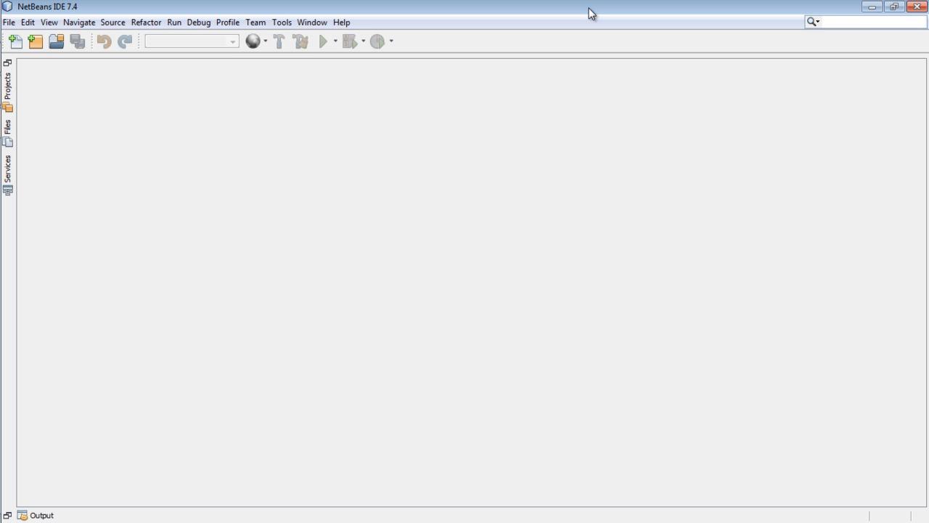
mouse_move(37, 39)
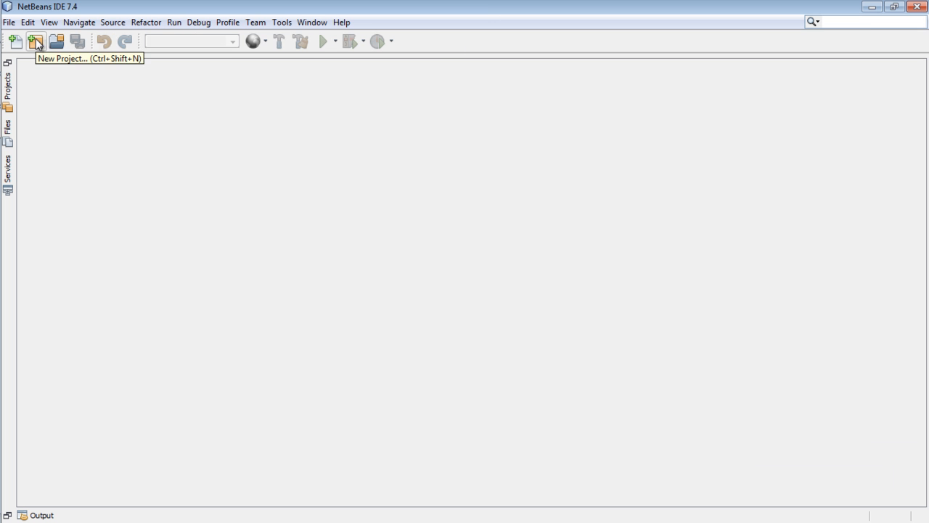
Step: Start a new Java Application project named 'ArrayList lesson' with main class arraylist.lesson.ArrayListLesson
click(9, 8)
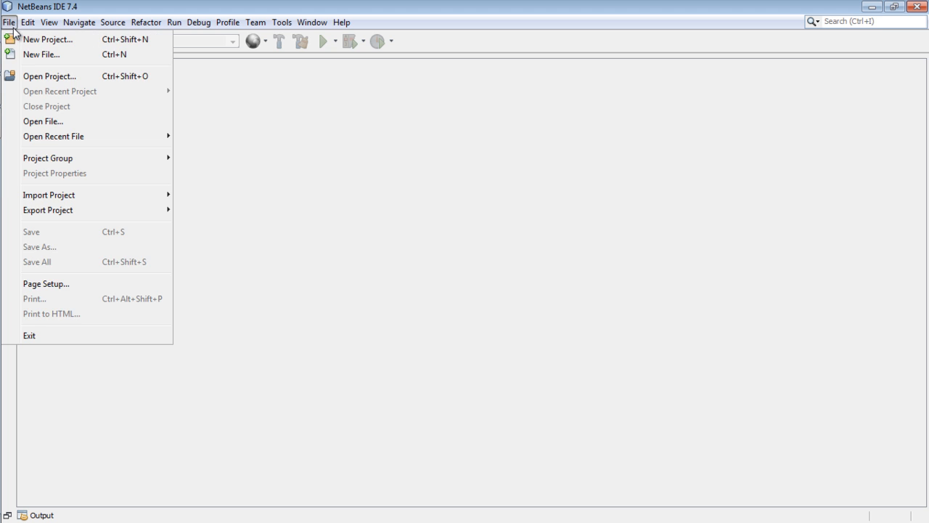
click(48, 39)
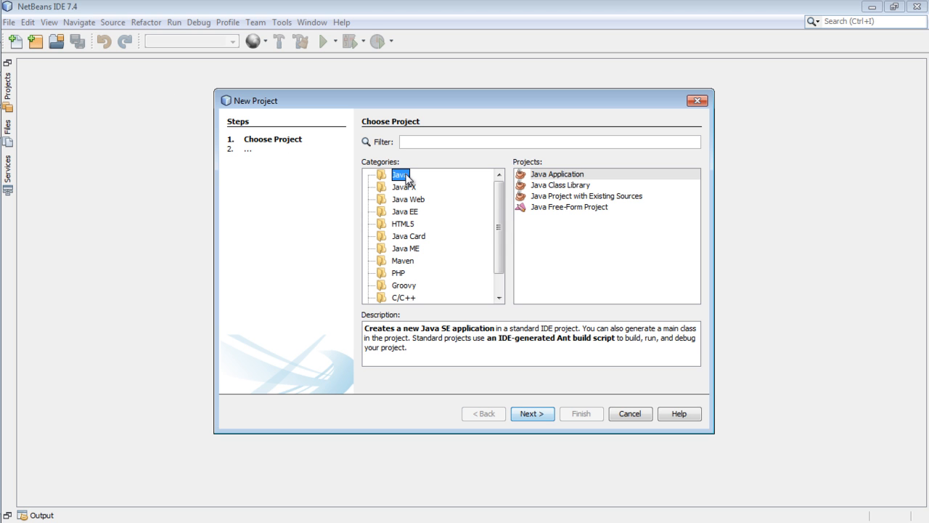
mouse_move(552, 293)
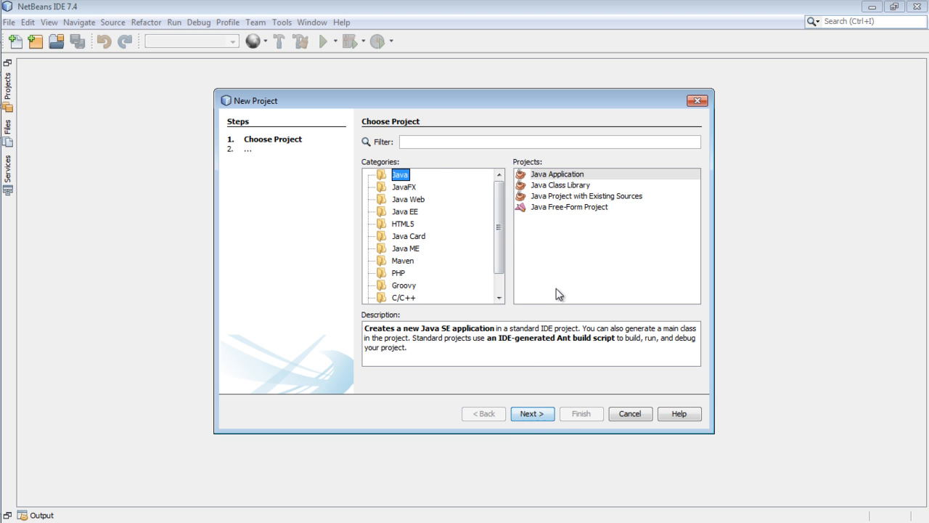
click(531, 413)
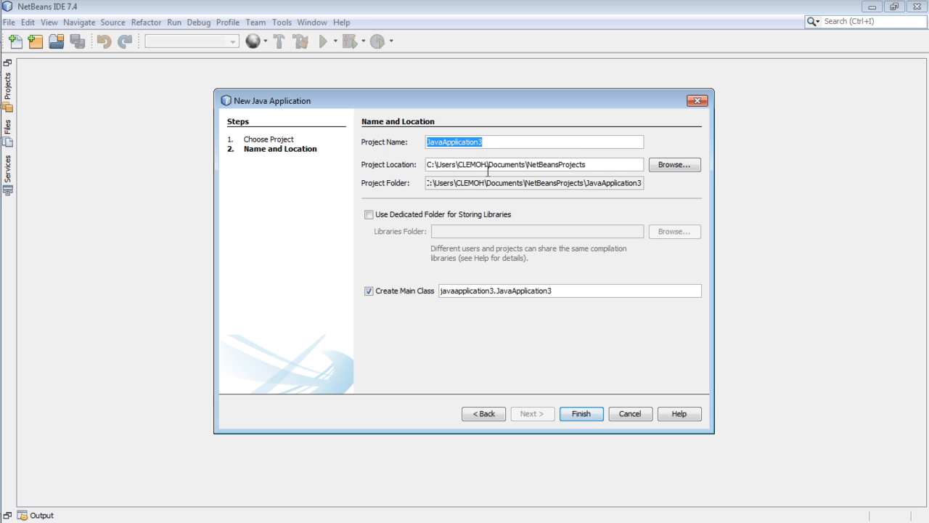
text(ArrayList)
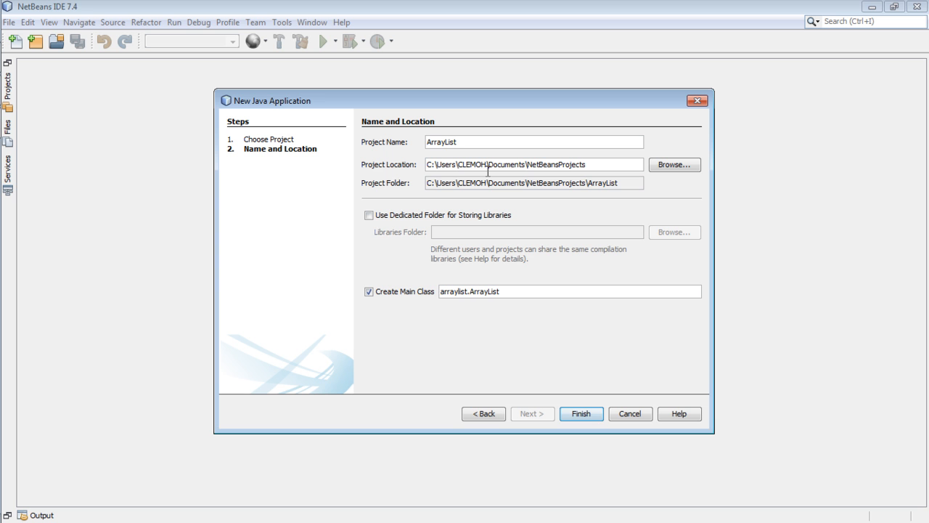
text(lesson)
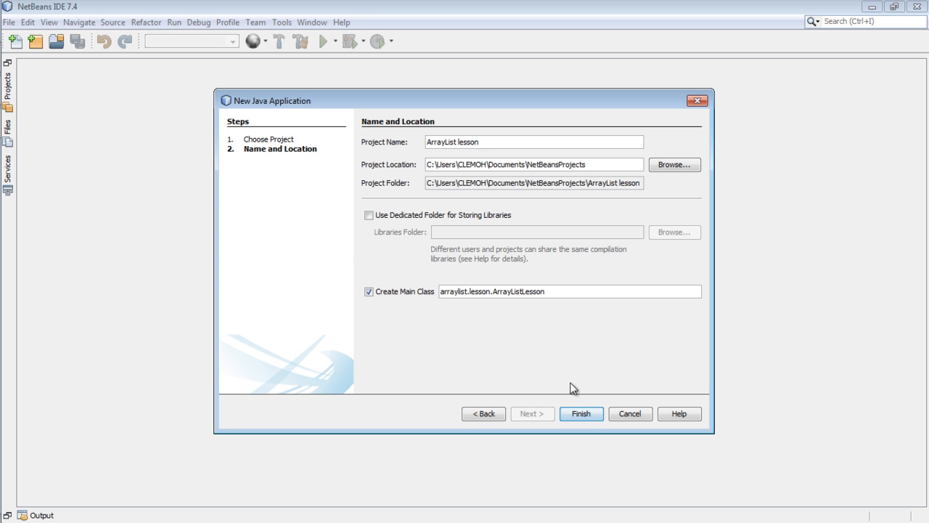
Step: Finish creating the project and delete the generated author and TODO comments, leaving main empty
click(581, 414)
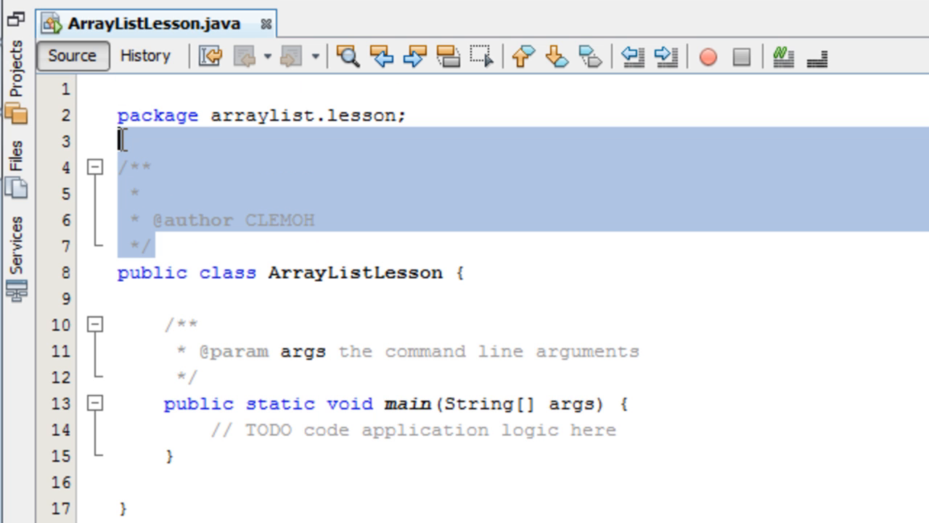
key(Delete)
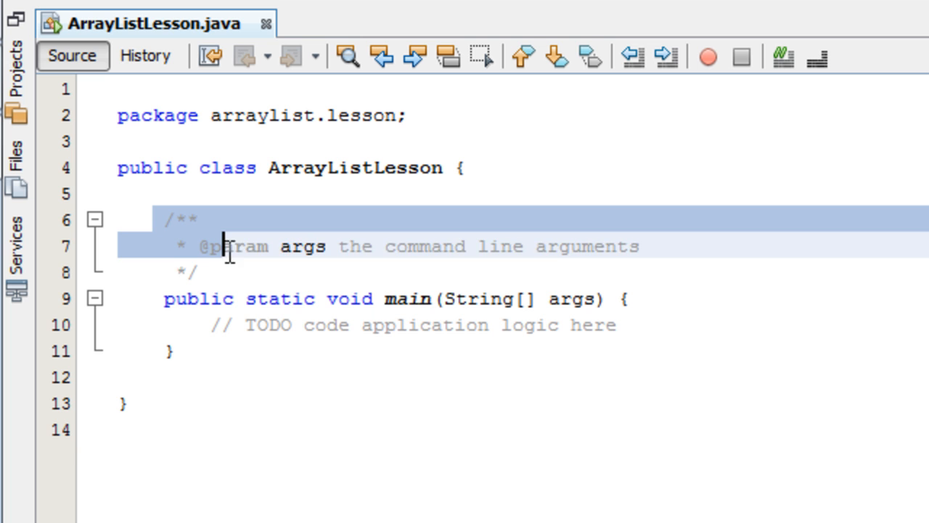
key(Delete)
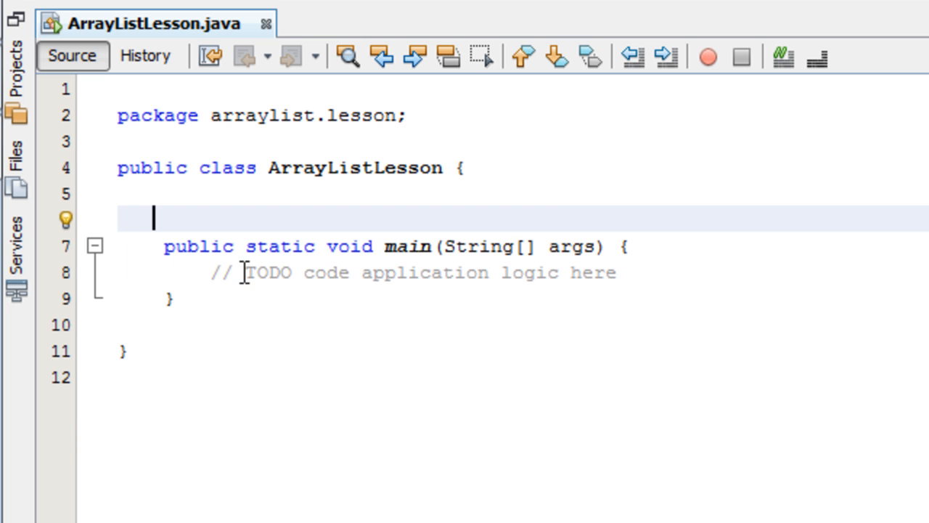
click(443, 273)
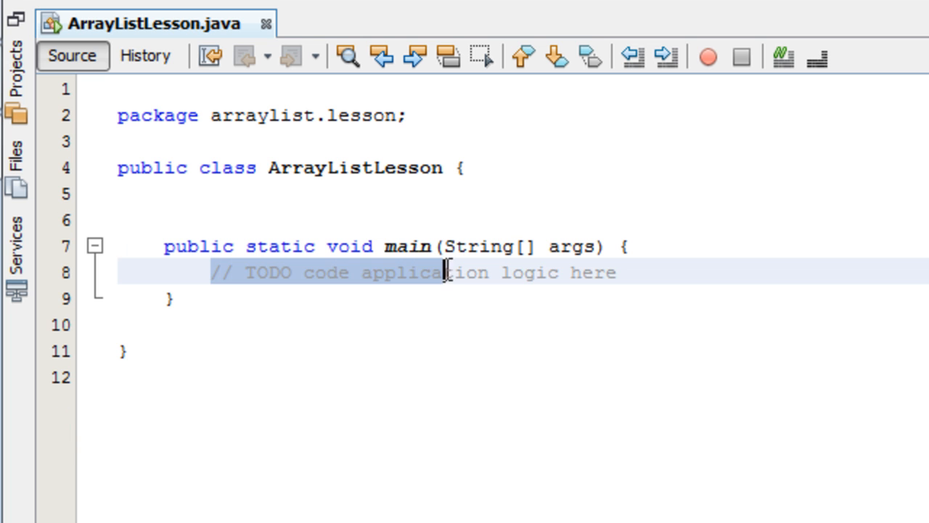
key(Delete)
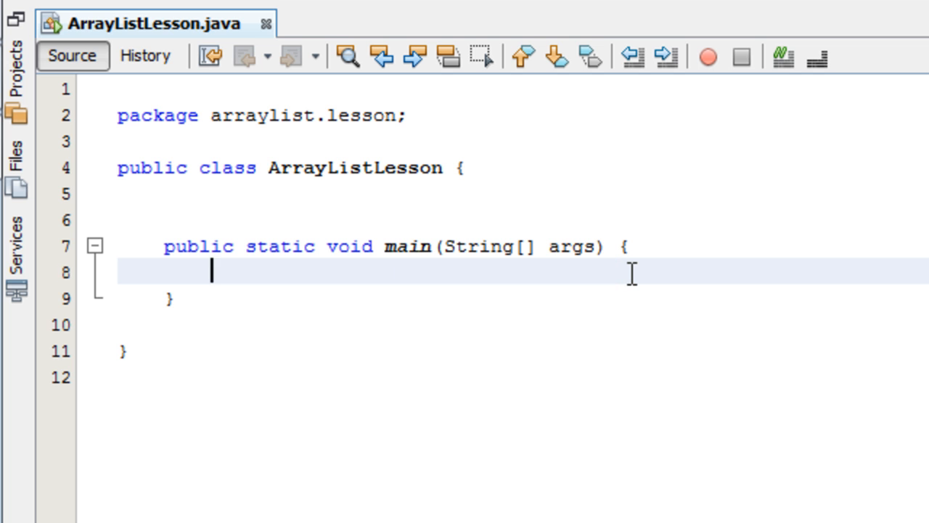
mouse_move(254, 213)
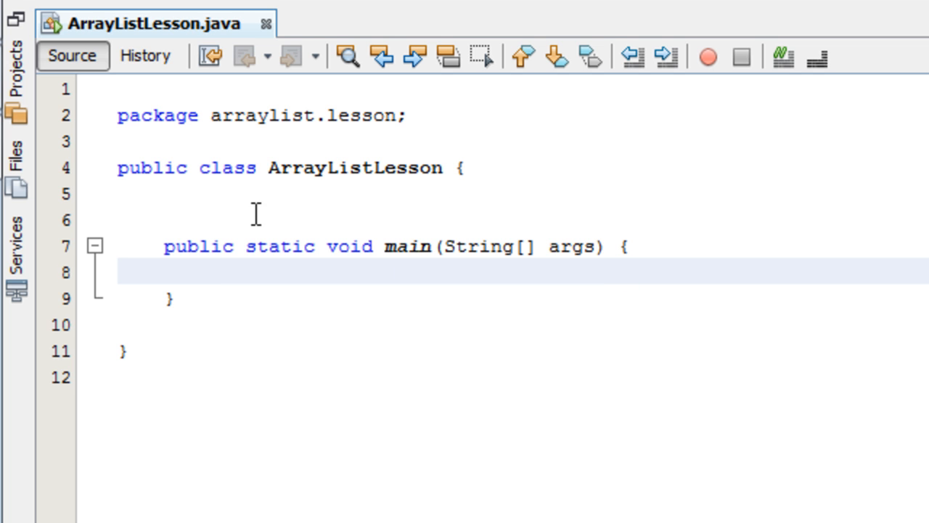
click(210, 273)
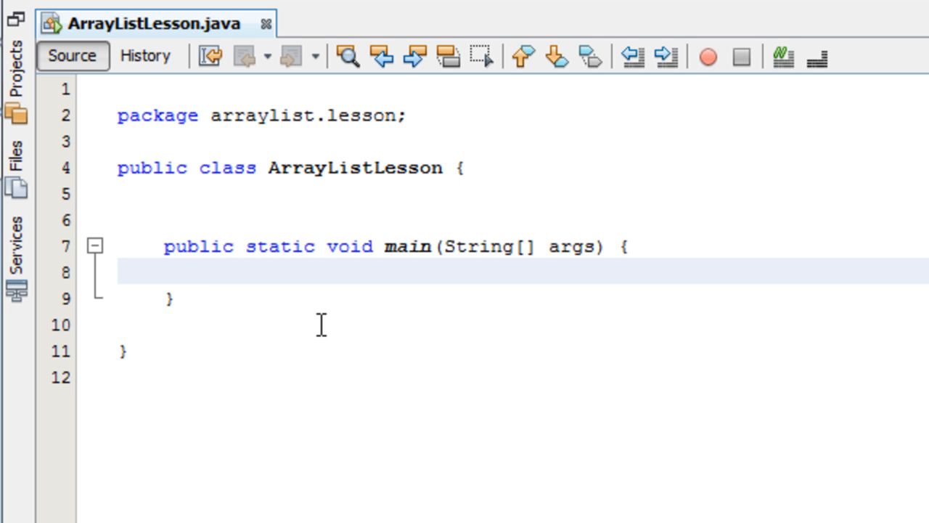
Step: Declare ArrayList countries=new ArrayList(); inside main
text(A)
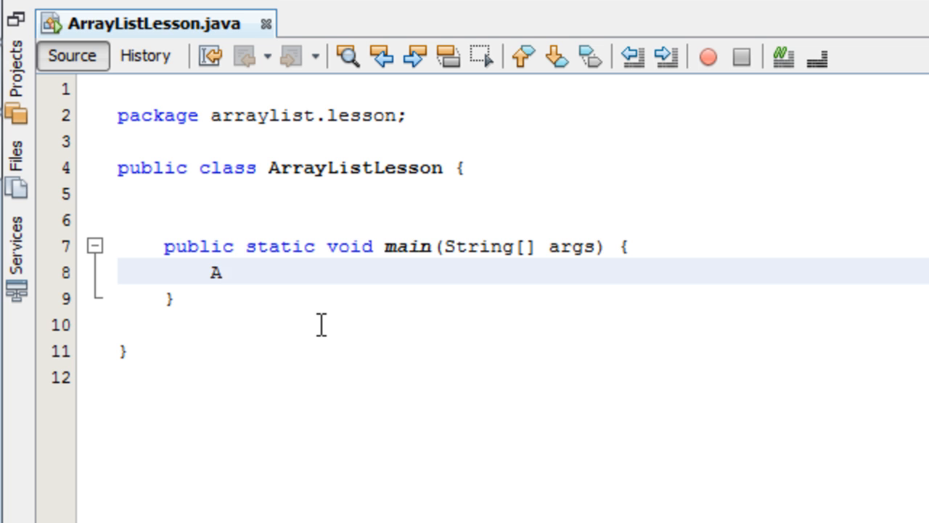
text(rray)
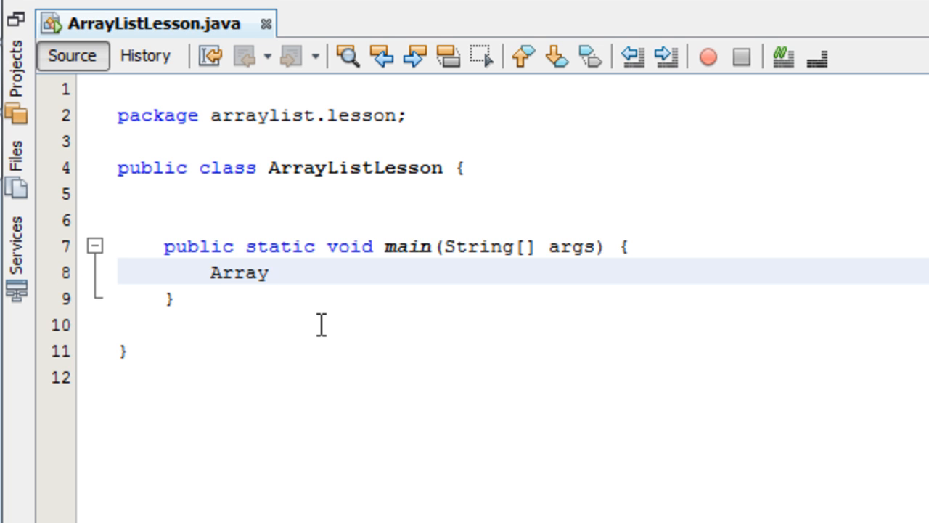
text(List)
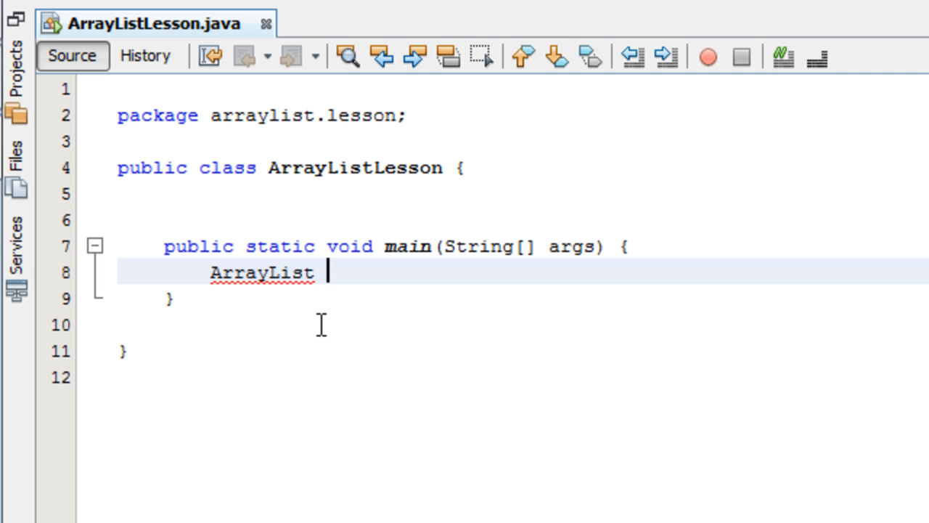
text(countri)
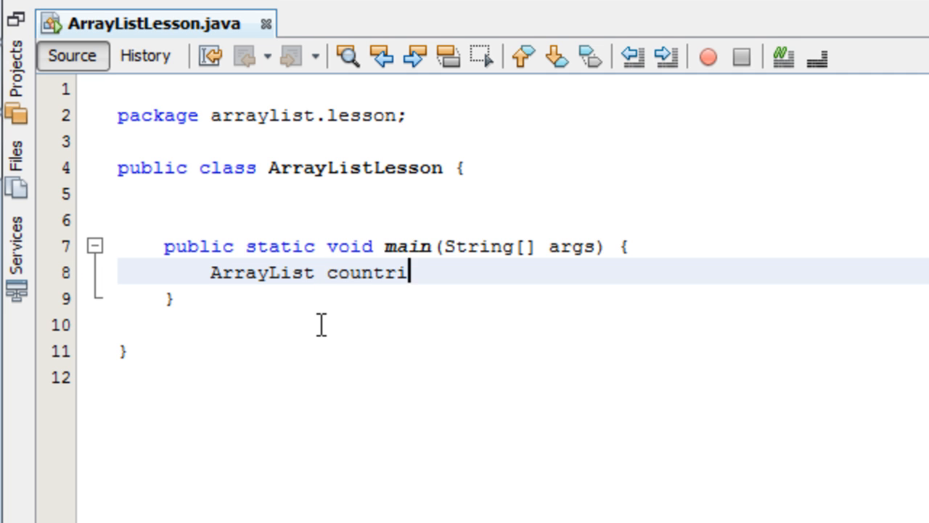
text(es=new ArrayList()
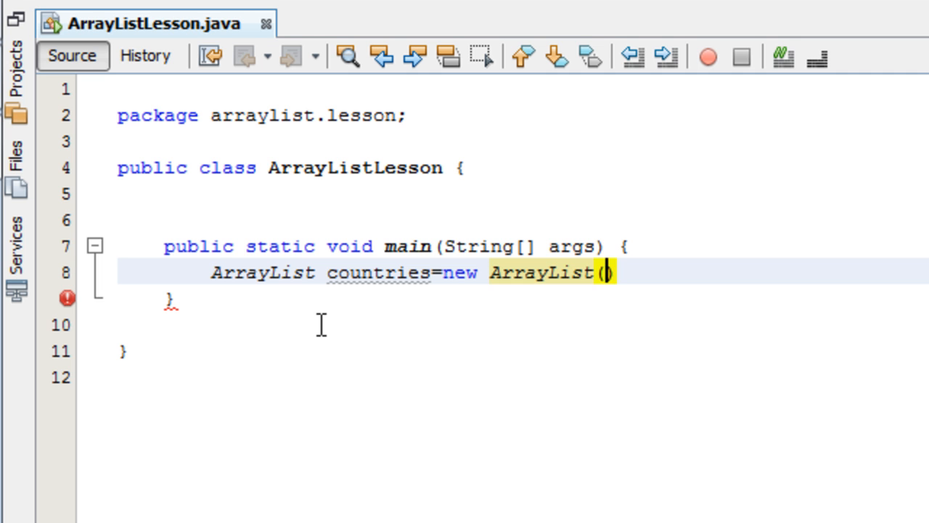
text();)
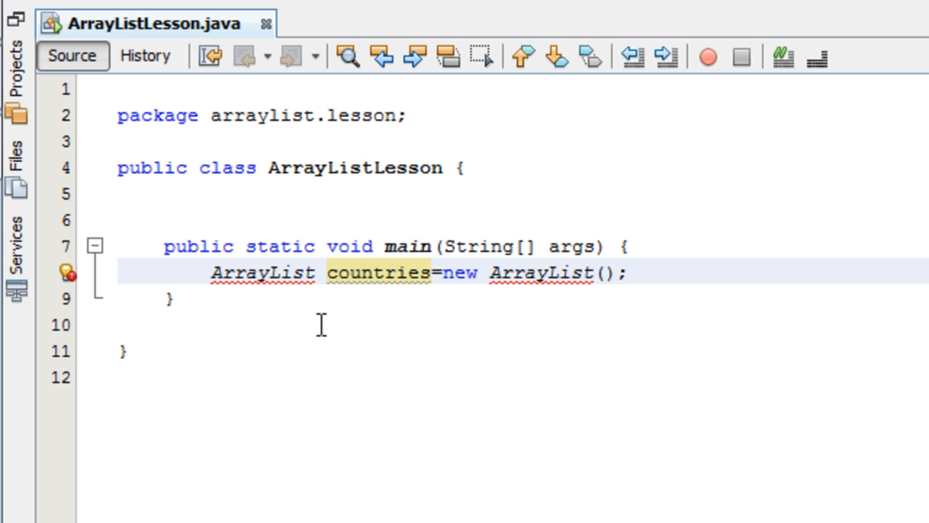
mouse_move(282, 273)
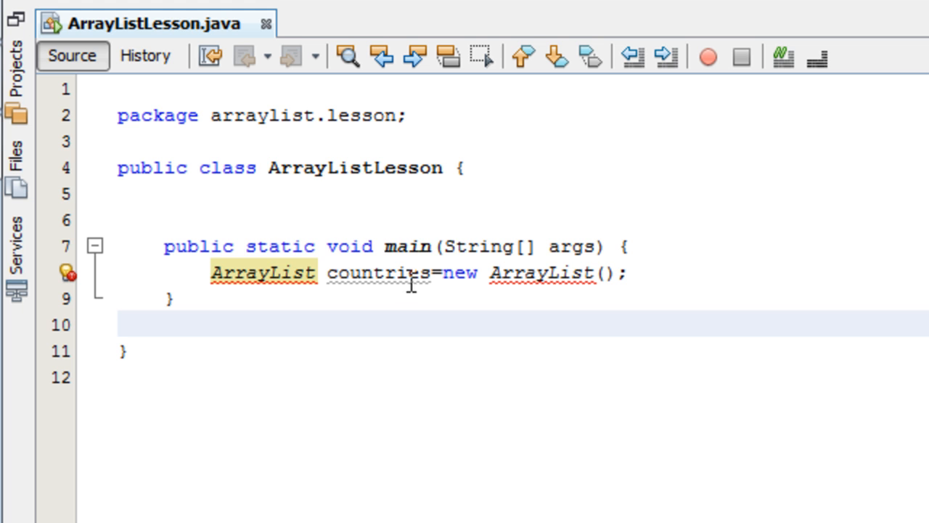
mouse_move(269, 279)
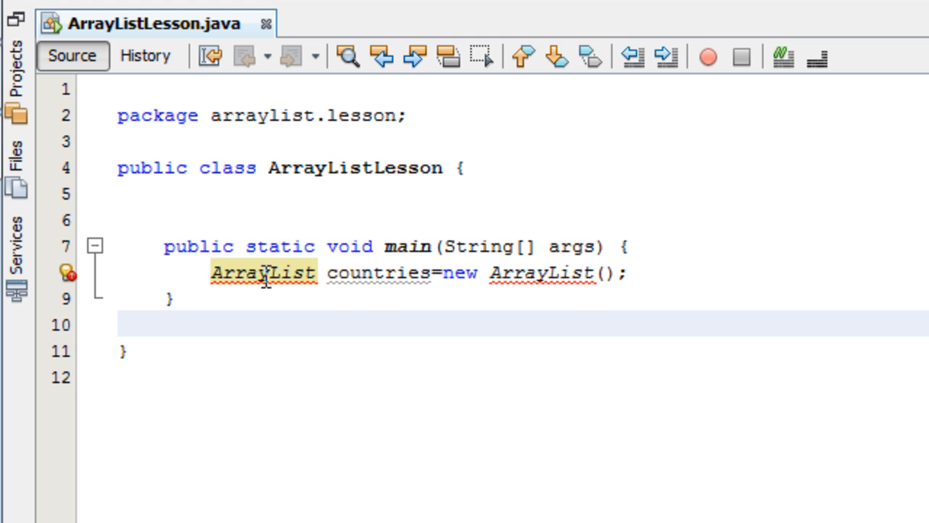
Step: Fix imports to add java.util.ArrayList and start a new line after the countries declaration
right_click(265, 273)
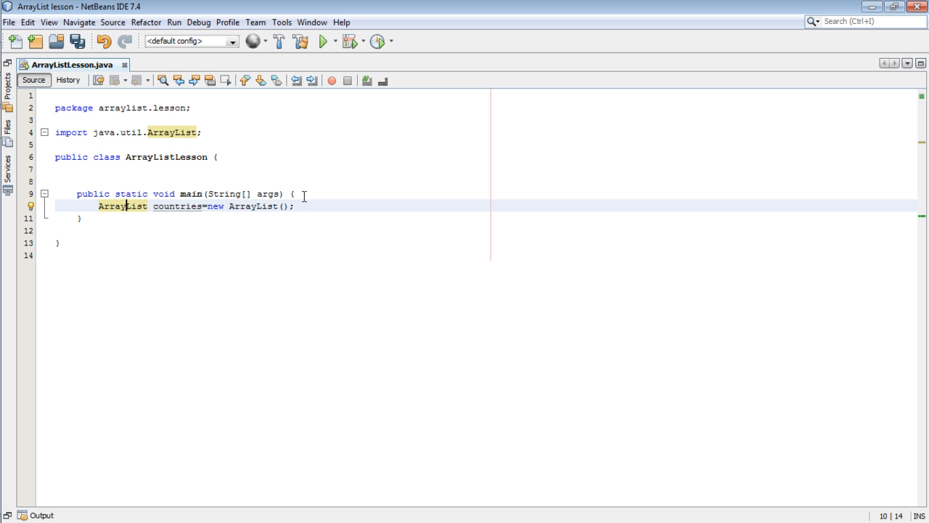
click(296, 206)
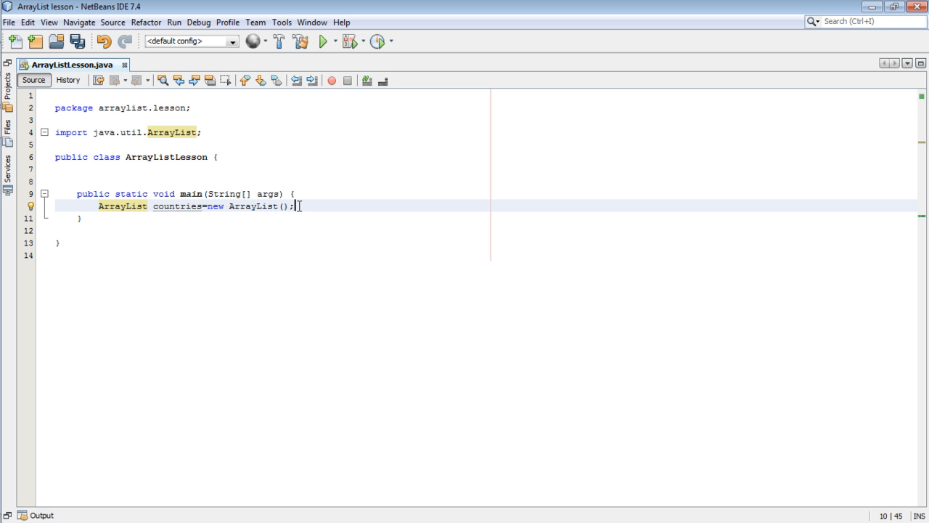
key(Enter)
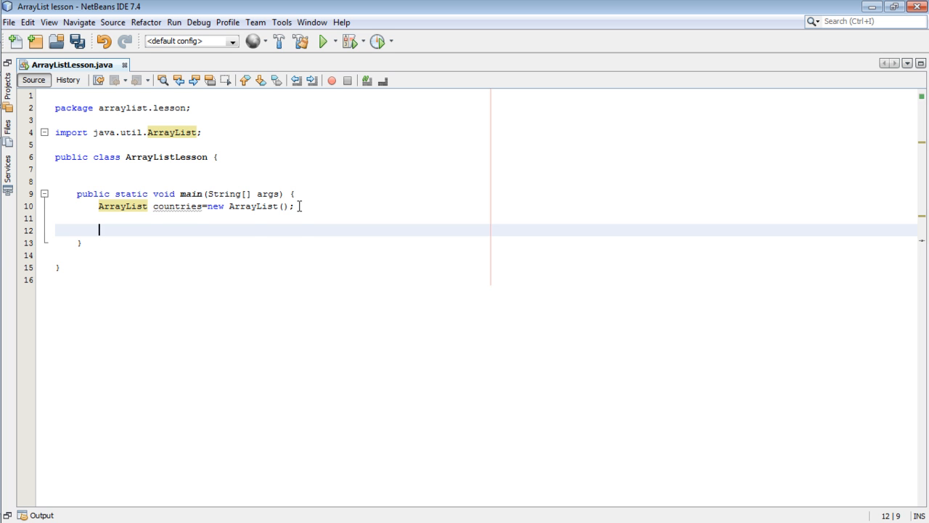
Step: Add comments '//creating an arraylist' above the declaration and '//add items to arraylist' below it
text(//add iy)
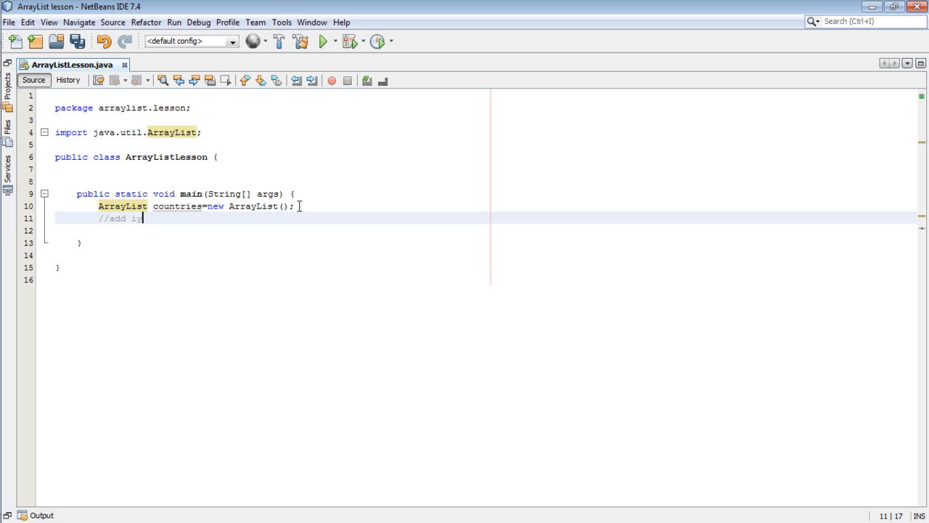
key(BackSpace)
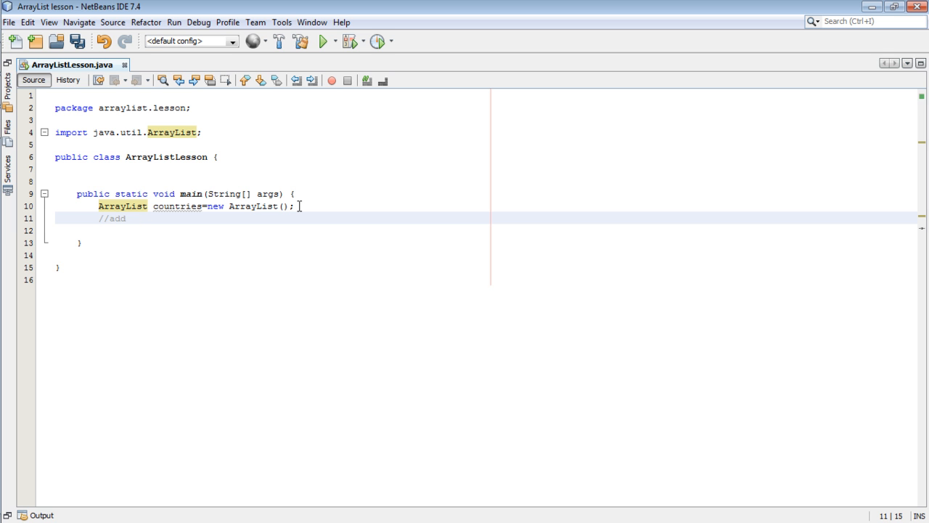
text(items to arraylist)
text(//)
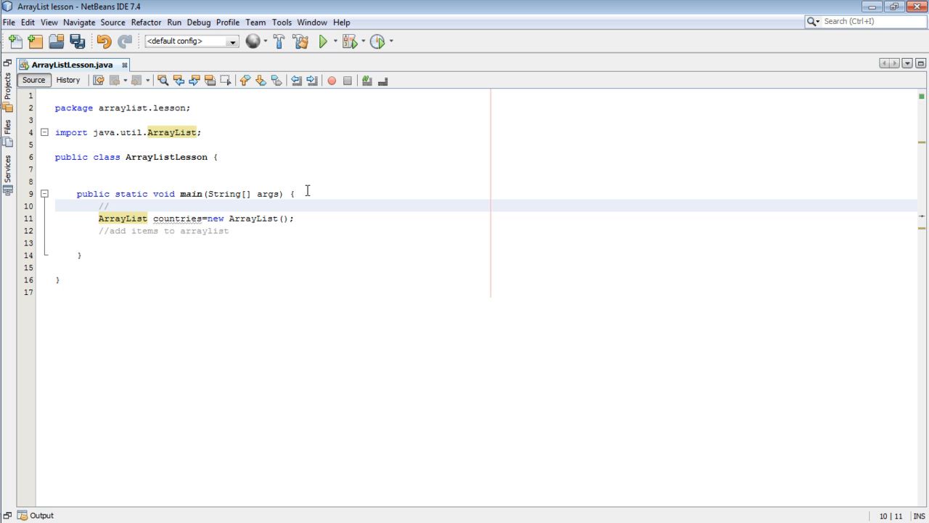
text(cre)
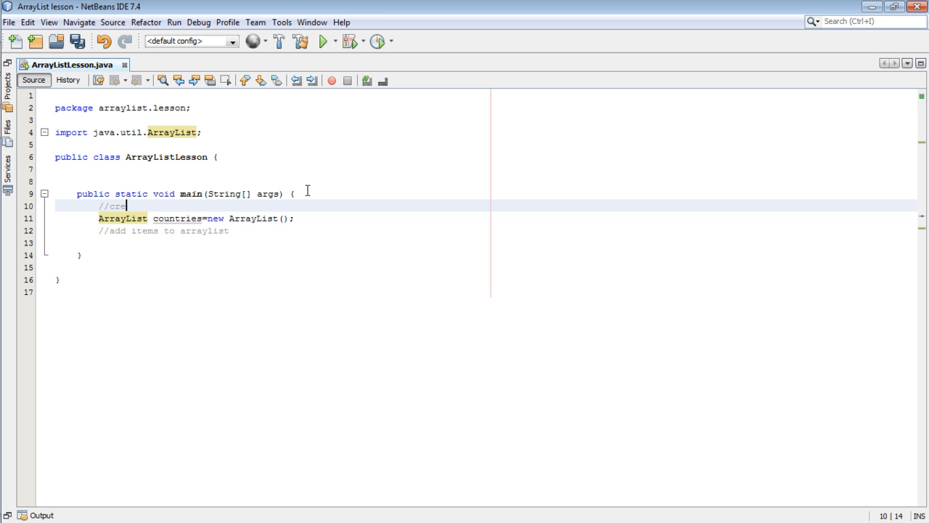
text(ating an arra)
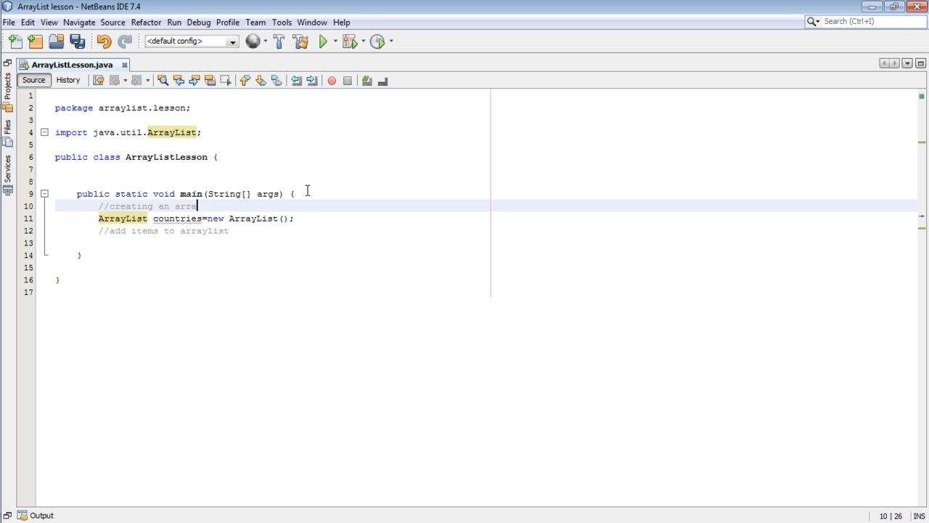
text(ylist)
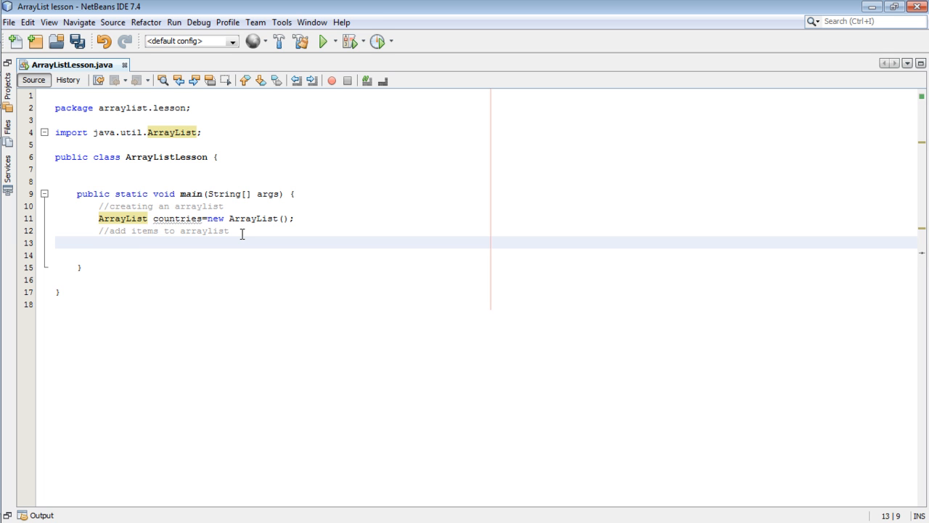
Step: Add "USA" and "India" to countries with countries.add calls
text(countr)
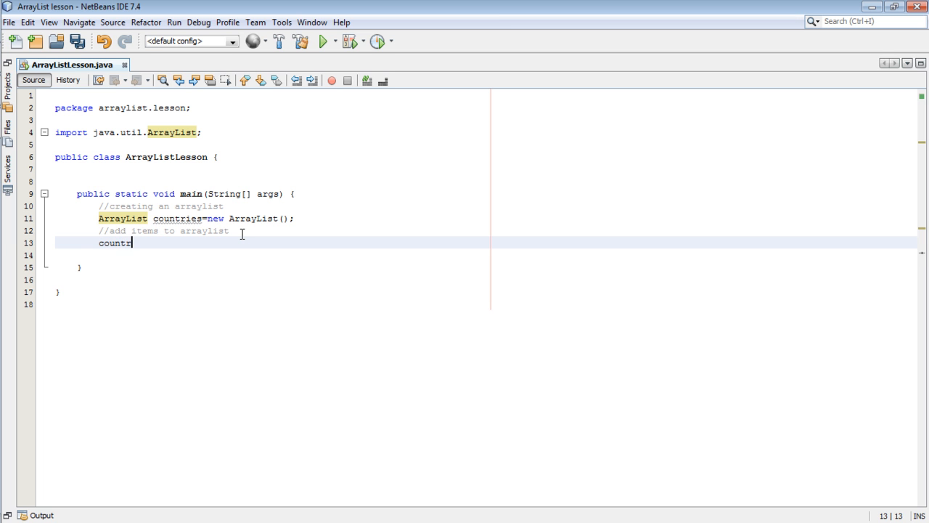
text(ies.add)
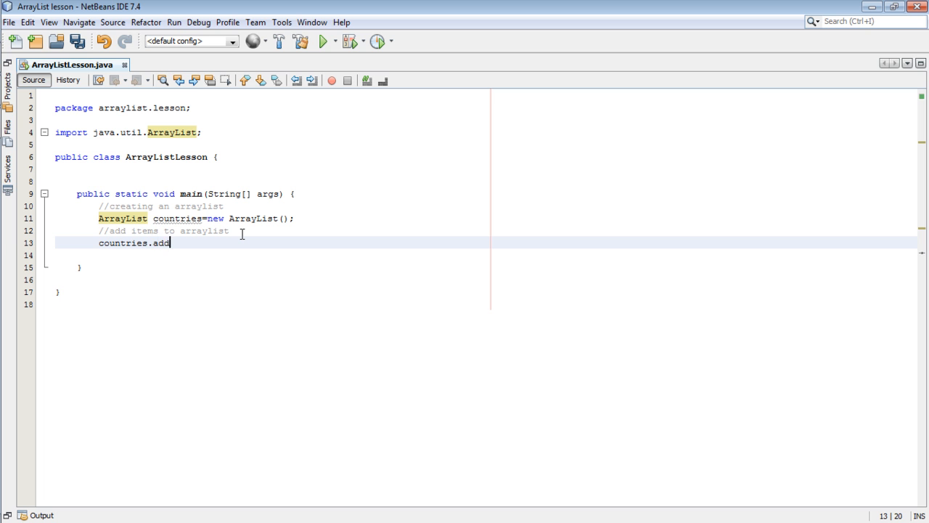
text(())
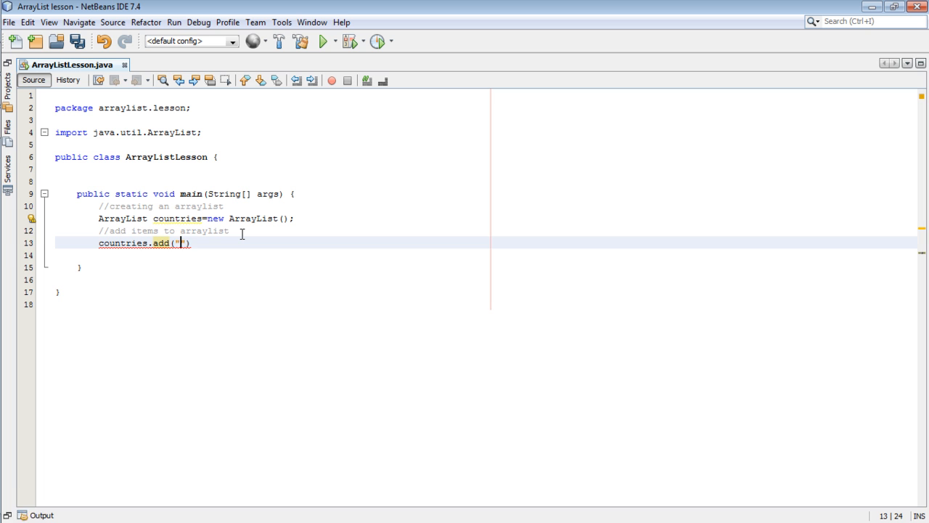
text(US)
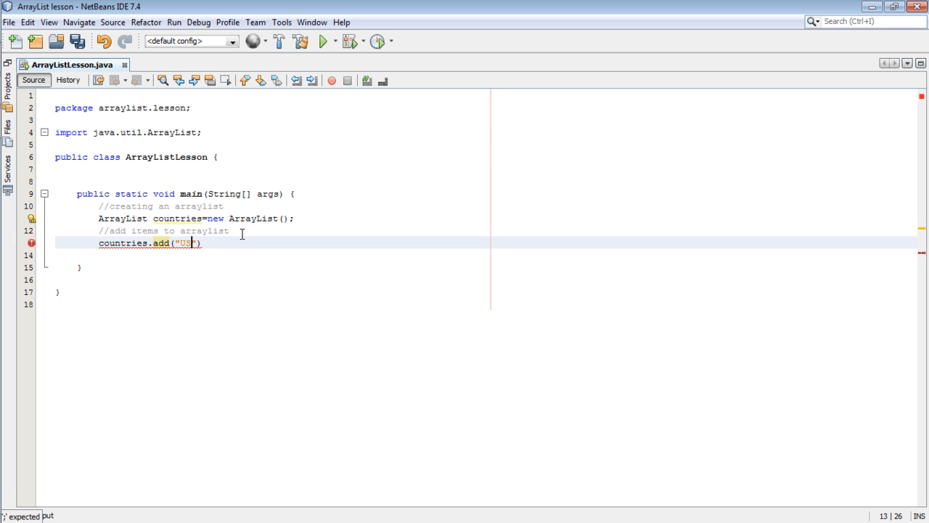
text(A)
click(487, 255)
text(c)
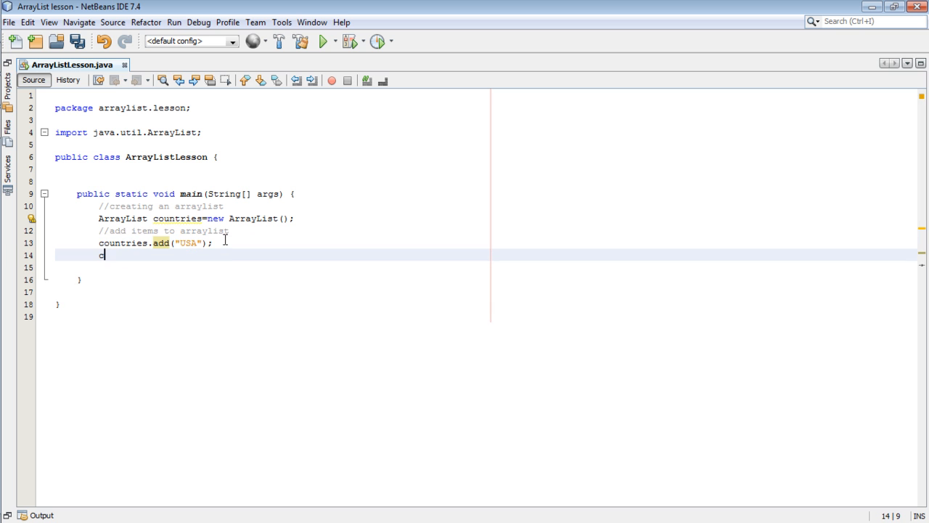
text(ountries)
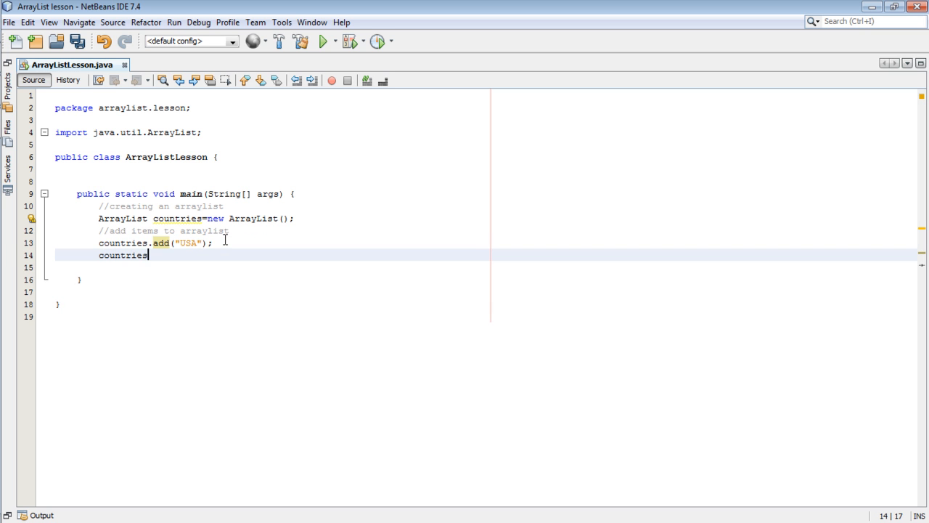
text(.add(")
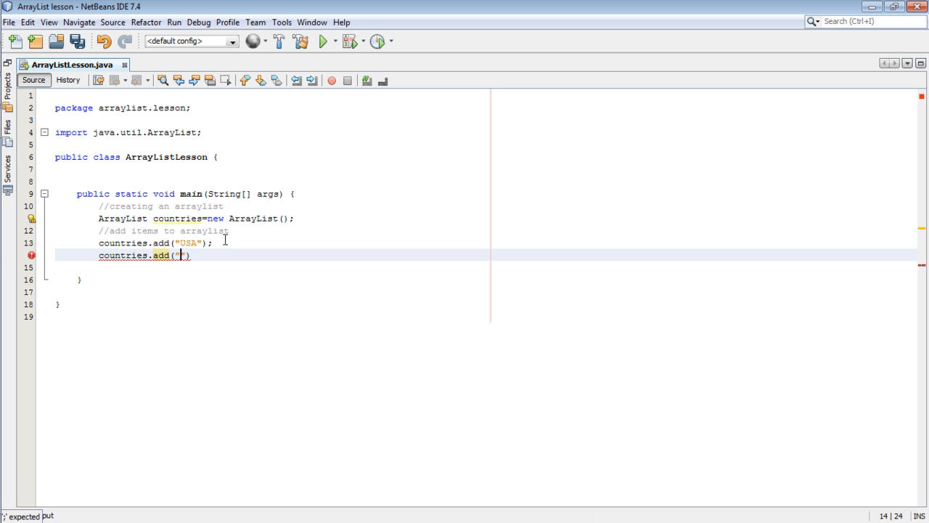
text(India)
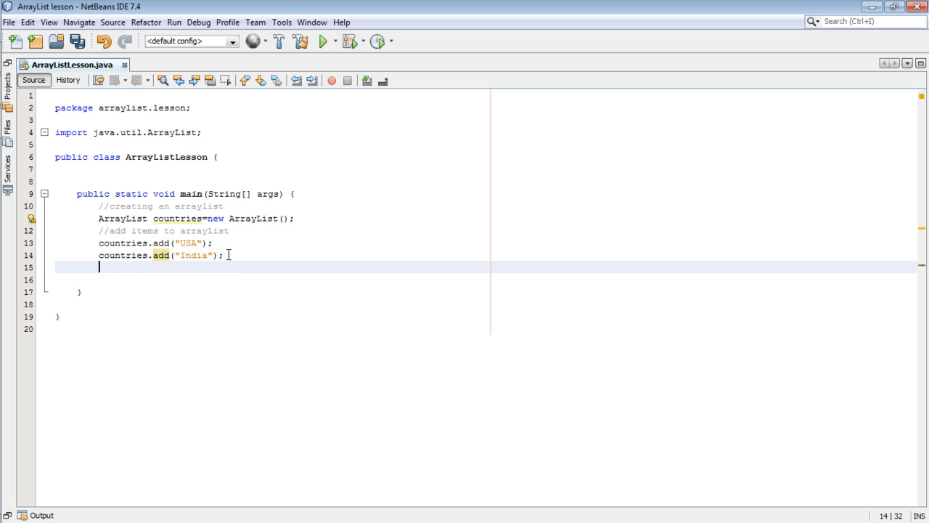
Step: Add "Britain" and "Kenya" with countries.add calls, leaving blank lines below
text(coun)
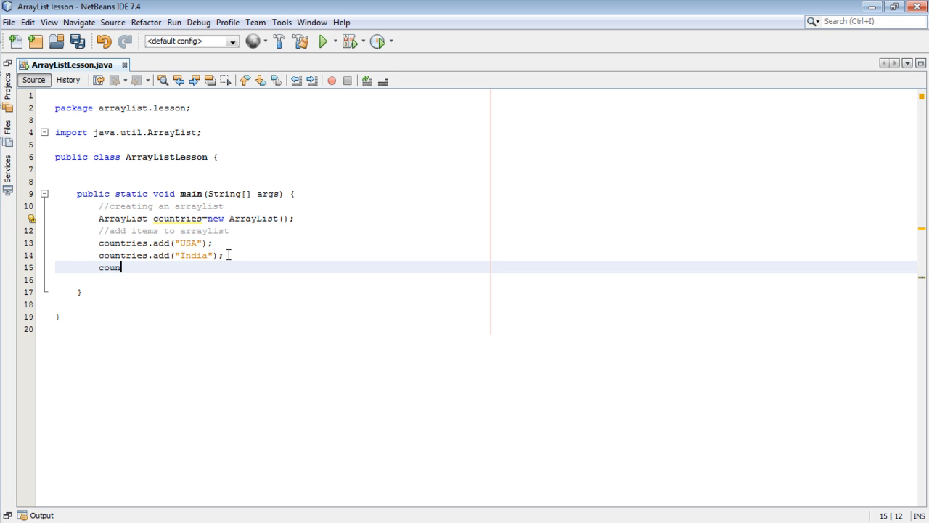
text(tries.add()
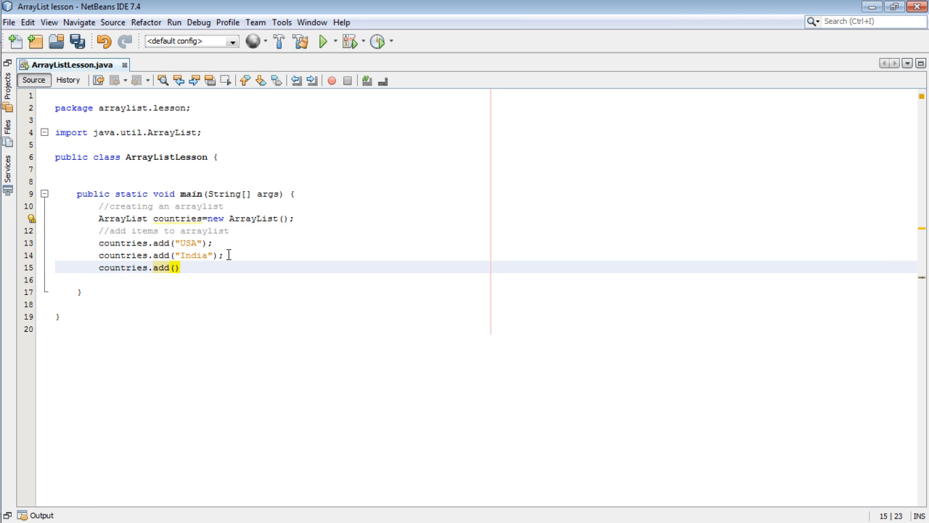
text("b")
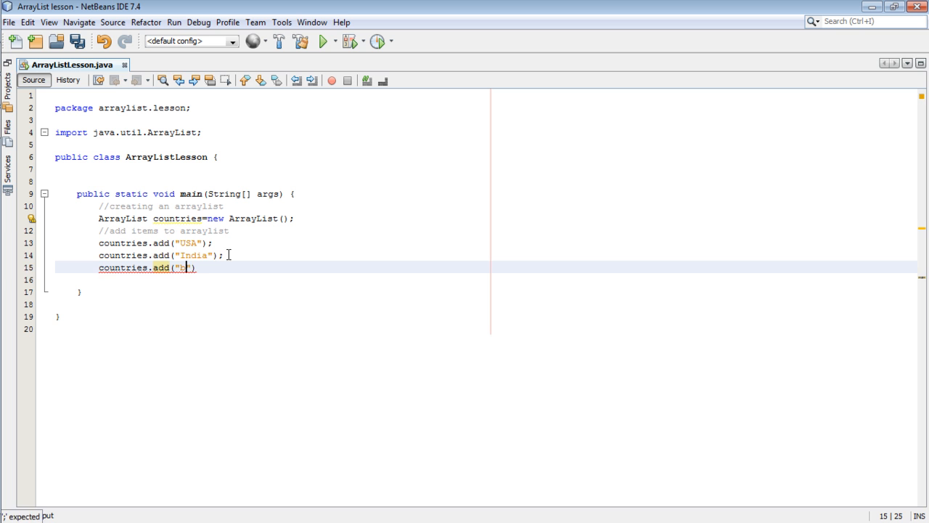
text(ria)
click(273, 279)
text(co)
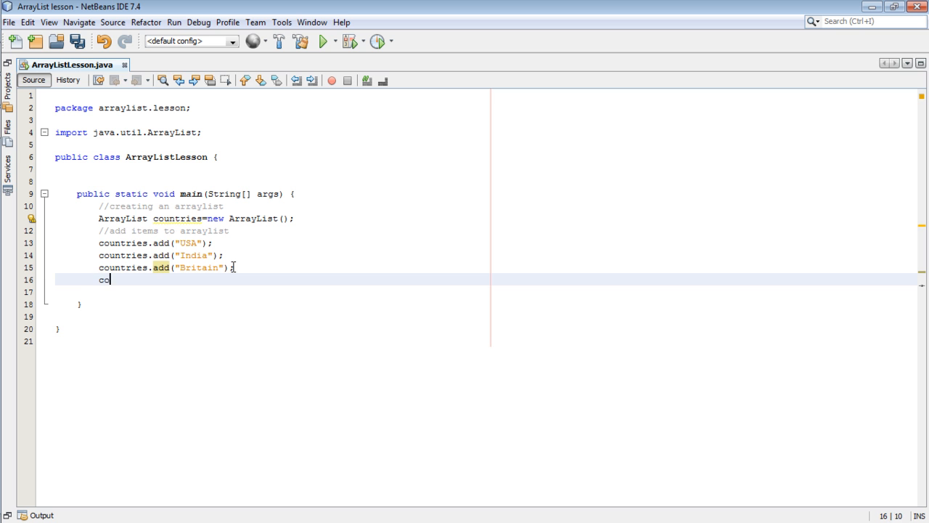
text(untries)
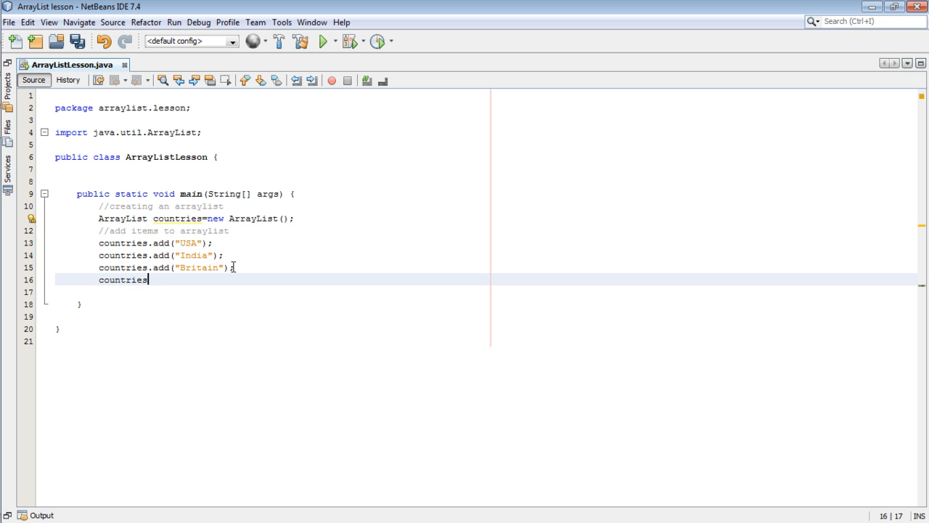
text(.add)
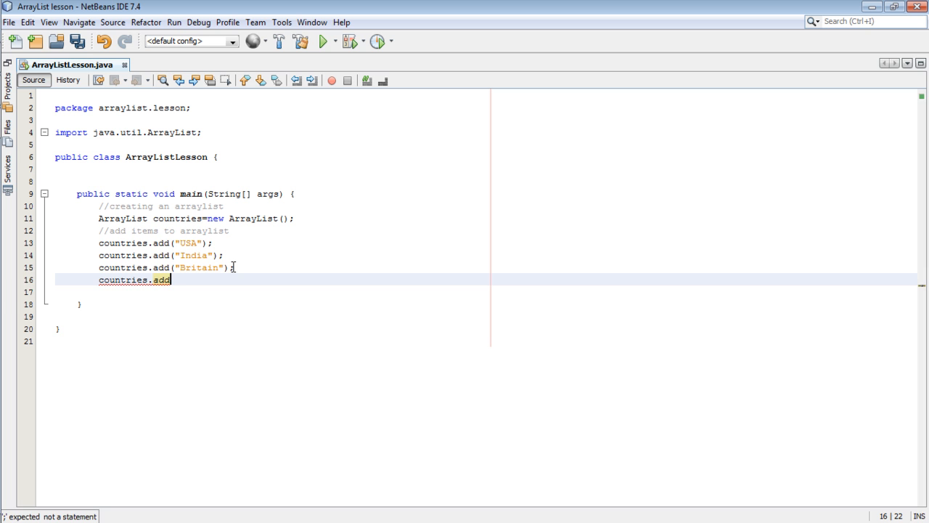
text((""))
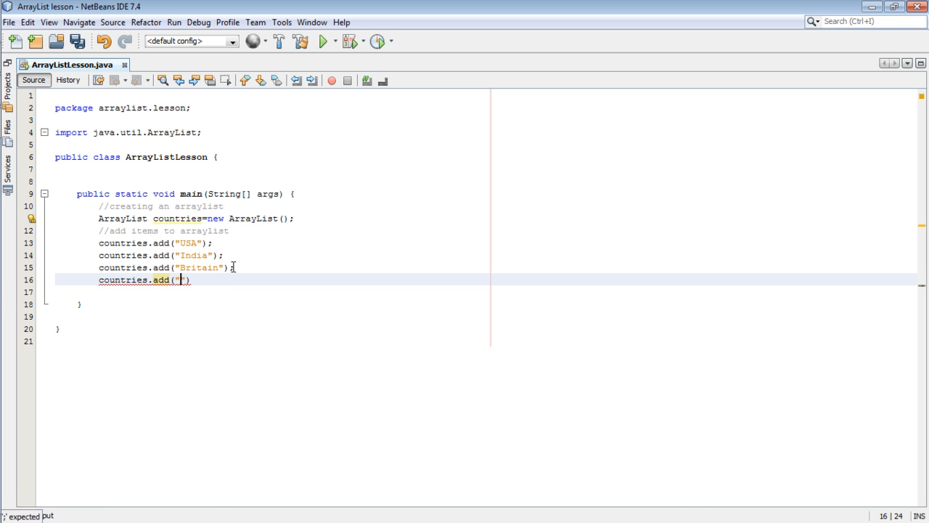
text(Kenya)
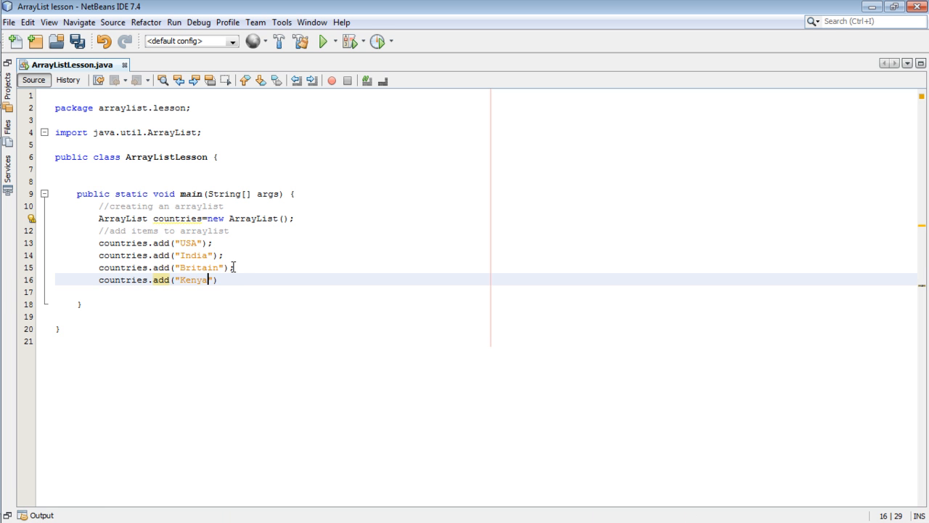
text();)
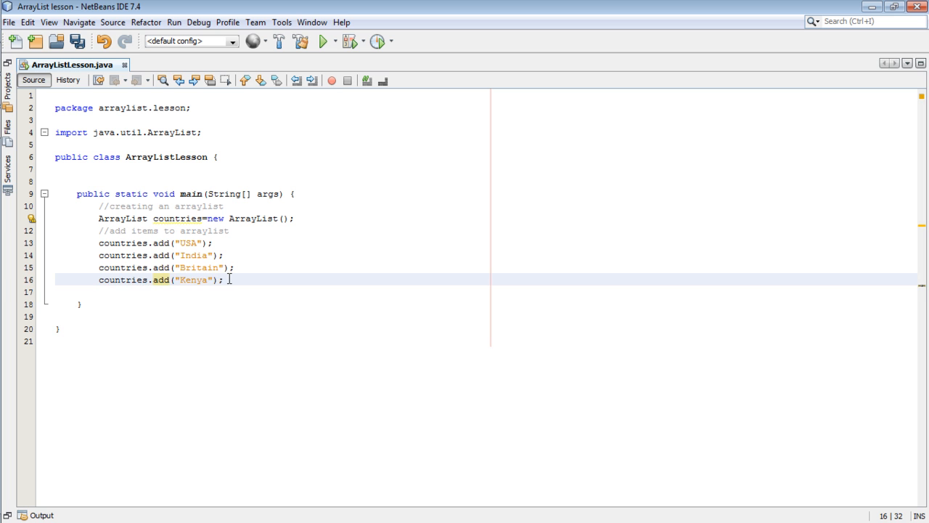
key(enter)
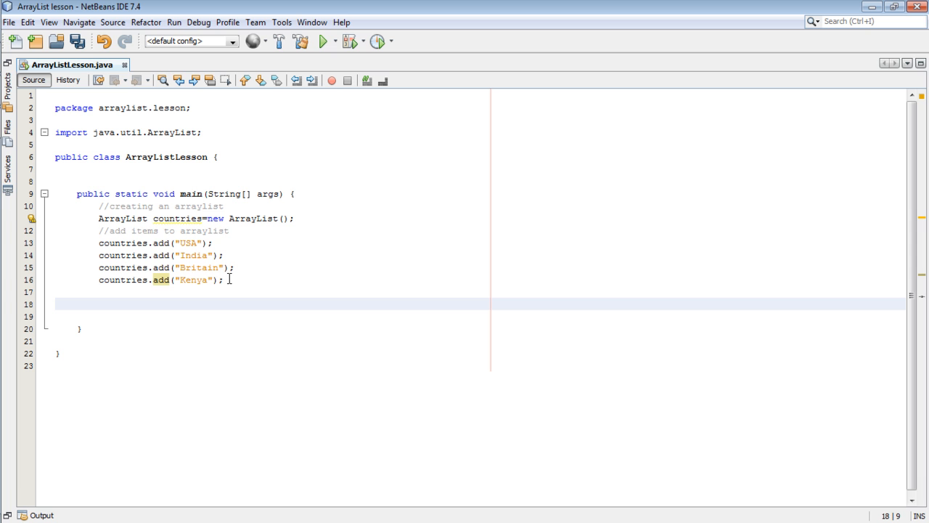
Step: Add a '//get the size' comment on the line below the add calls
click(99, 304)
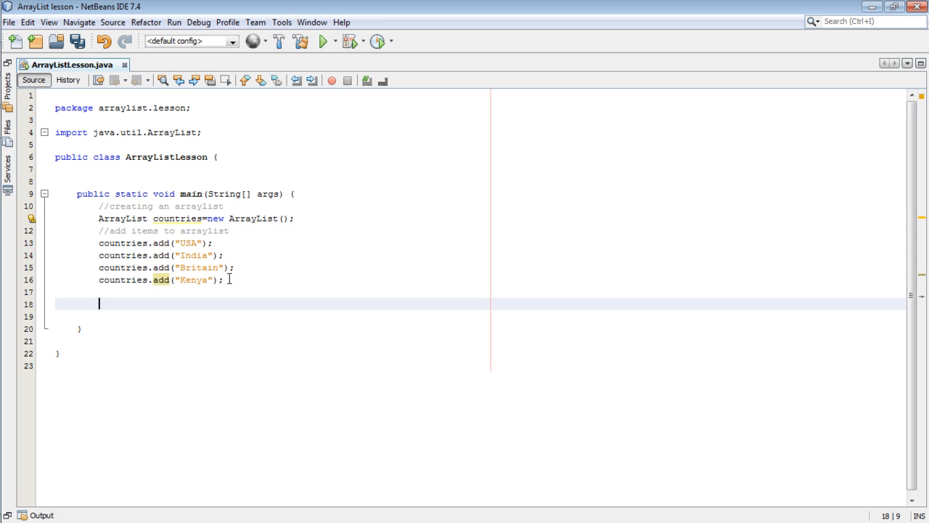
text(//)
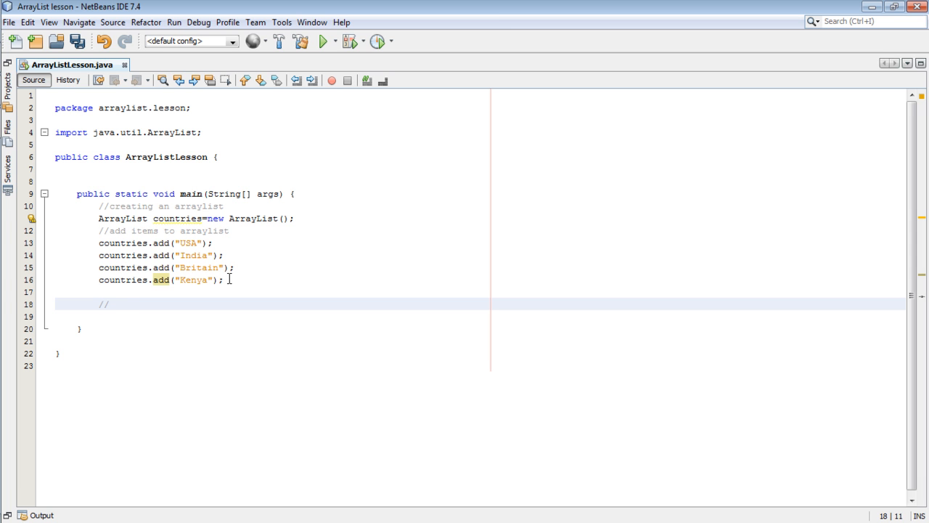
text(ret)
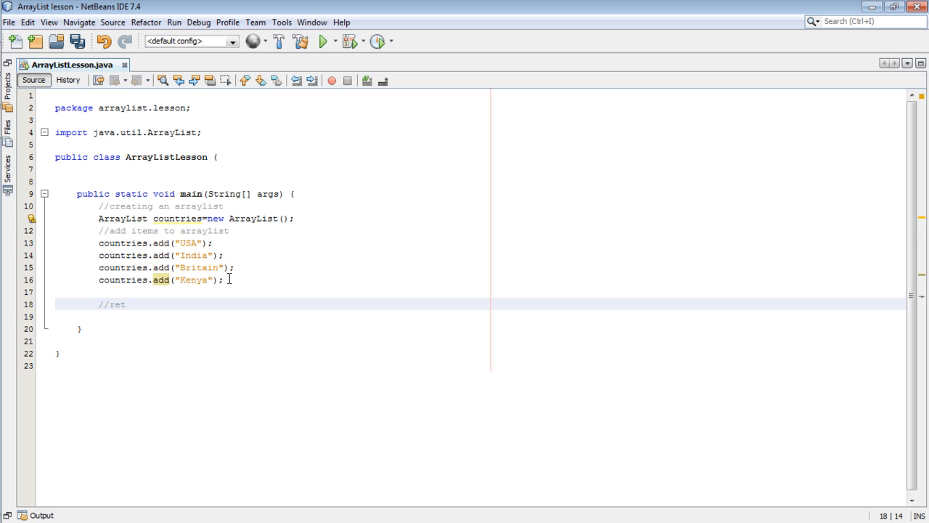
key(BackSpace)
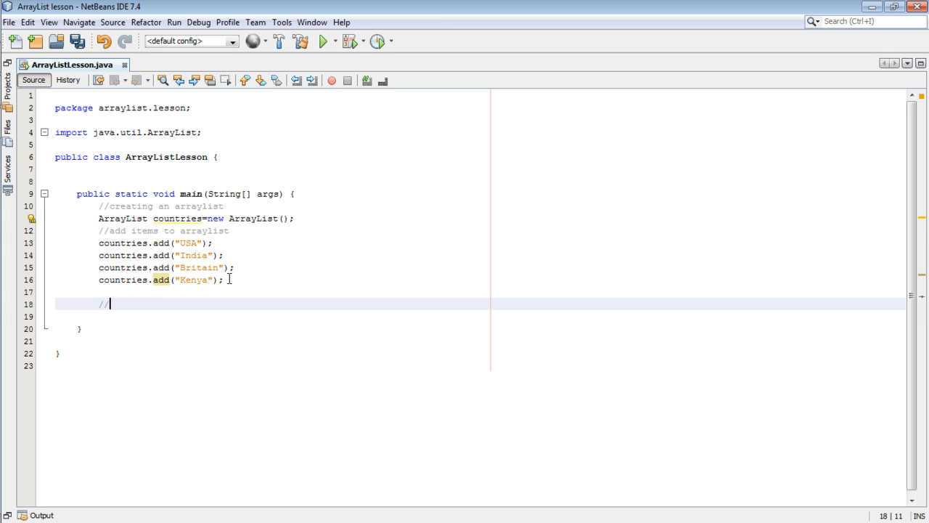
text(get the size)
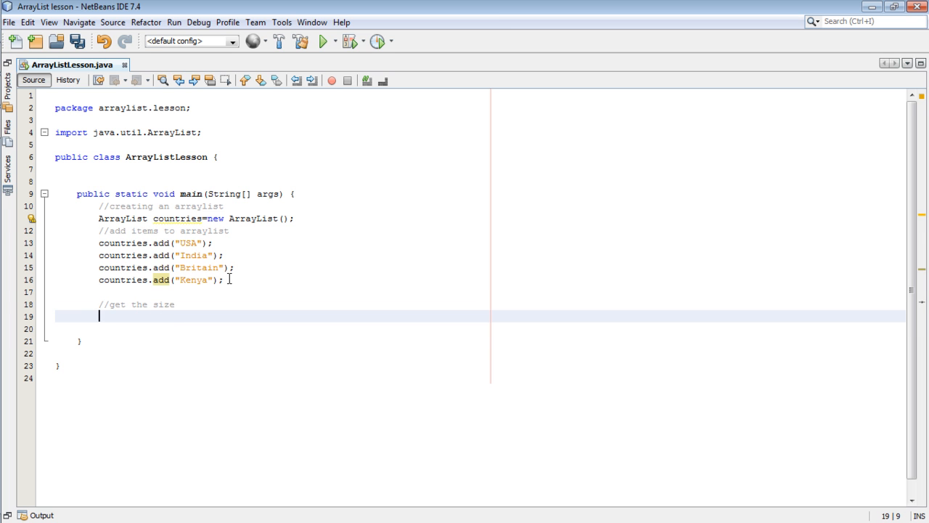
Step: Write System.out.println("There are "+countries.size()+" countries"); using completion for size()
text(System)
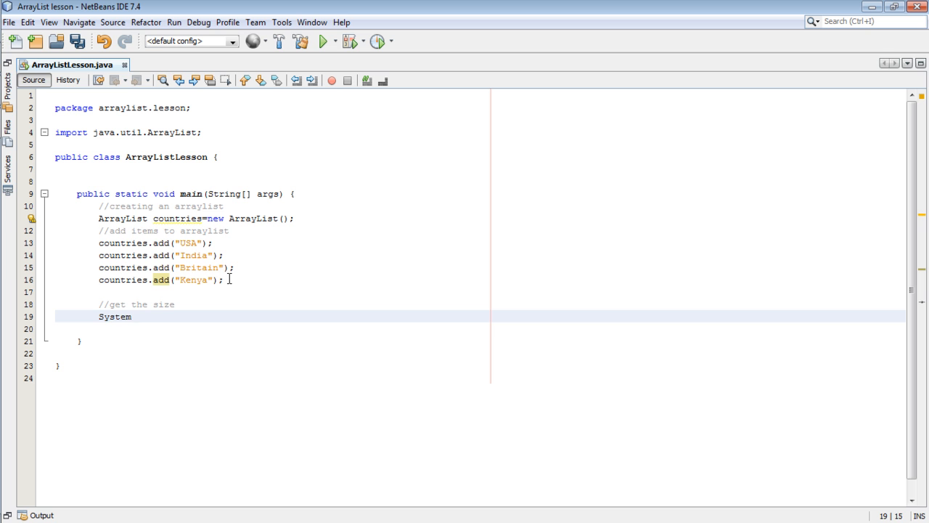
text(.out.p)
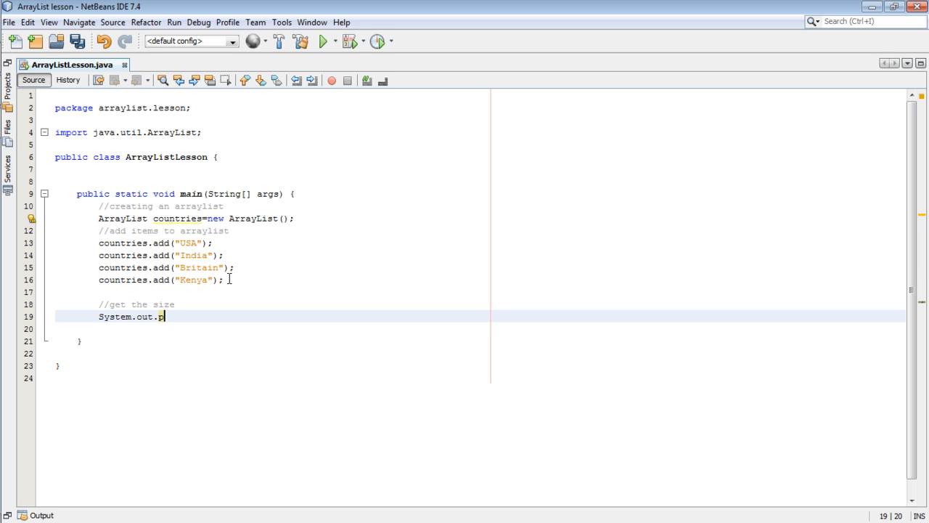
text(rintln("There are)
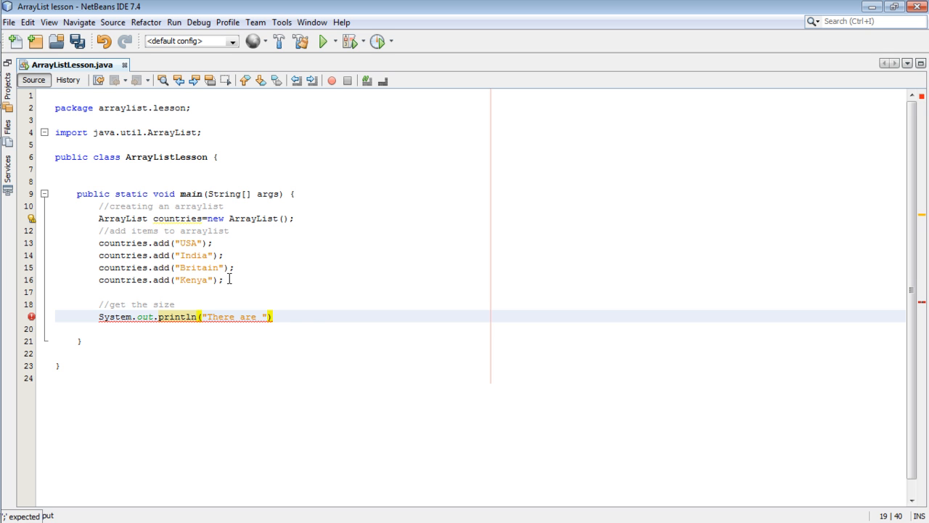
text(+)
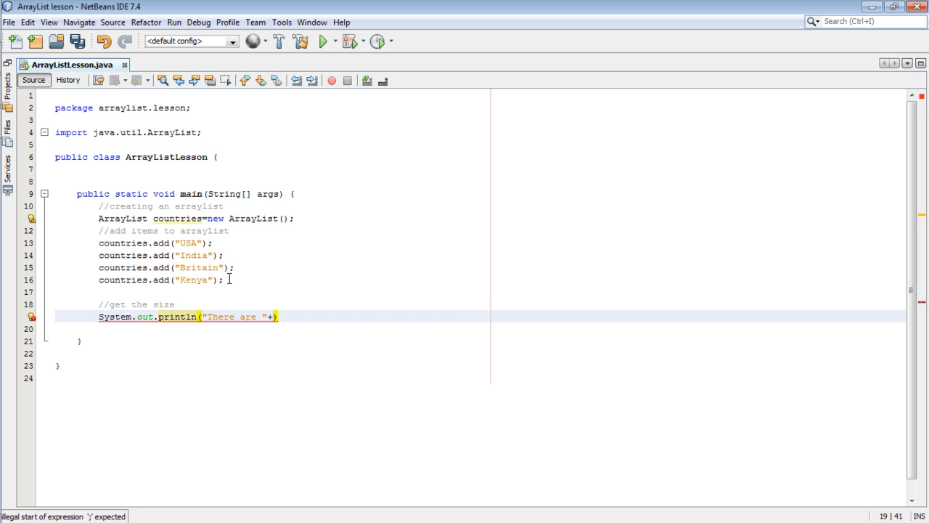
text(countries.)
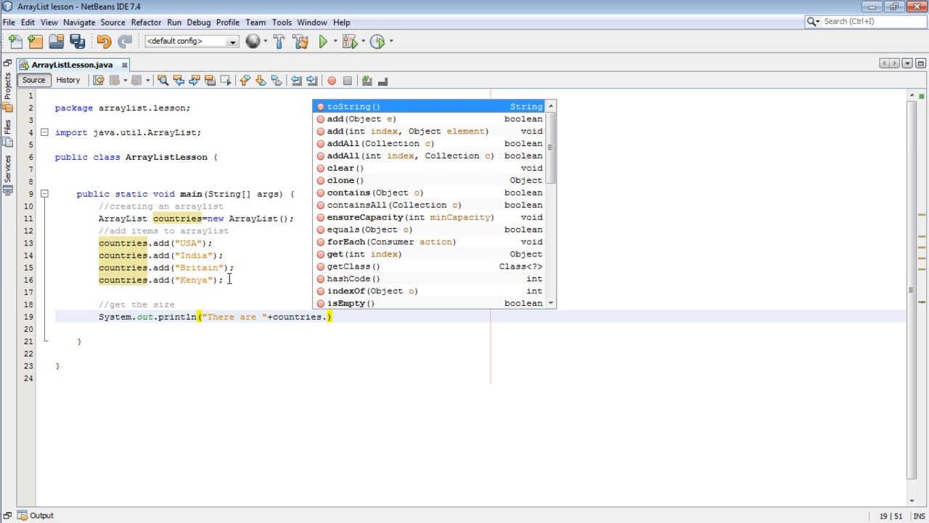
text(si)
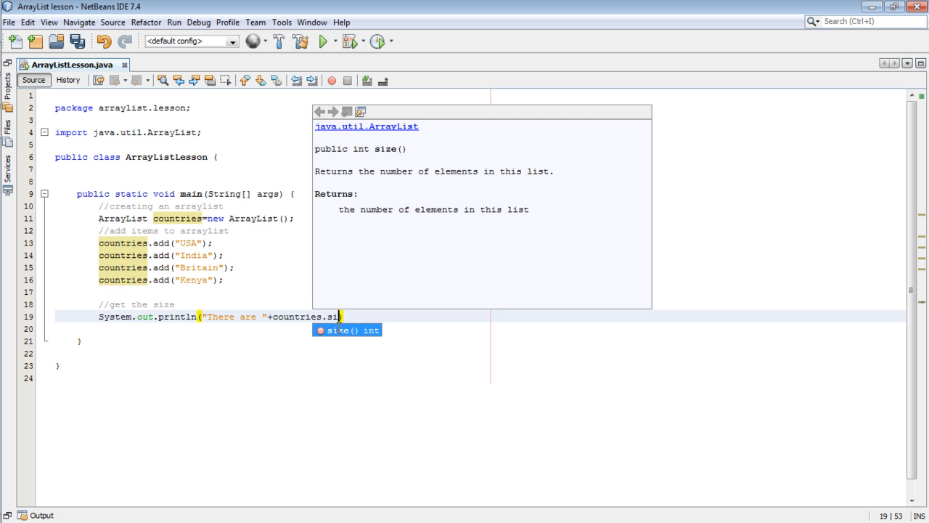
key(Enter)
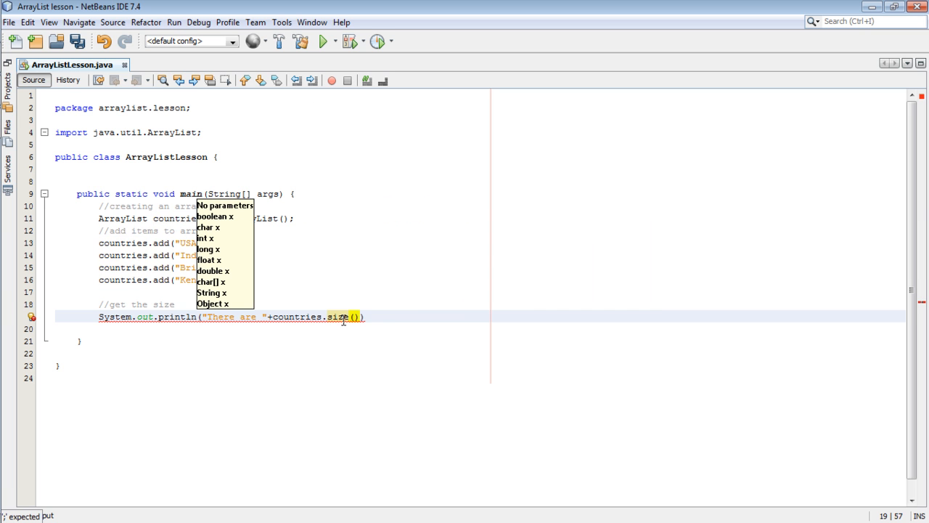
text(+""))
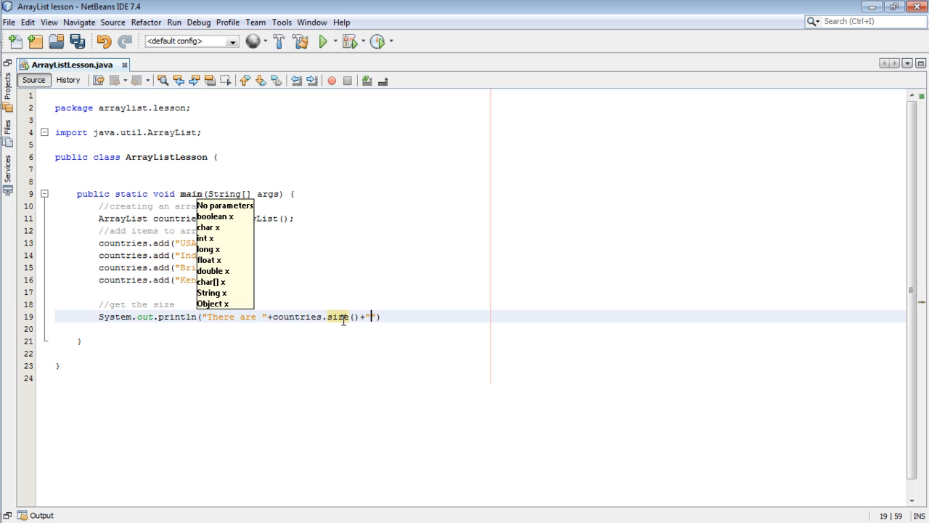
text(countries)
text(//)
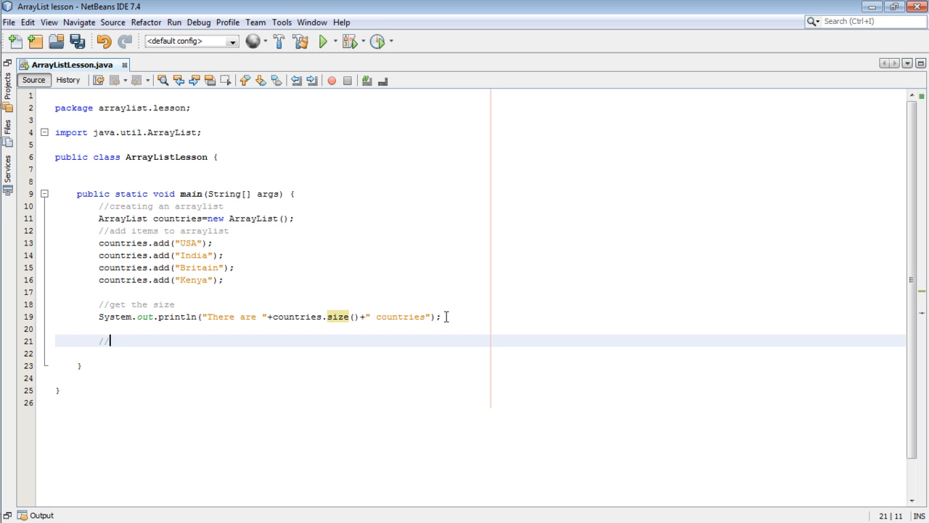
Step: Add a '//get the individual items' comment followed by an empty System.out.println()
text(get the)
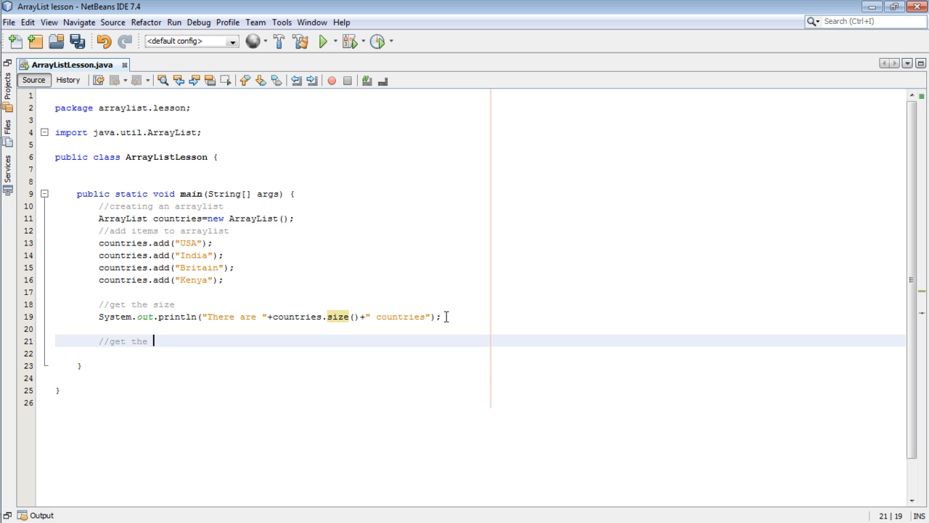
text(individual items)
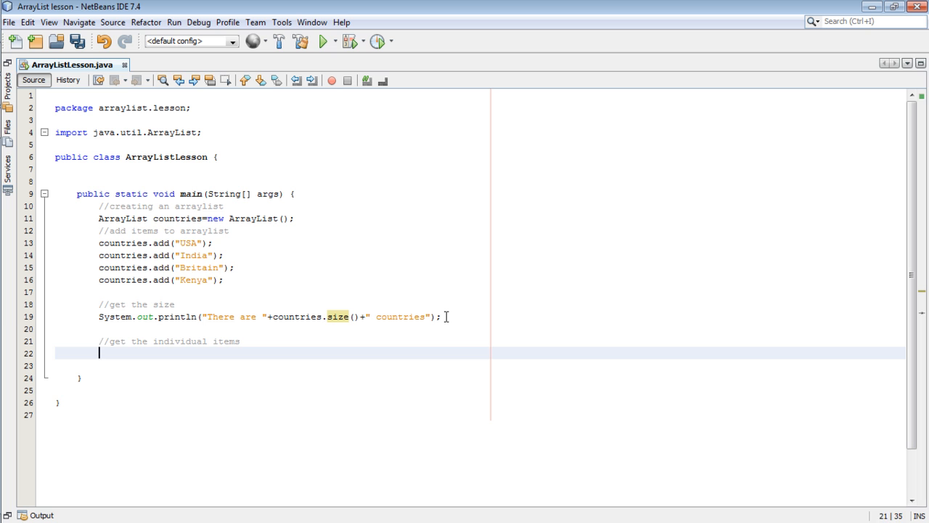
text(Syste)
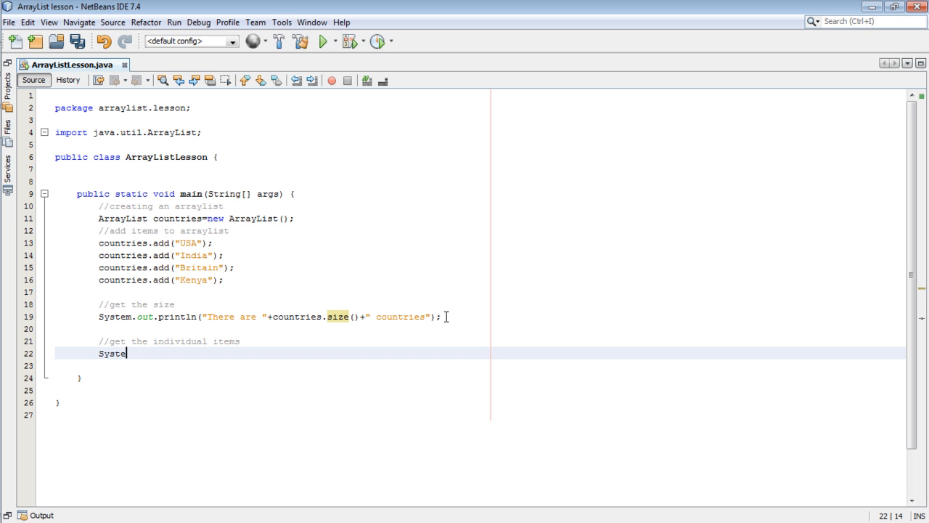
text(m.out)
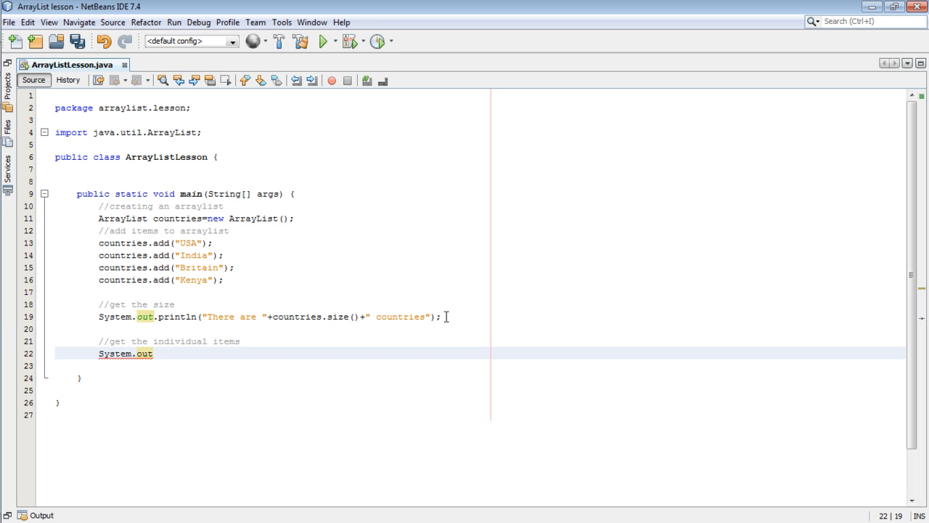
text(.prin)
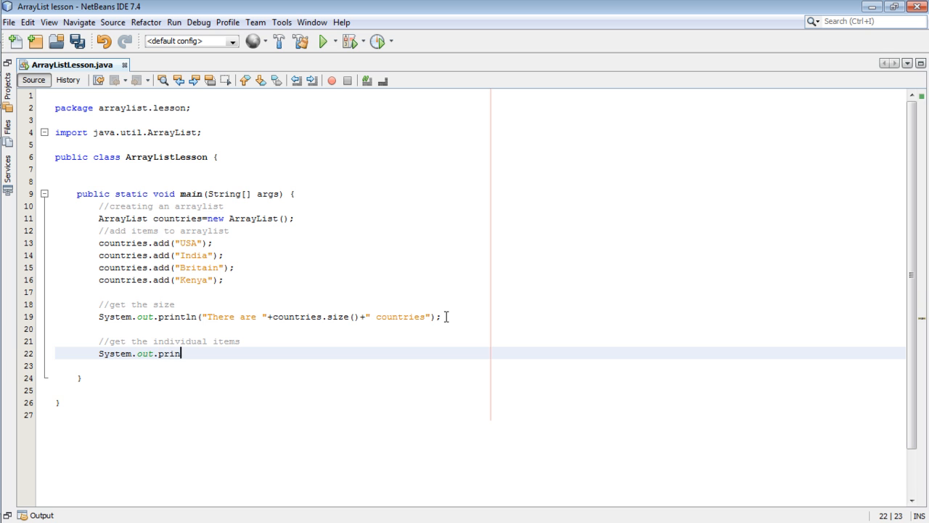
text(tln())
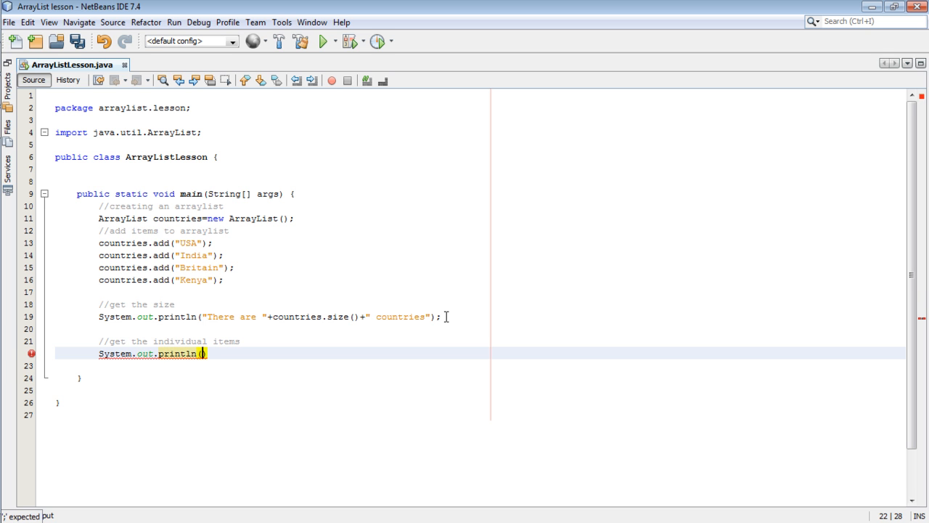
Step: Fill the println with "I have gone to the following countries : " followed by a plus
text(")
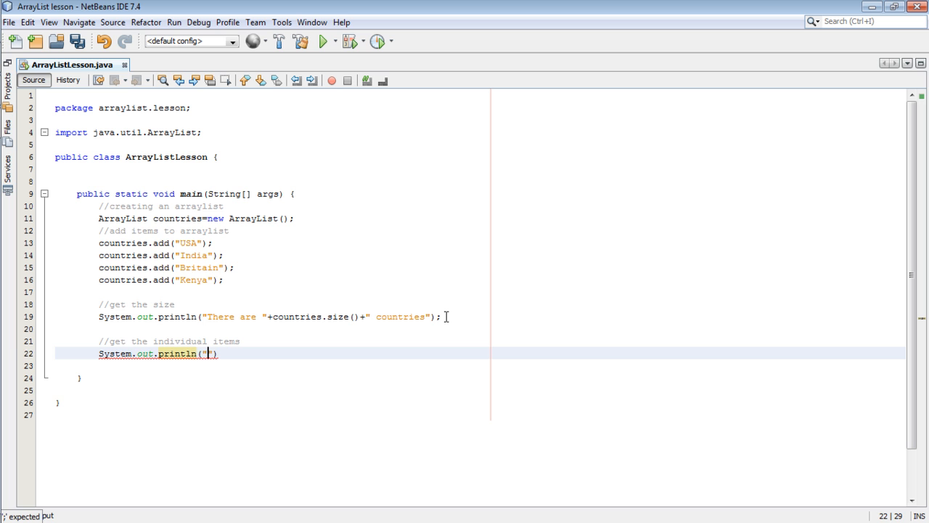
text(I)
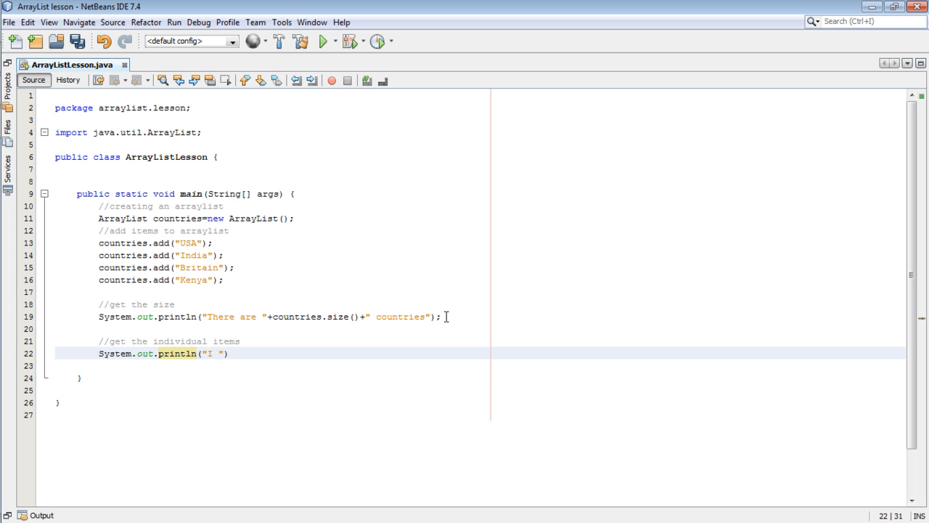
text(have gone to the f)
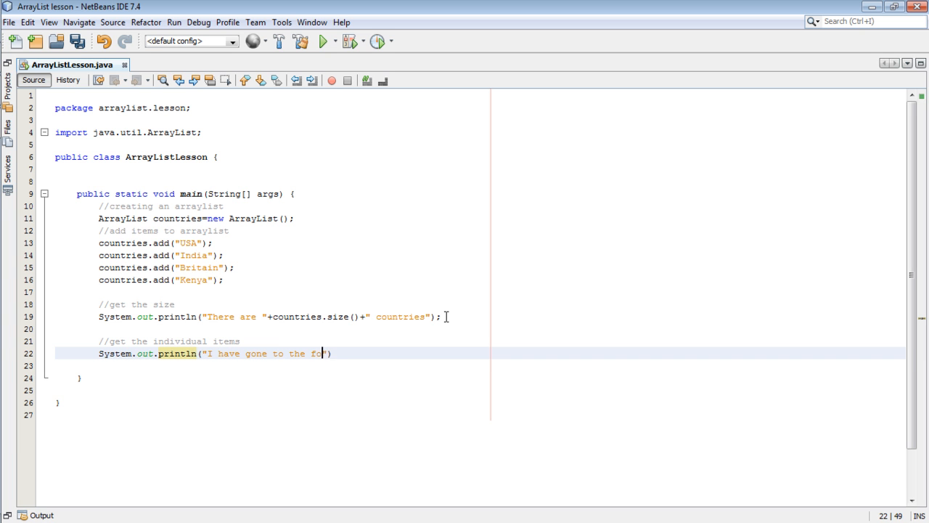
text(ollowing)
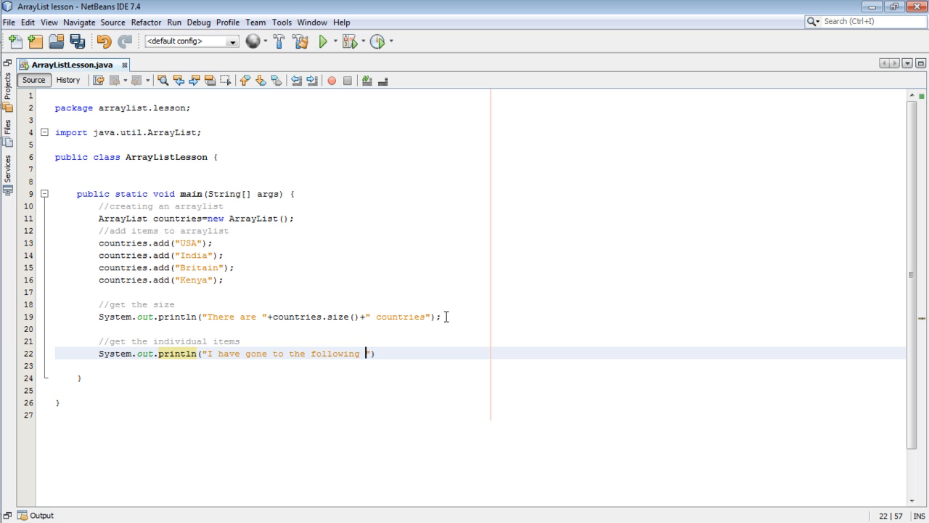
text(countries :)
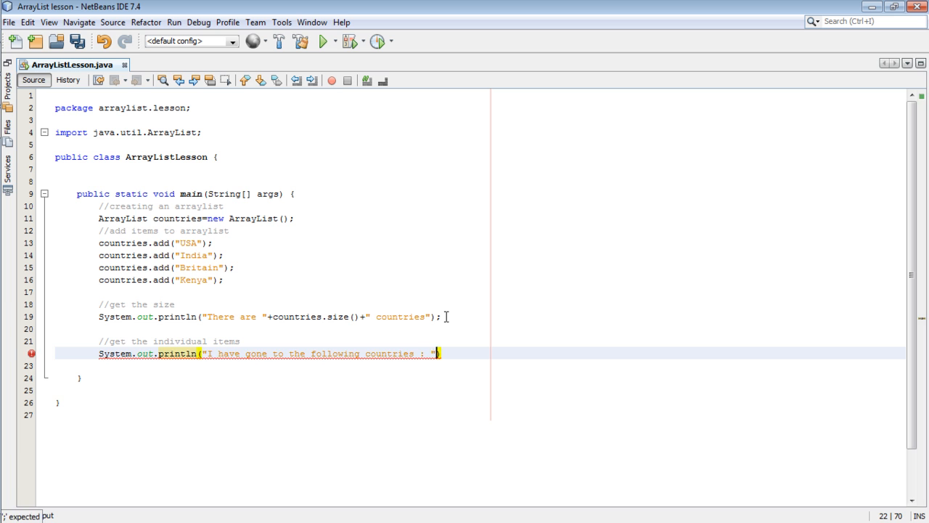
text(+)
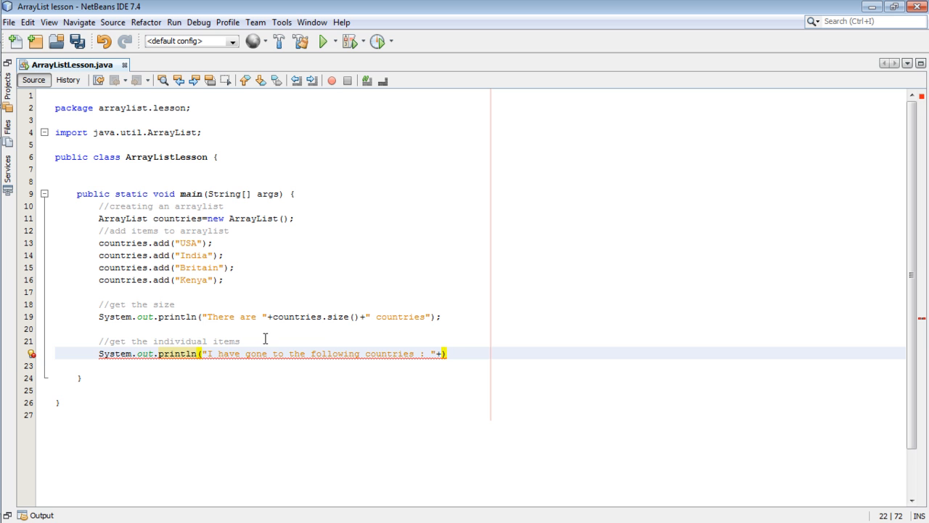
Step: Wrap the println in for(int i=0;i<countries.size();i++) with braces
text(for)
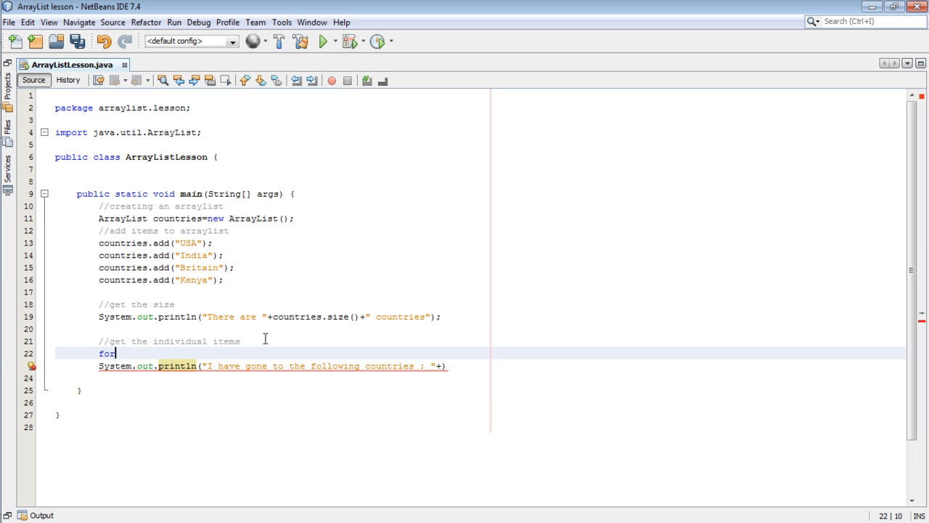
text((int i=0)
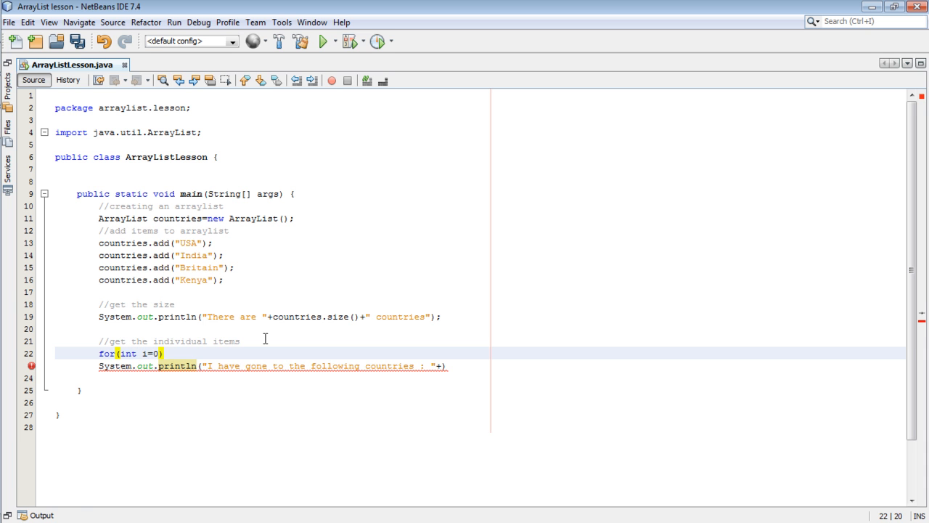
text(;i)
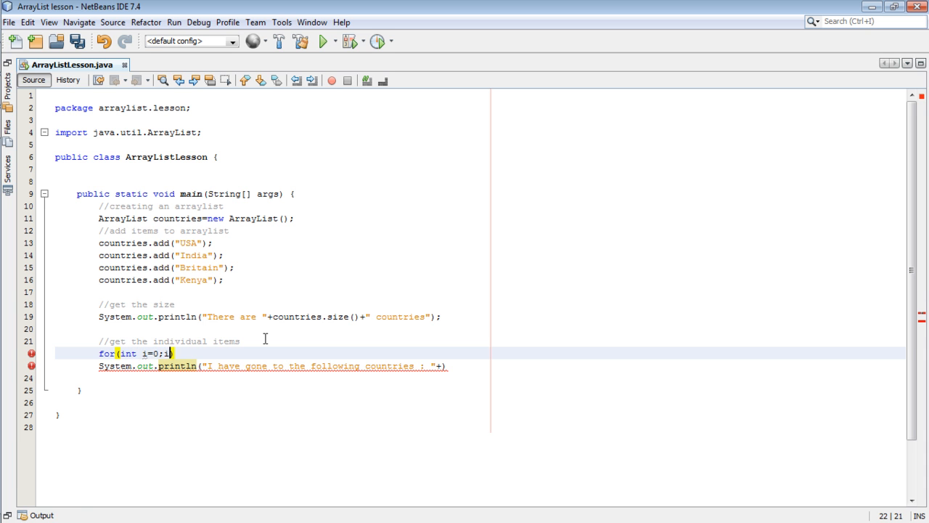
text(<)
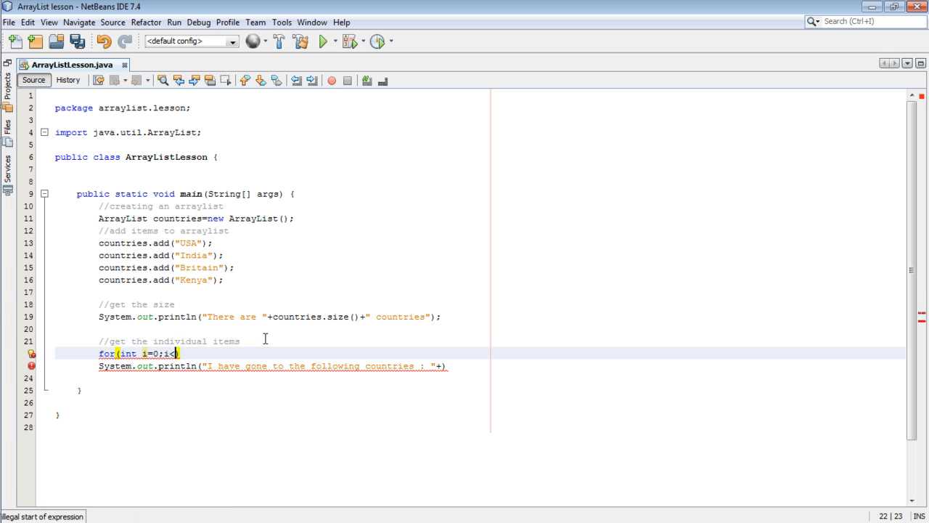
text(countries)
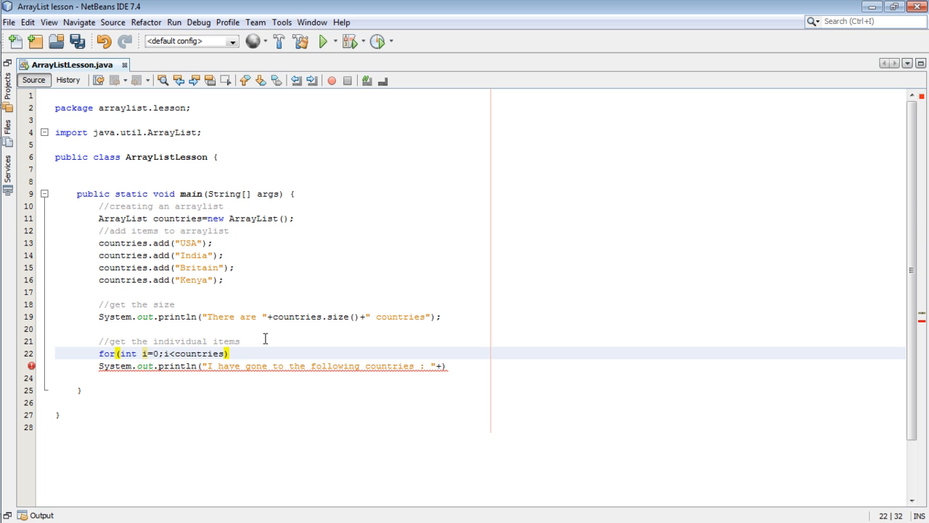
text(.size()
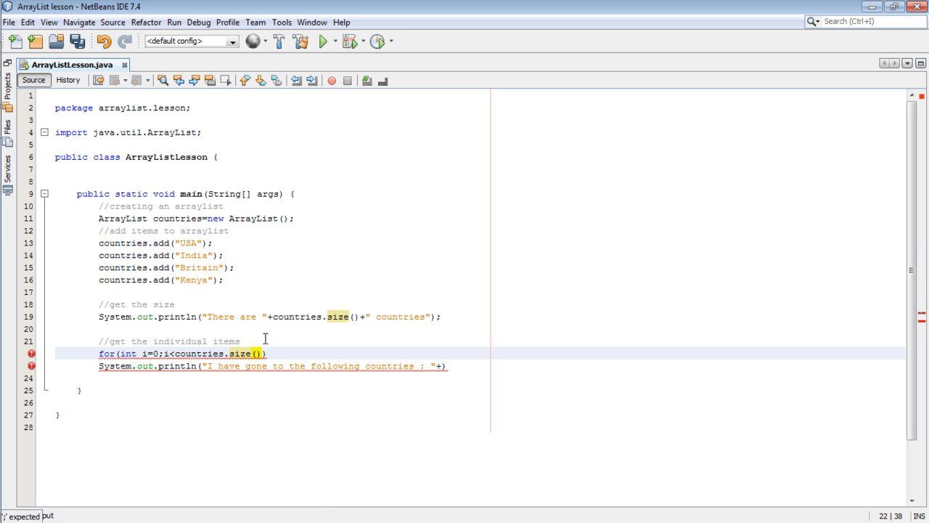
text(;i++)
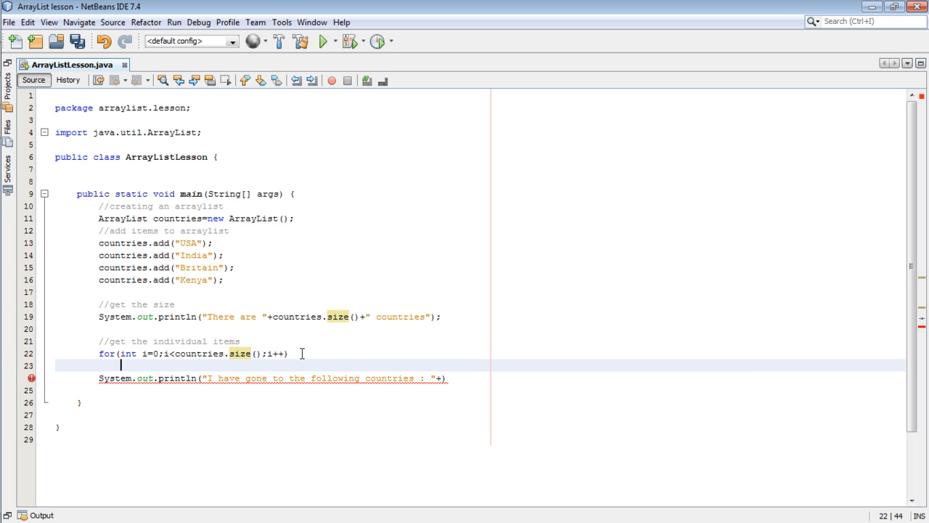
text({)
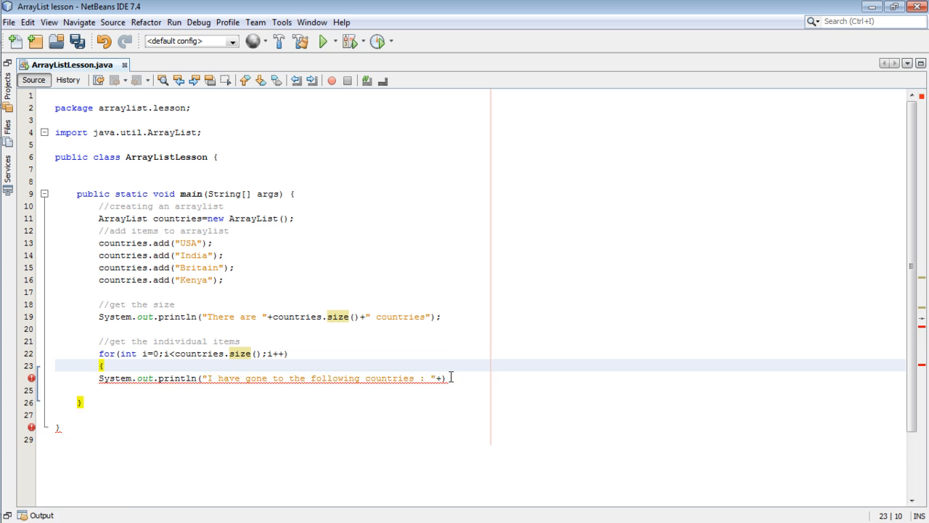
key(enter)
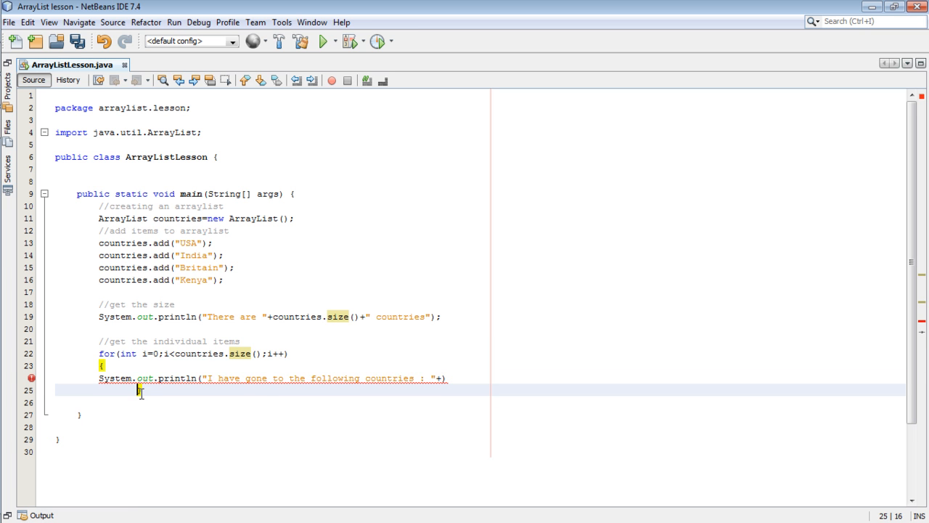
text(})
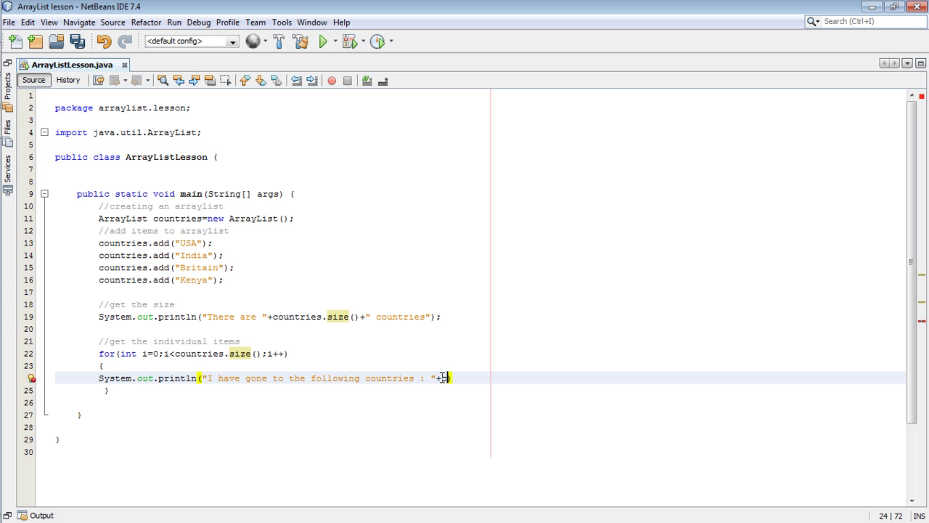
Step: Append countries.get(i) to the printed string and end the statement
text(count)
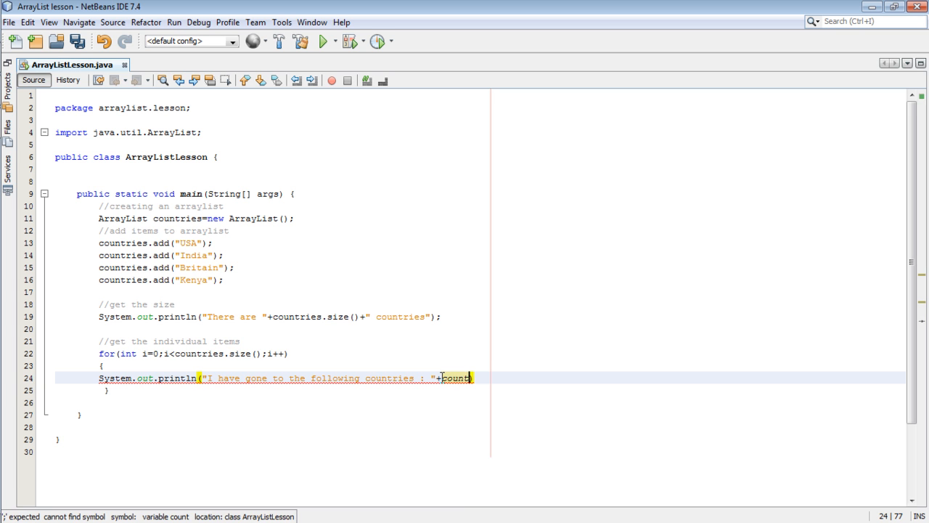
text(countries.)
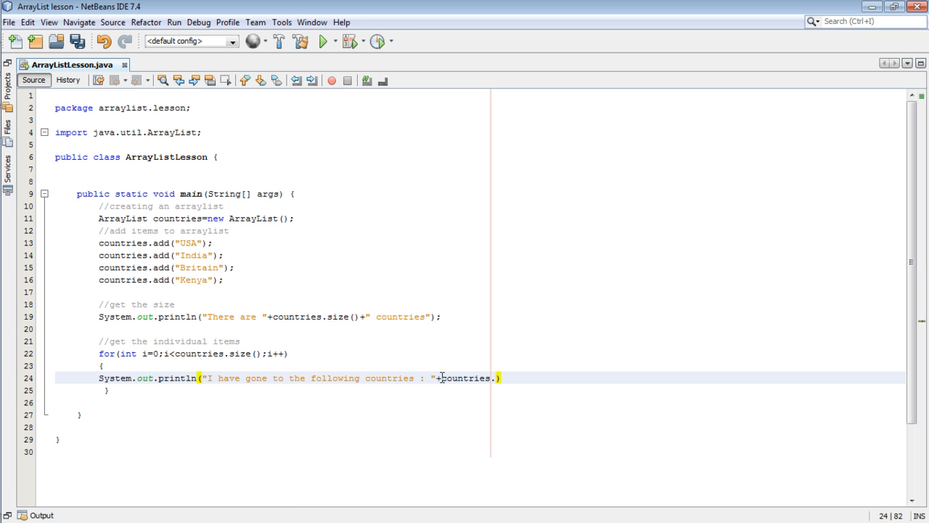
text(get(i)
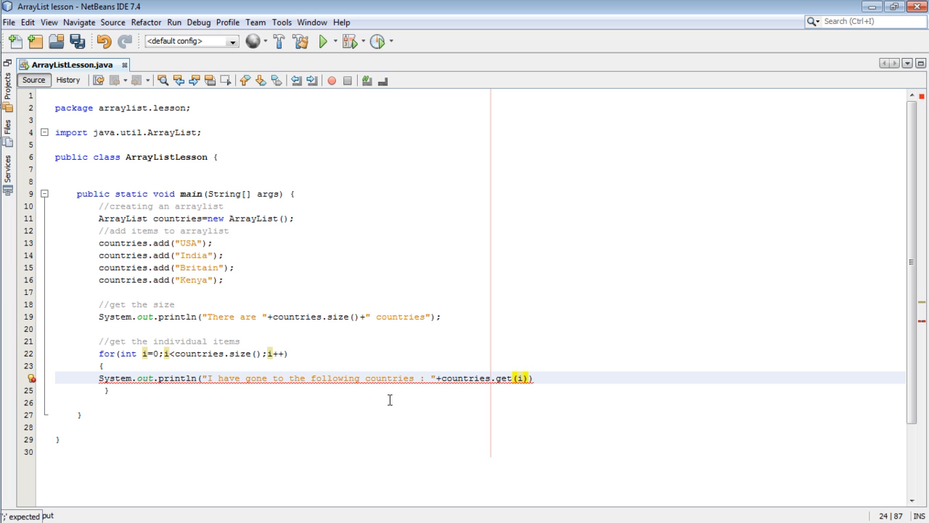
text(;)
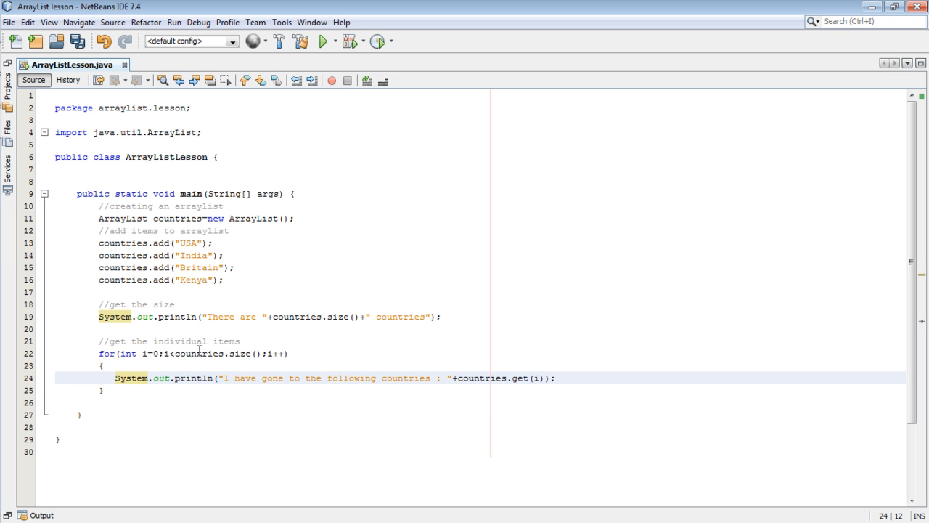
mouse_move(376, 369)
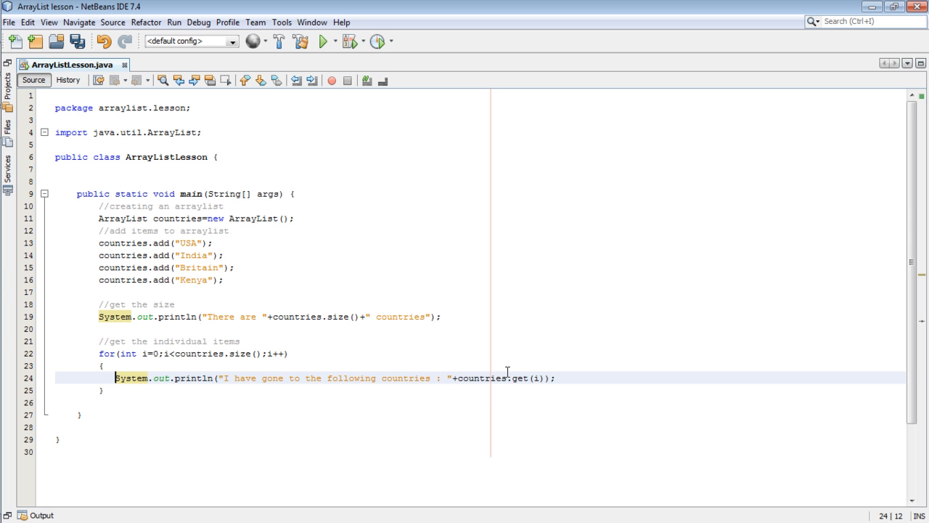
mouse_move(529, 382)
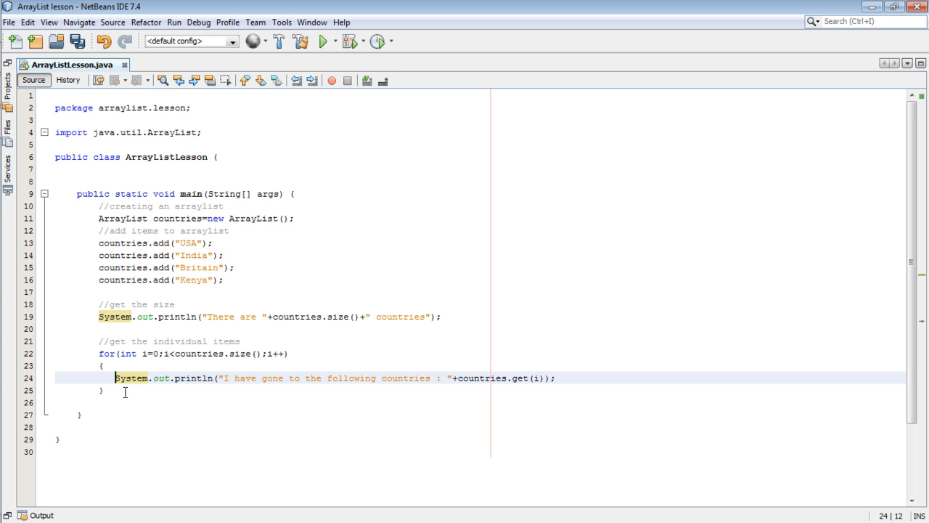
mouse_move(157, 354)
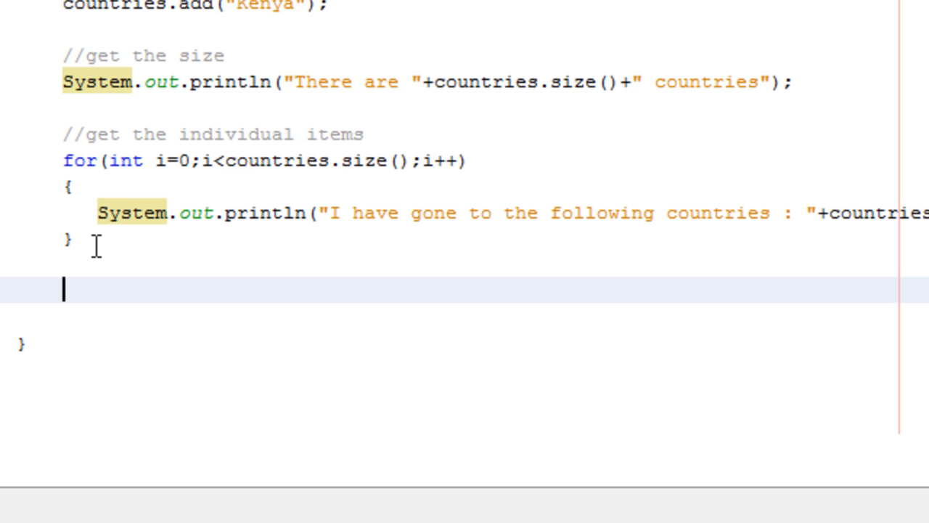
Step: Add a '//remove items from an array using index' comment after the loop
text(//remo)
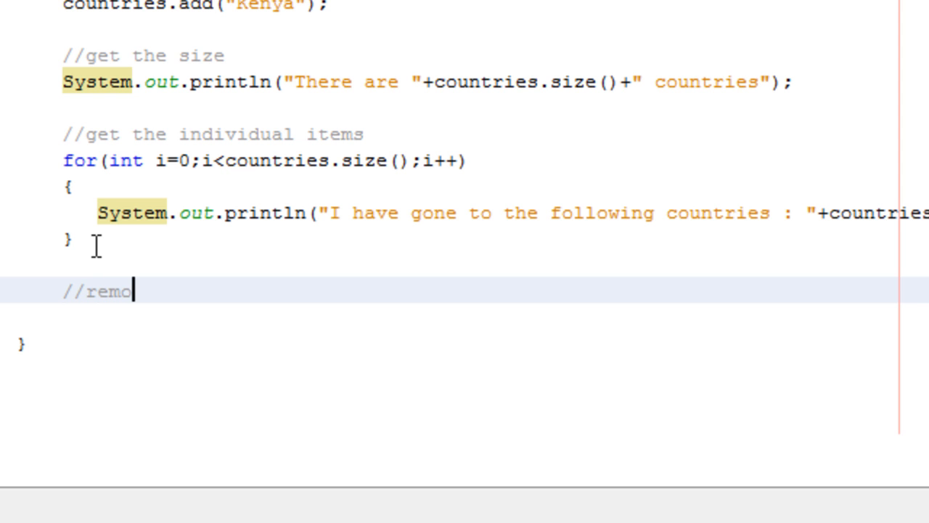
text(ve ite,s)
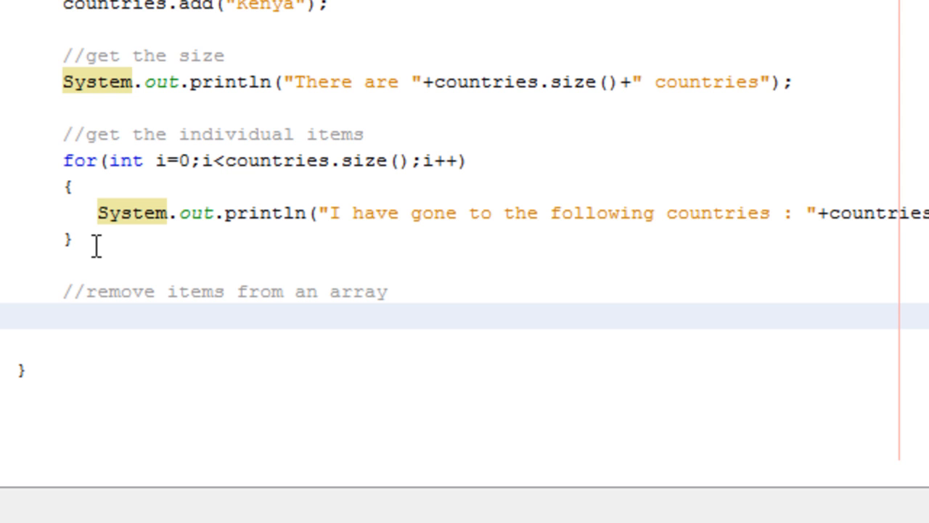
mouse_move(409, 290)
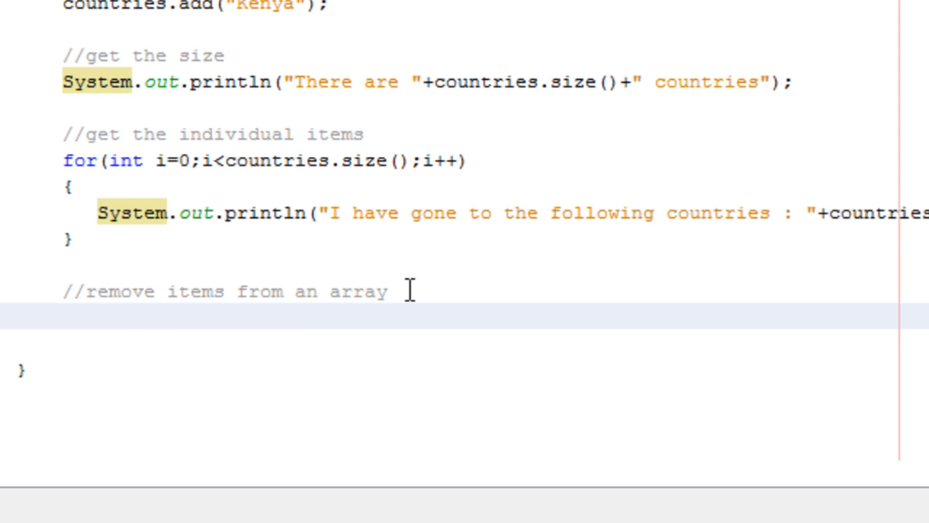
text(using index)
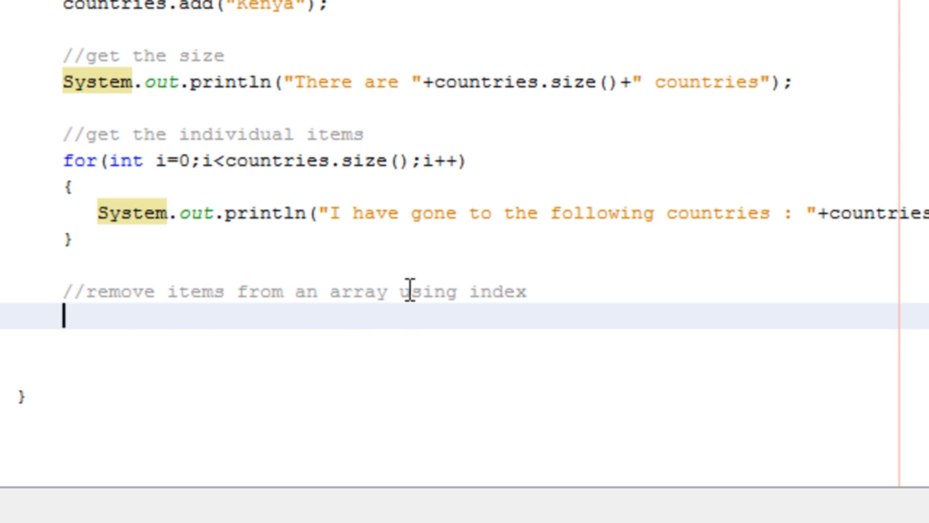
Step: Write countries.remove(3); to remove the item at index 3
text(coun)
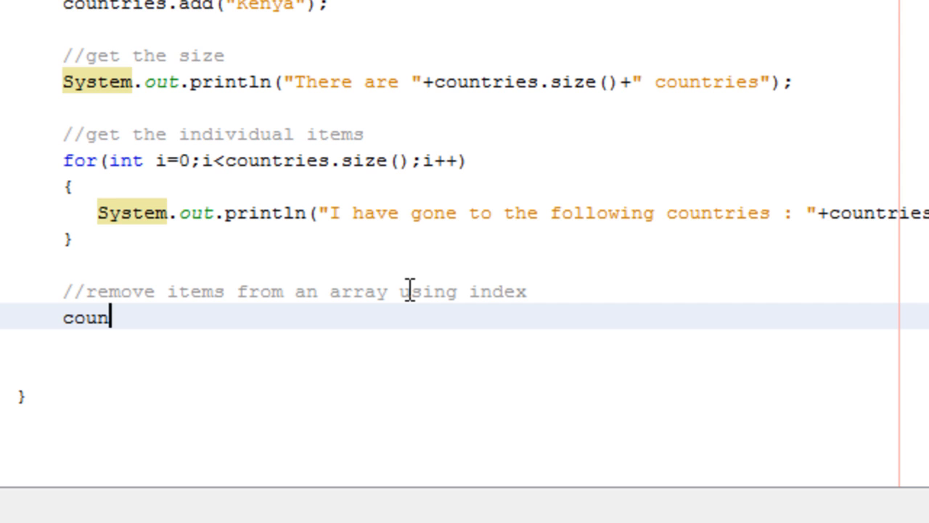
text(tri)
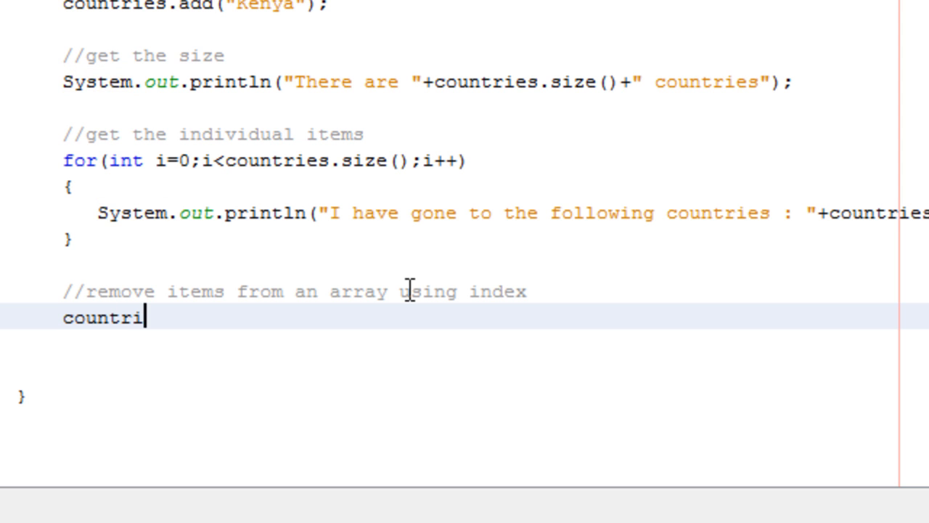
text(es.re)
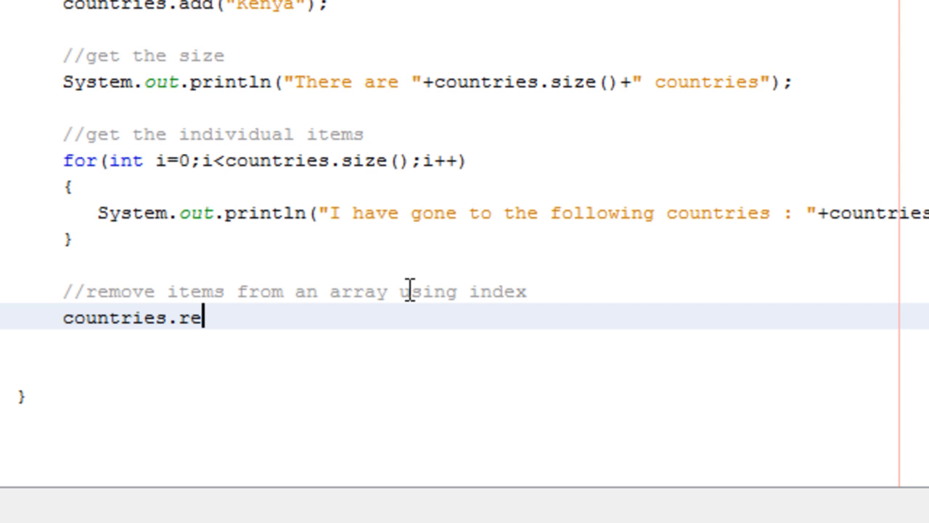
text(move)
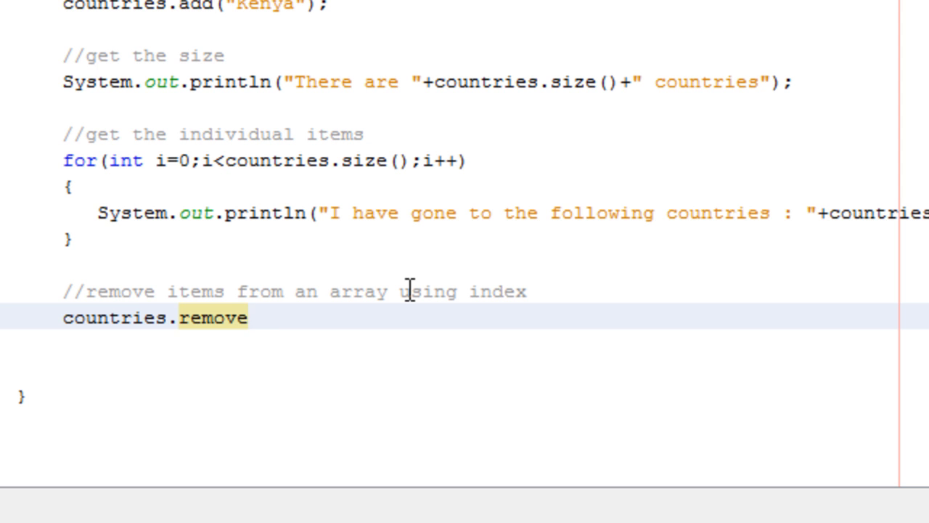
text(())
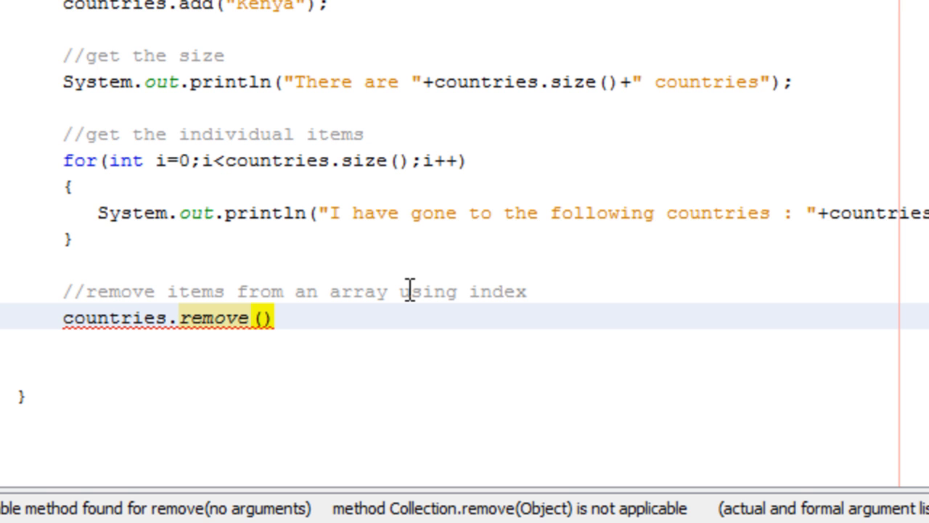
click(264, 318)
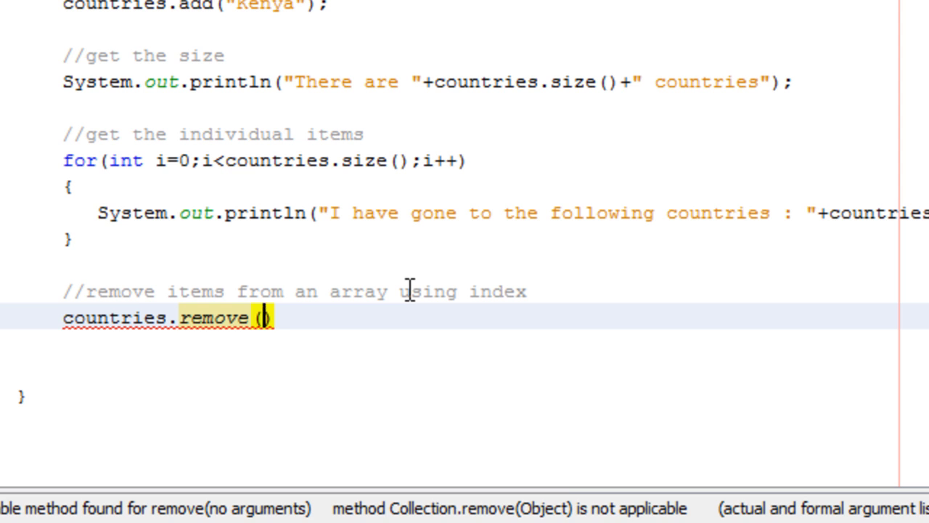
text(3)
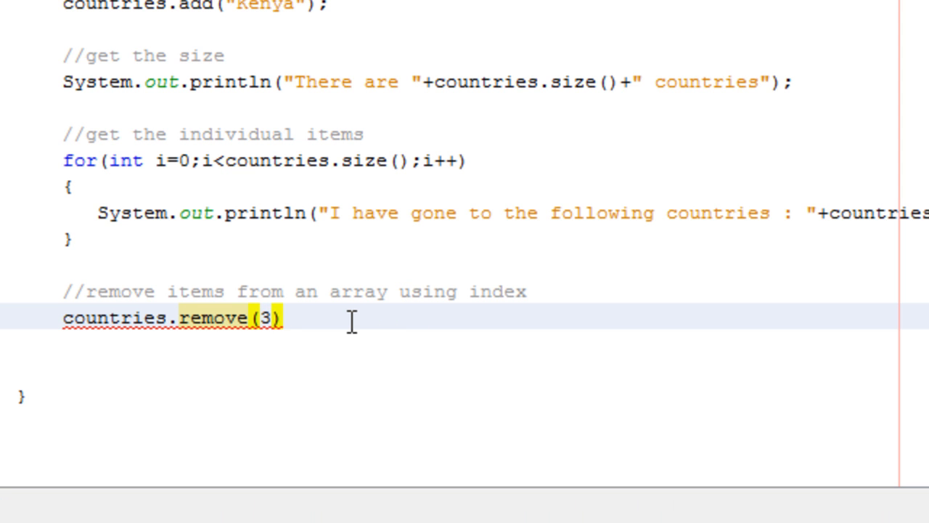
text(;)
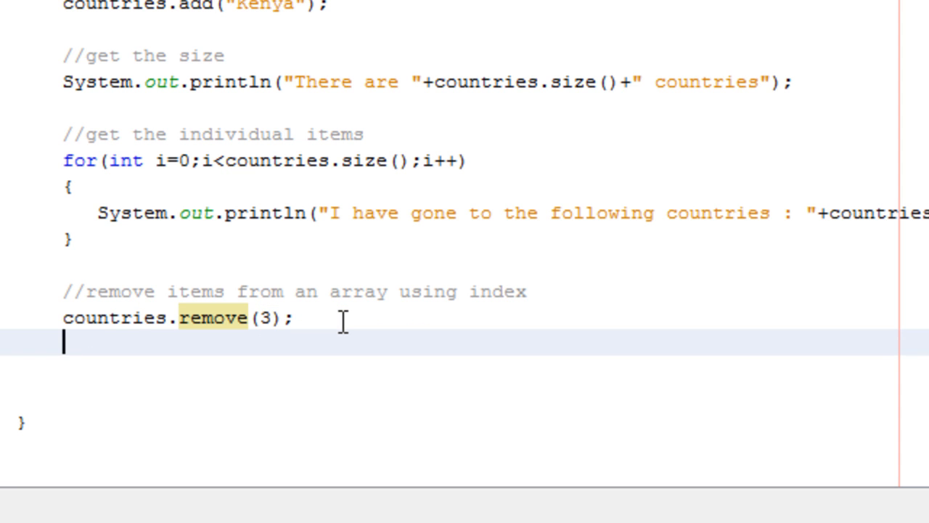
Step: Start a println with the string "I am now remaining with "
text(Syste)
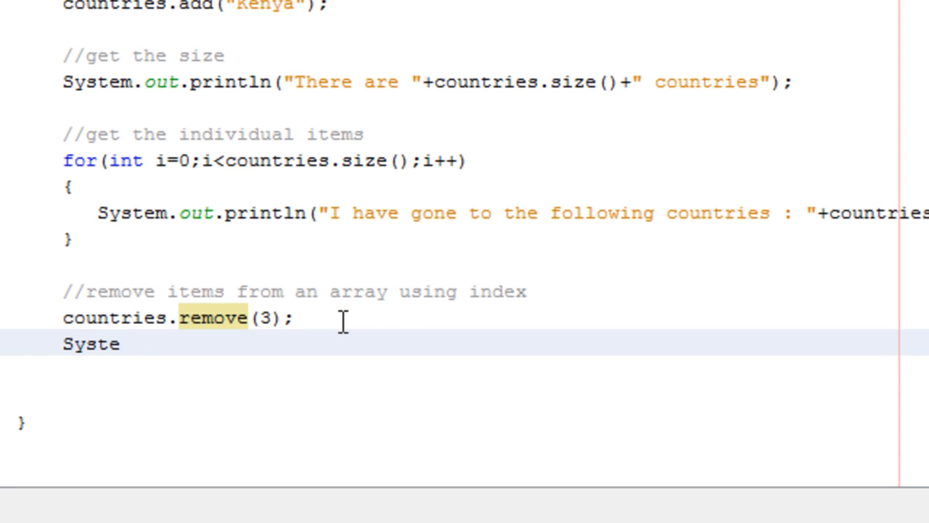
text(m.out.pri)
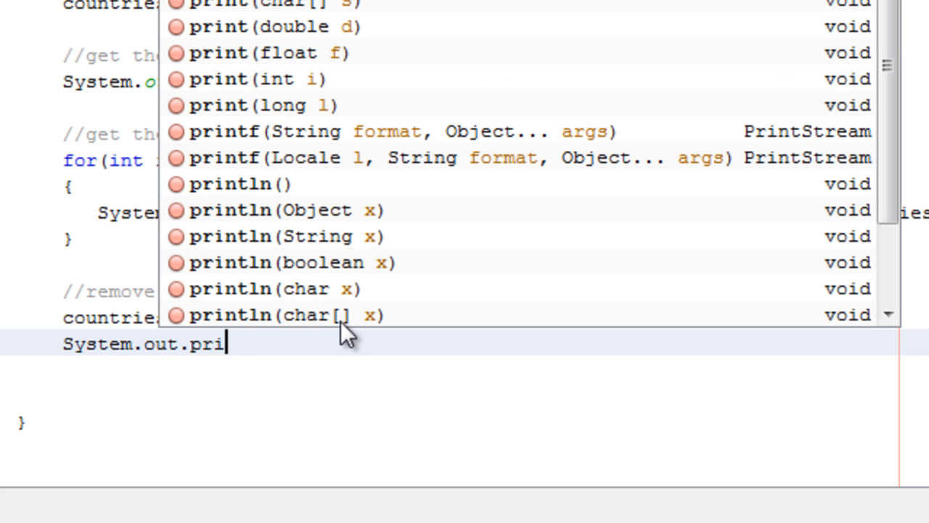
click(247, 183)
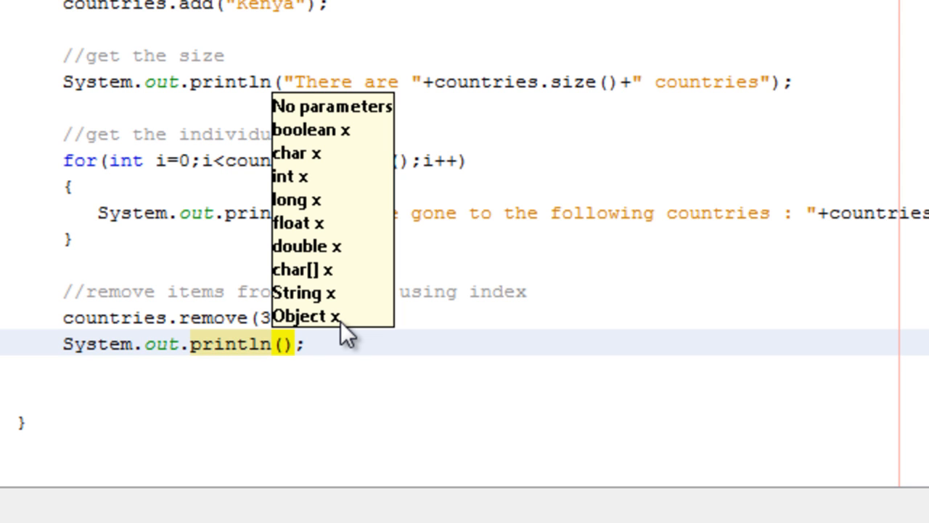
text("I am n)
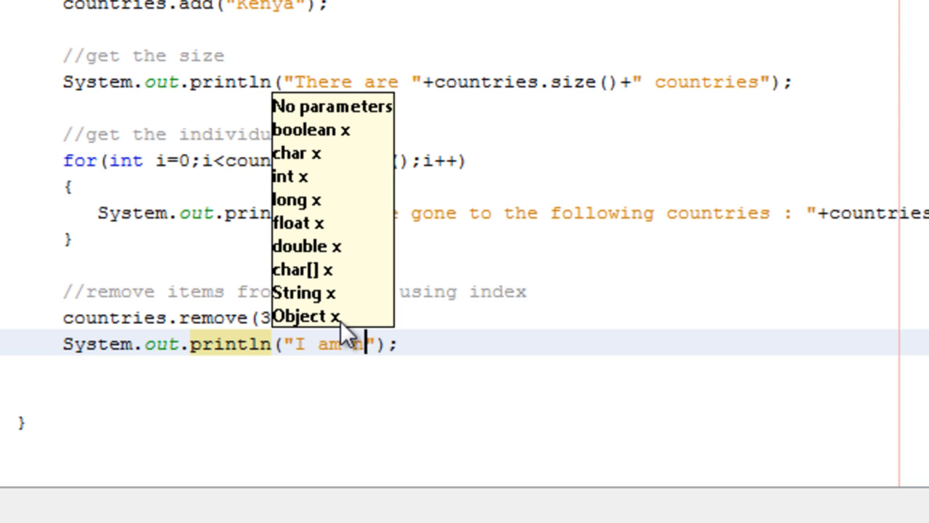
text(now remain)
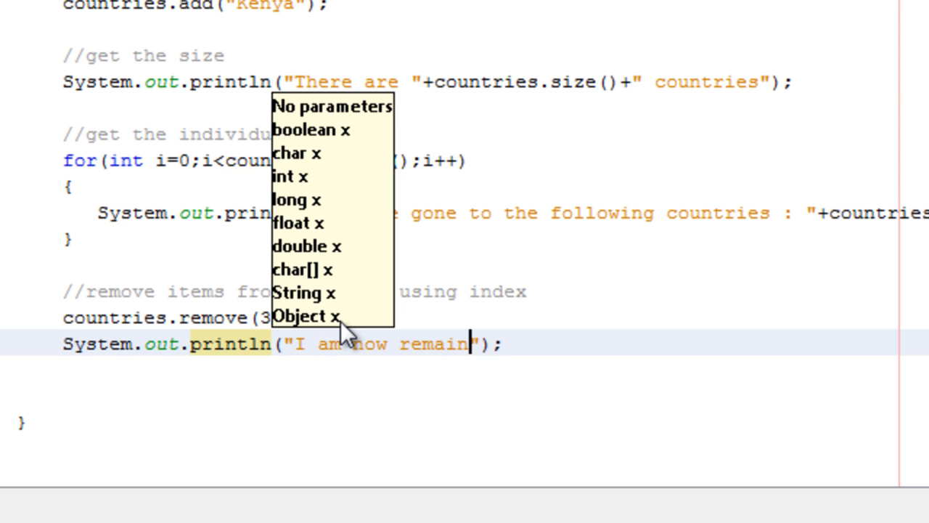
text(ing with)
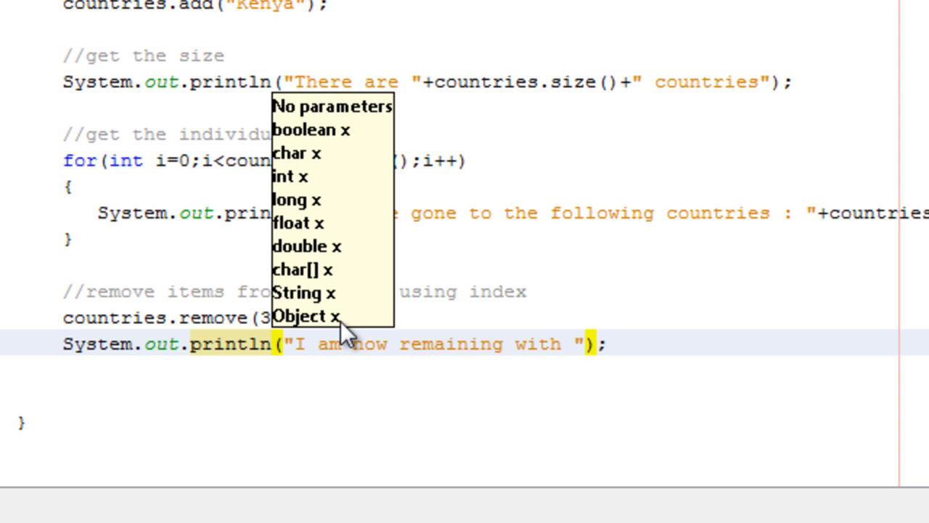
Step: Complete it with +countries.size()+" countries");
text(+co)
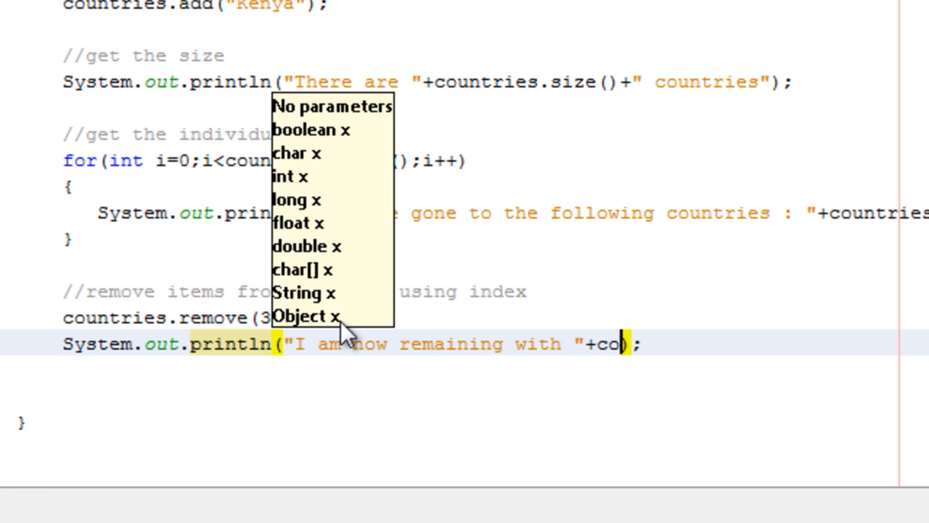
text(untries)
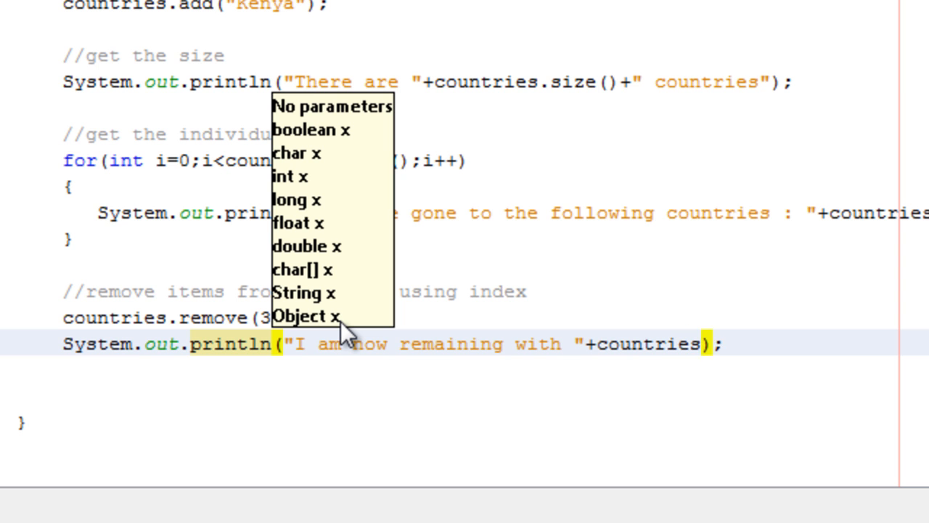
text(,)
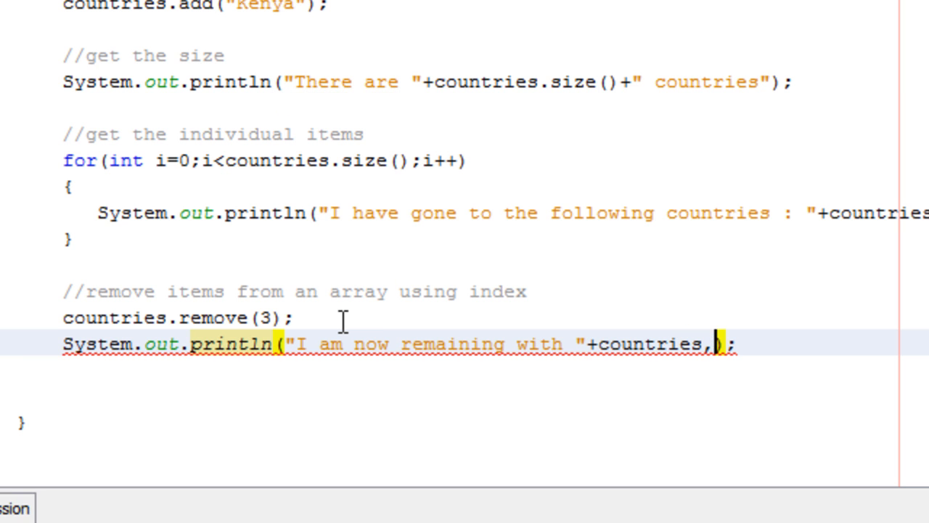
text(.)
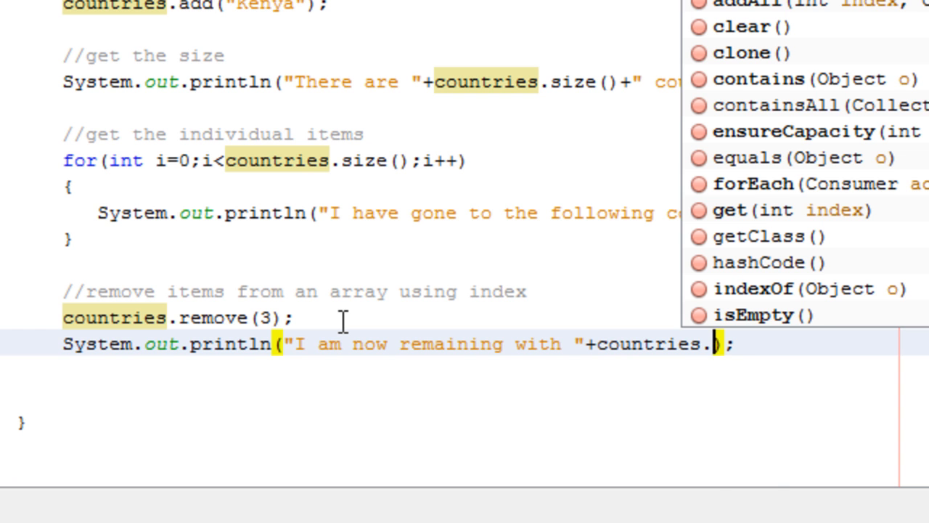
text(size()+" ")
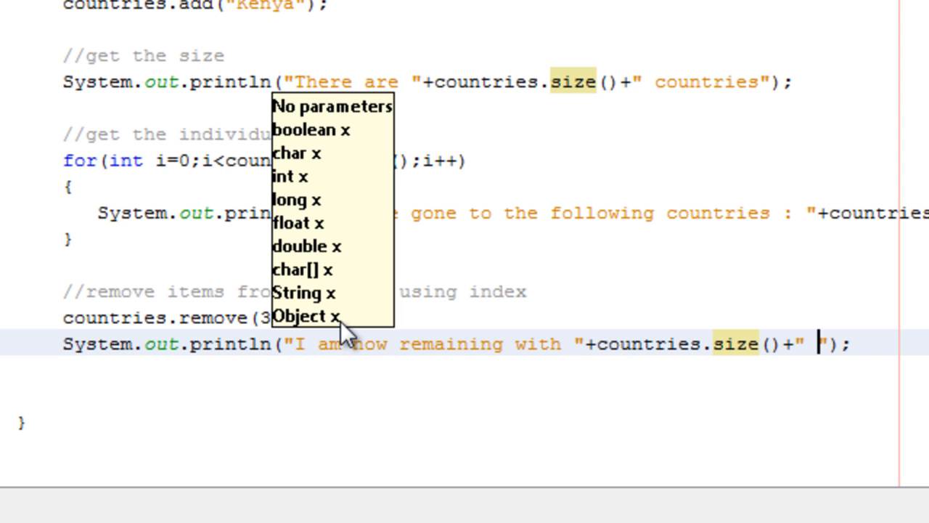
text(cou)
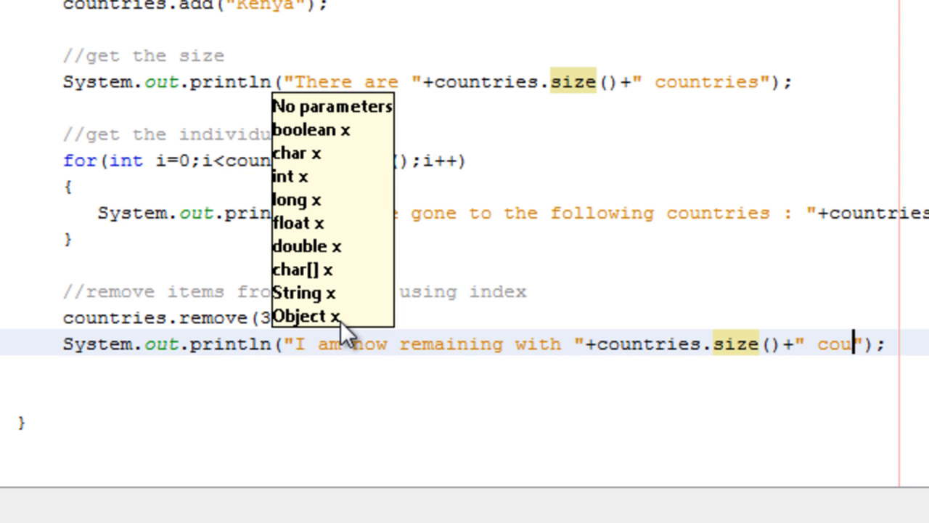
text(ntries)
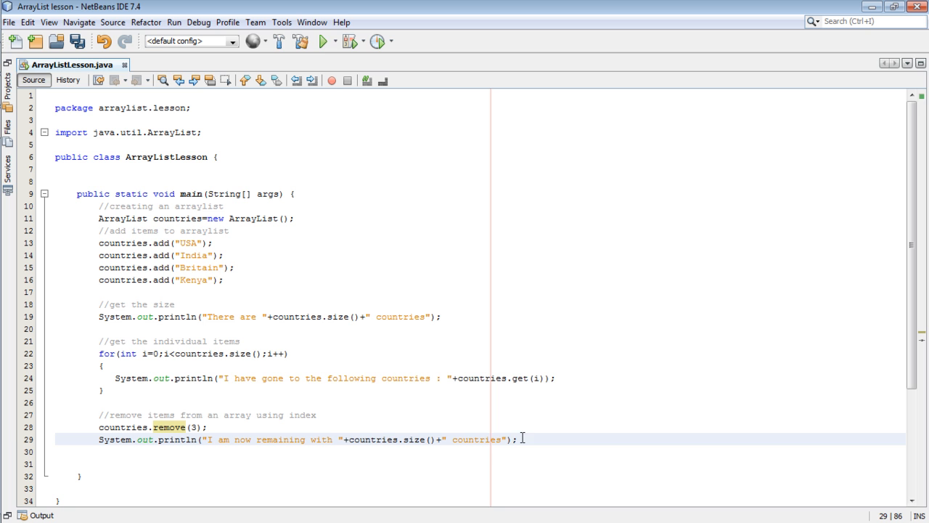
Step: Save ArrayListLesson and run the project from the toolbar
click(320, 41)
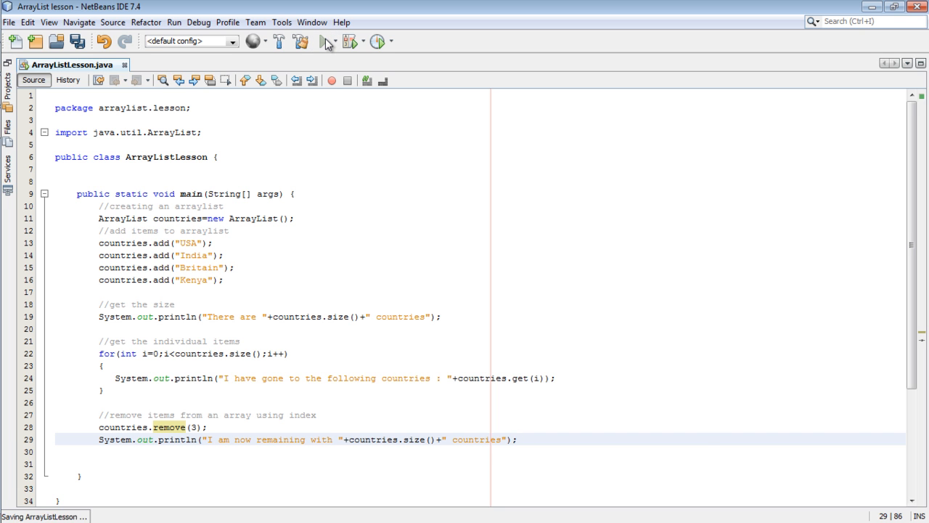
click(323, 41)
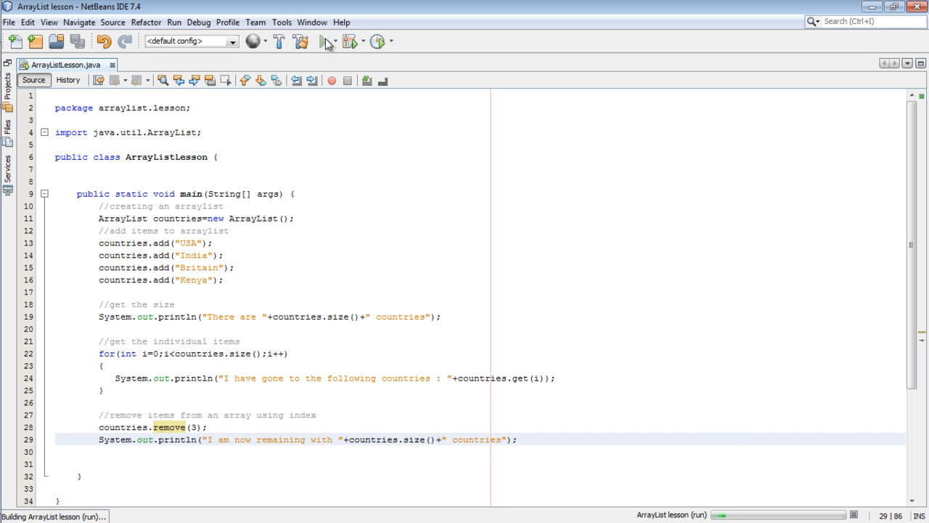
click(320, 41)
text(list)
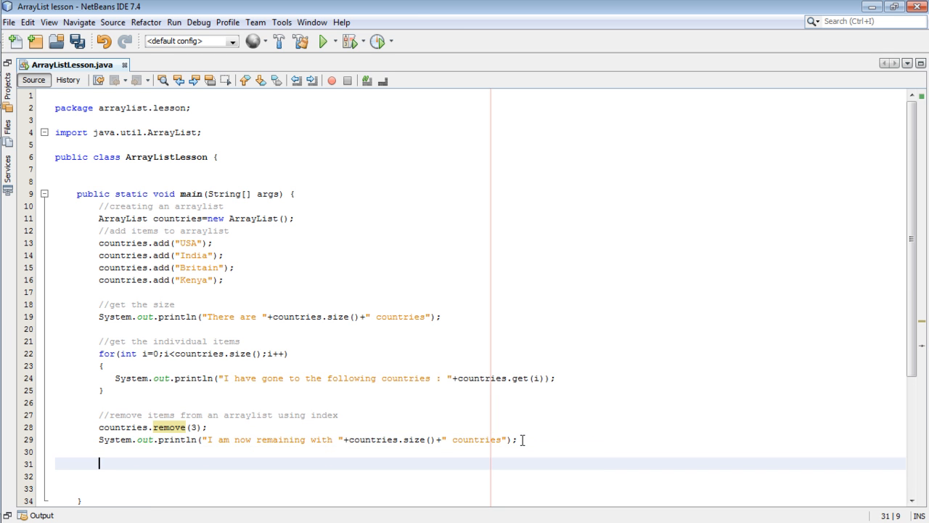
Step: Add a '//remove everything' comment
text(//)
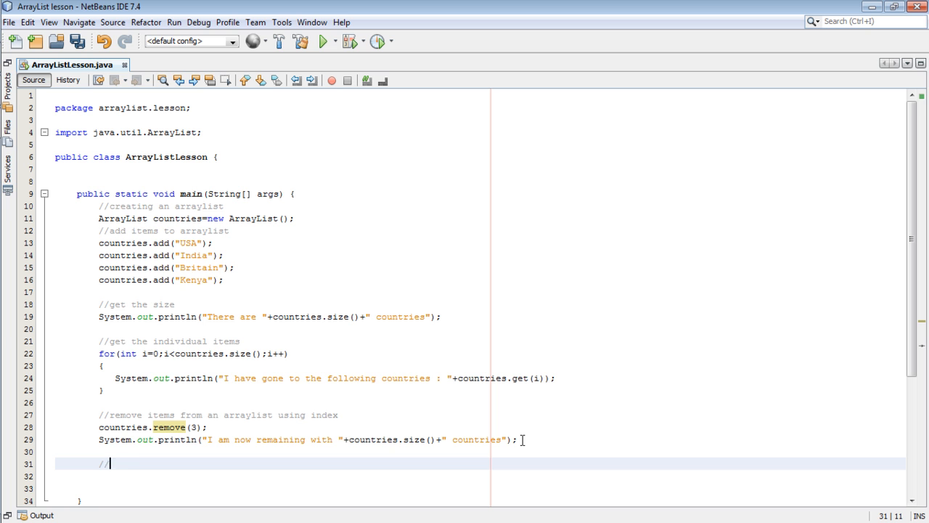
text(remove)
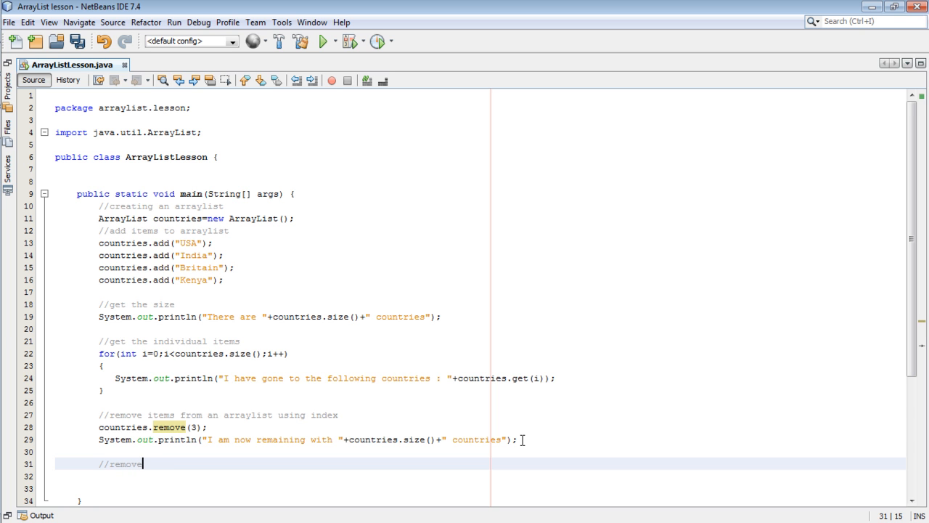
text(everything)
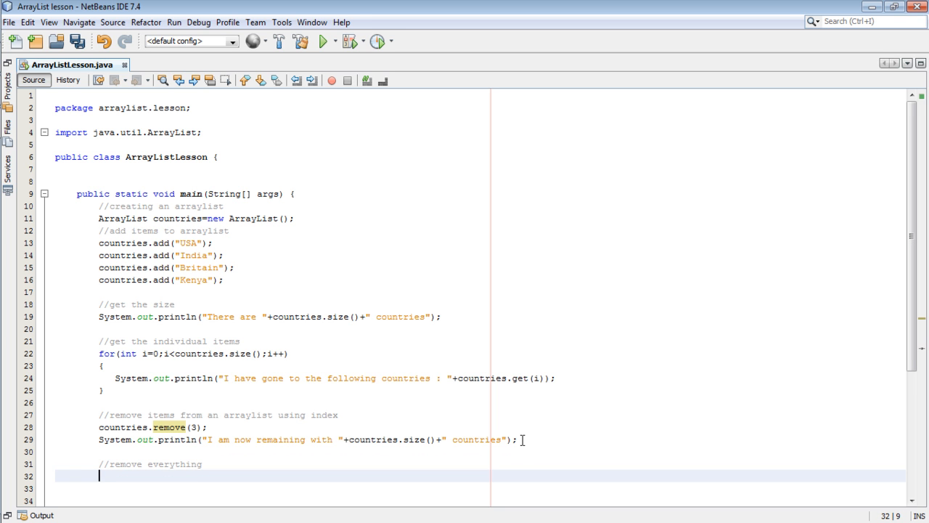
Step: Write countries.clear(); and begin the next System.out line
text(coun)
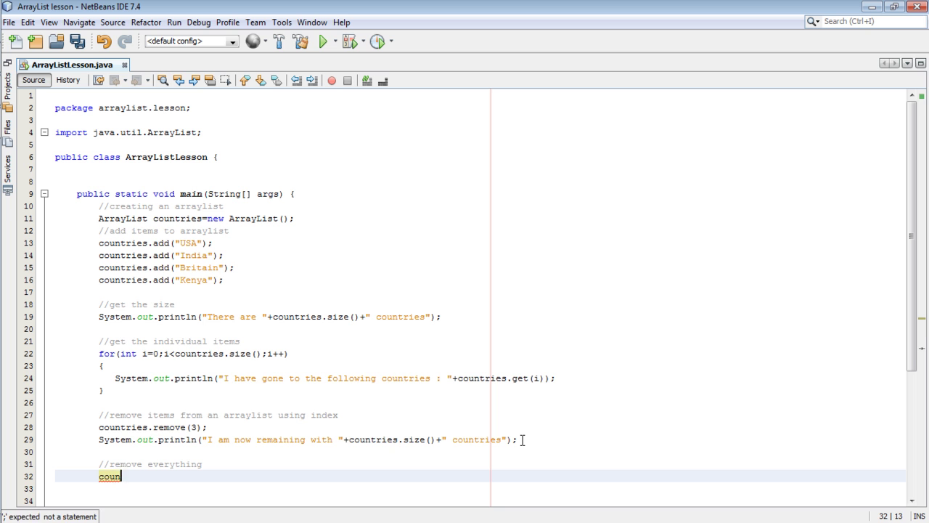
text(tries.c)
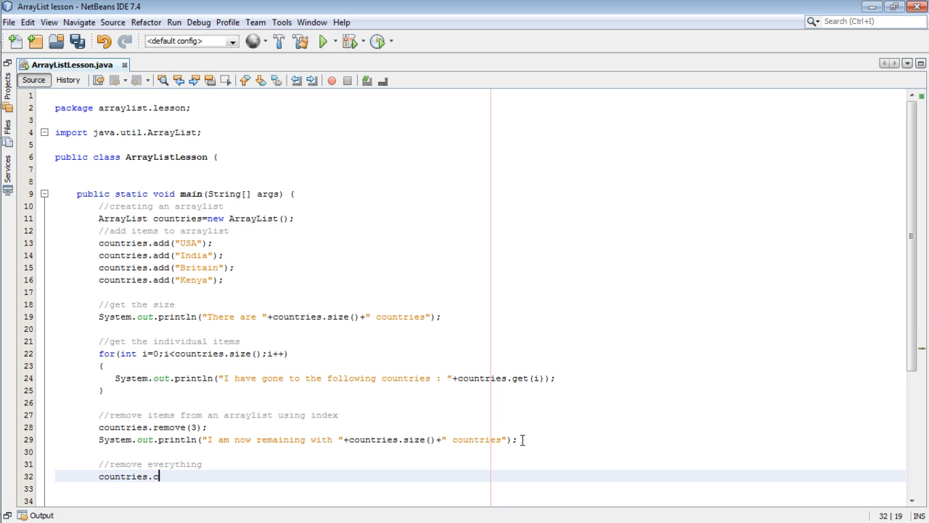
text(lear();)
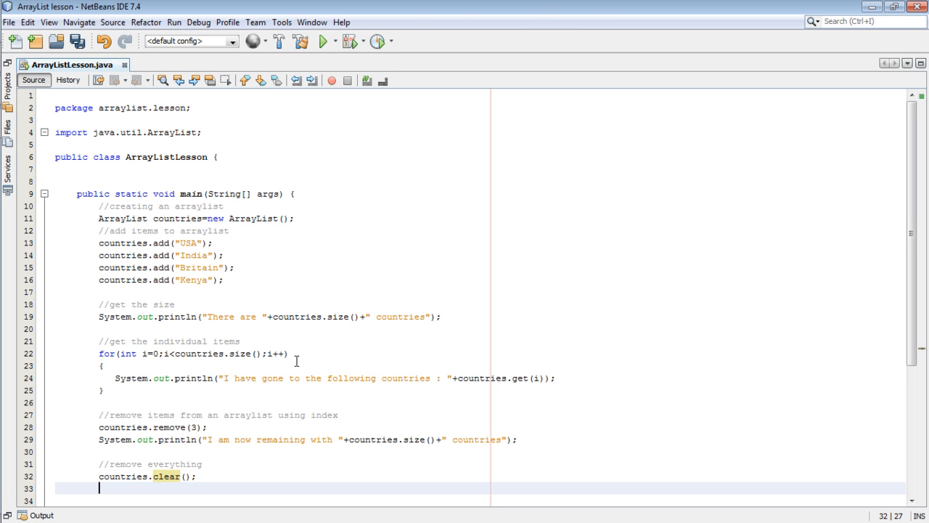
text(System.out)
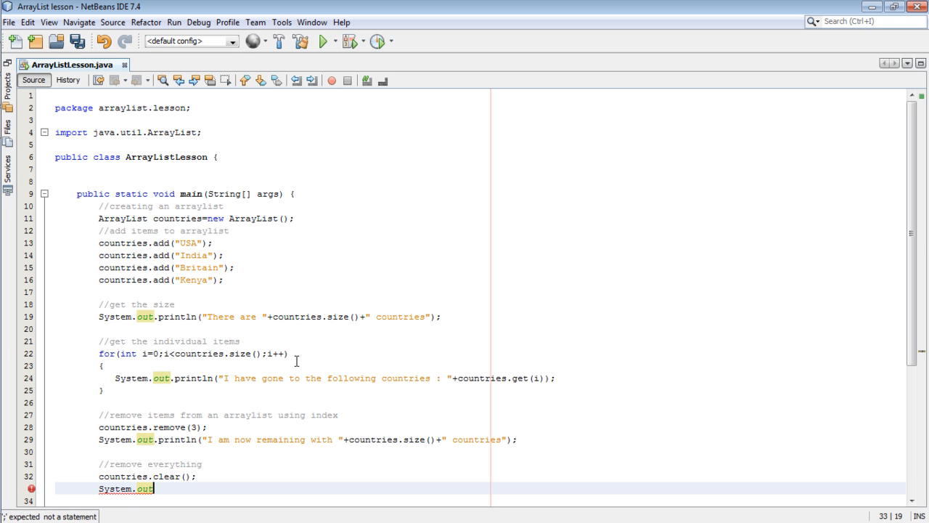
Step: Complete the println after clear() that prints countries.size()+" countries"
text(.print)
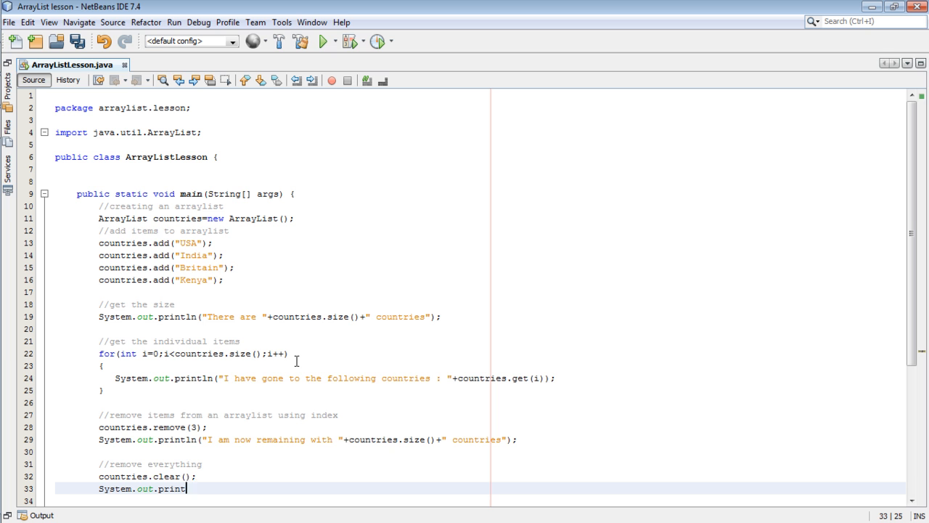
text(ln())
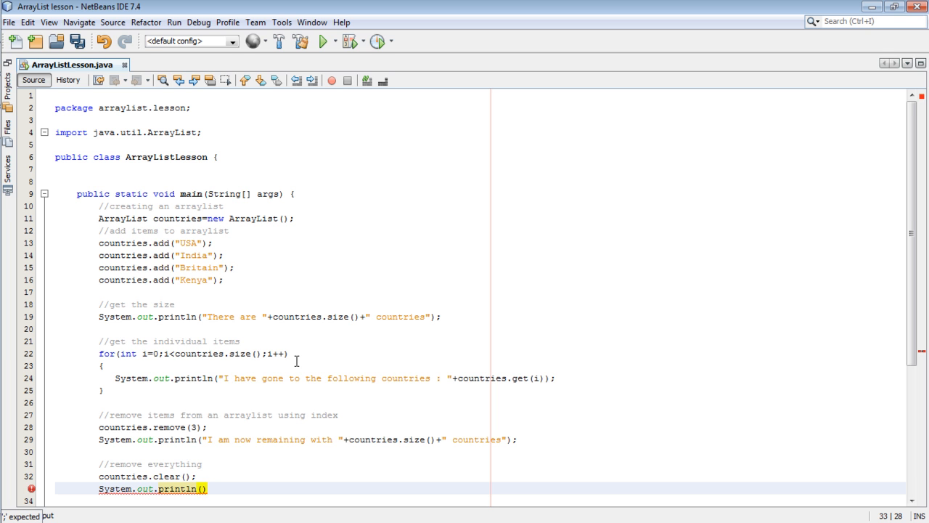
text("")
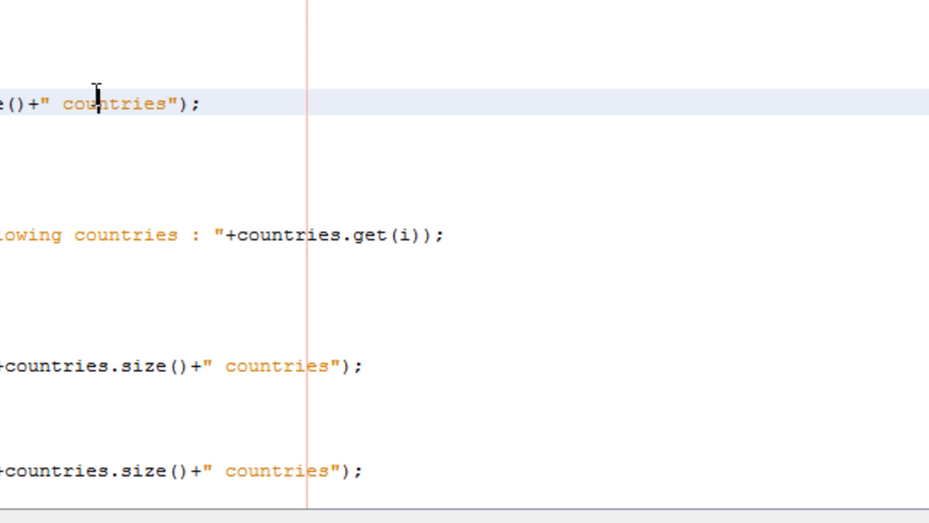
mouse_move(454, 387)
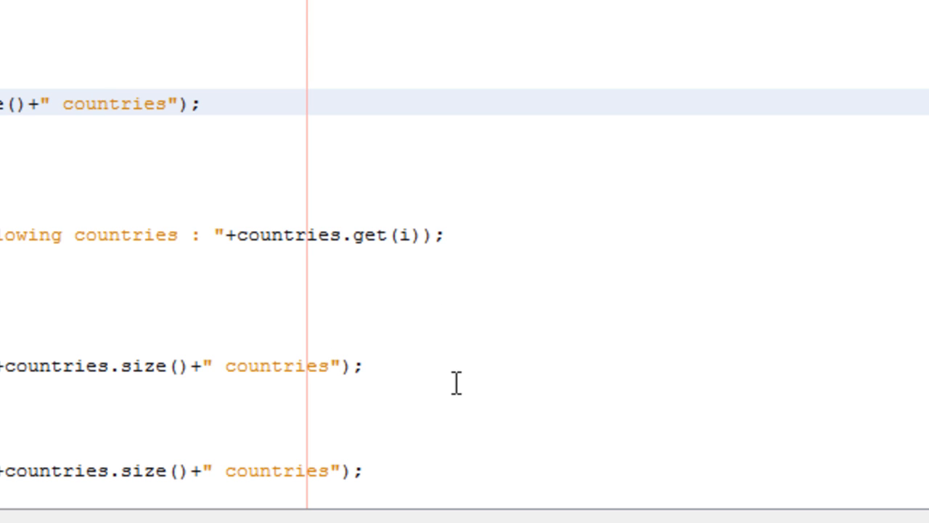